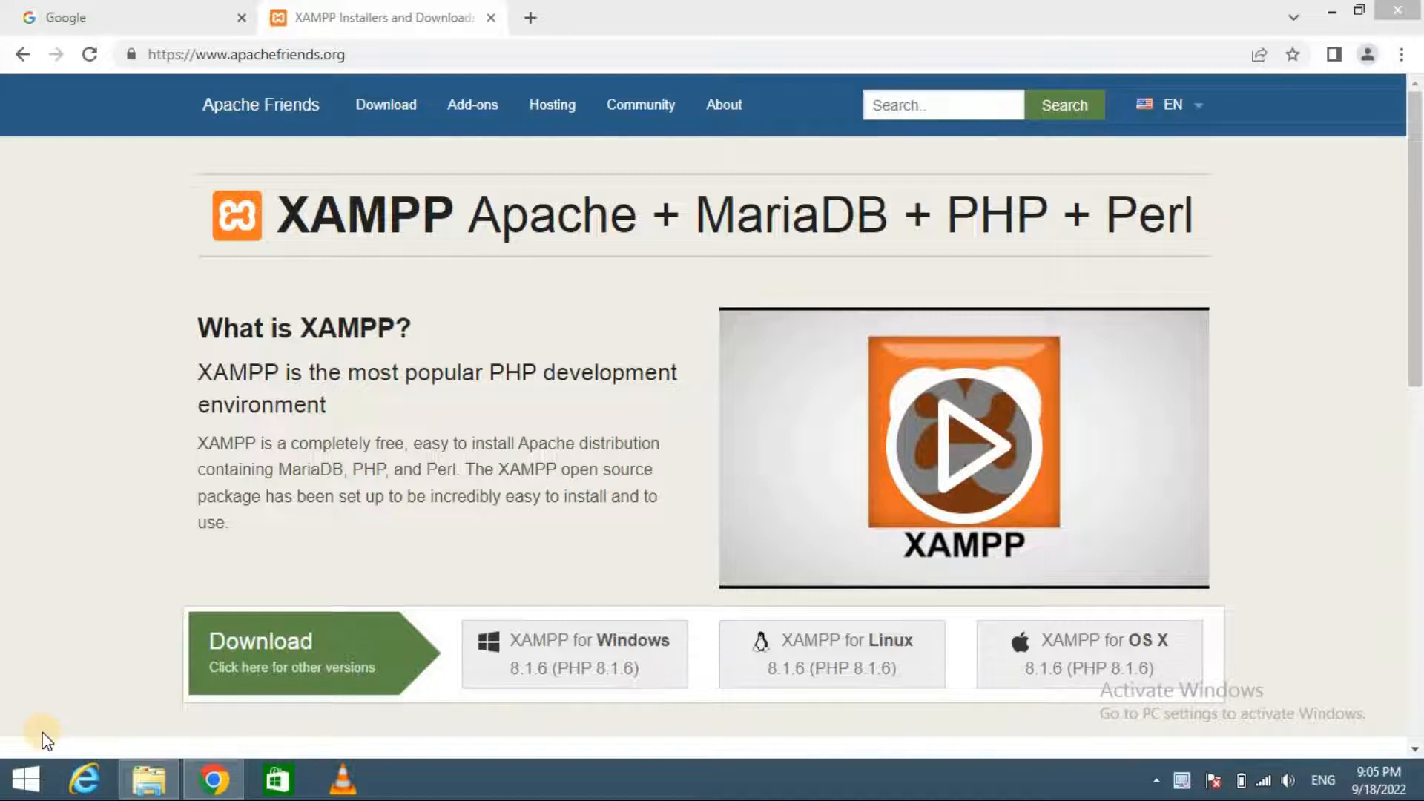
mouse_move(722, 436)
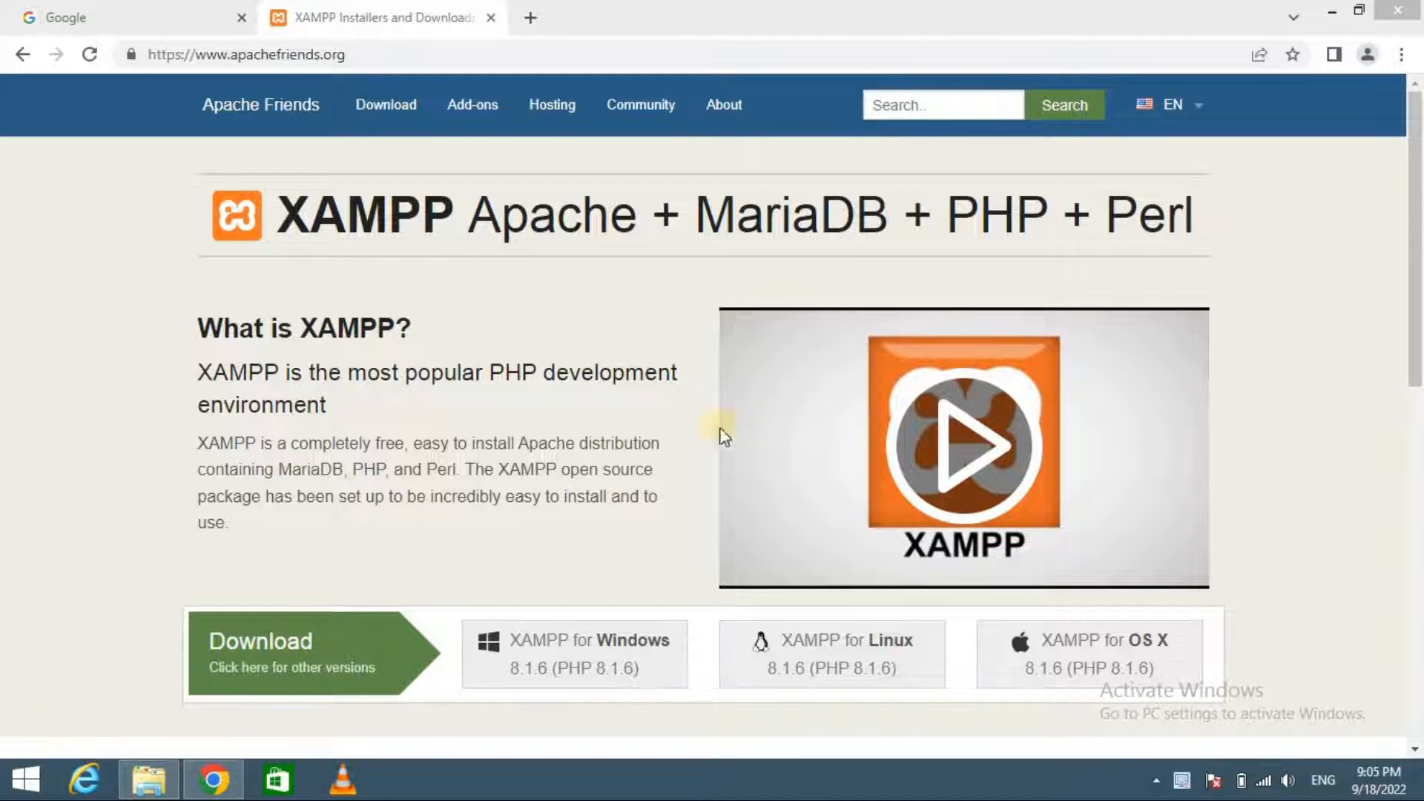
mouse_move(313, 298)
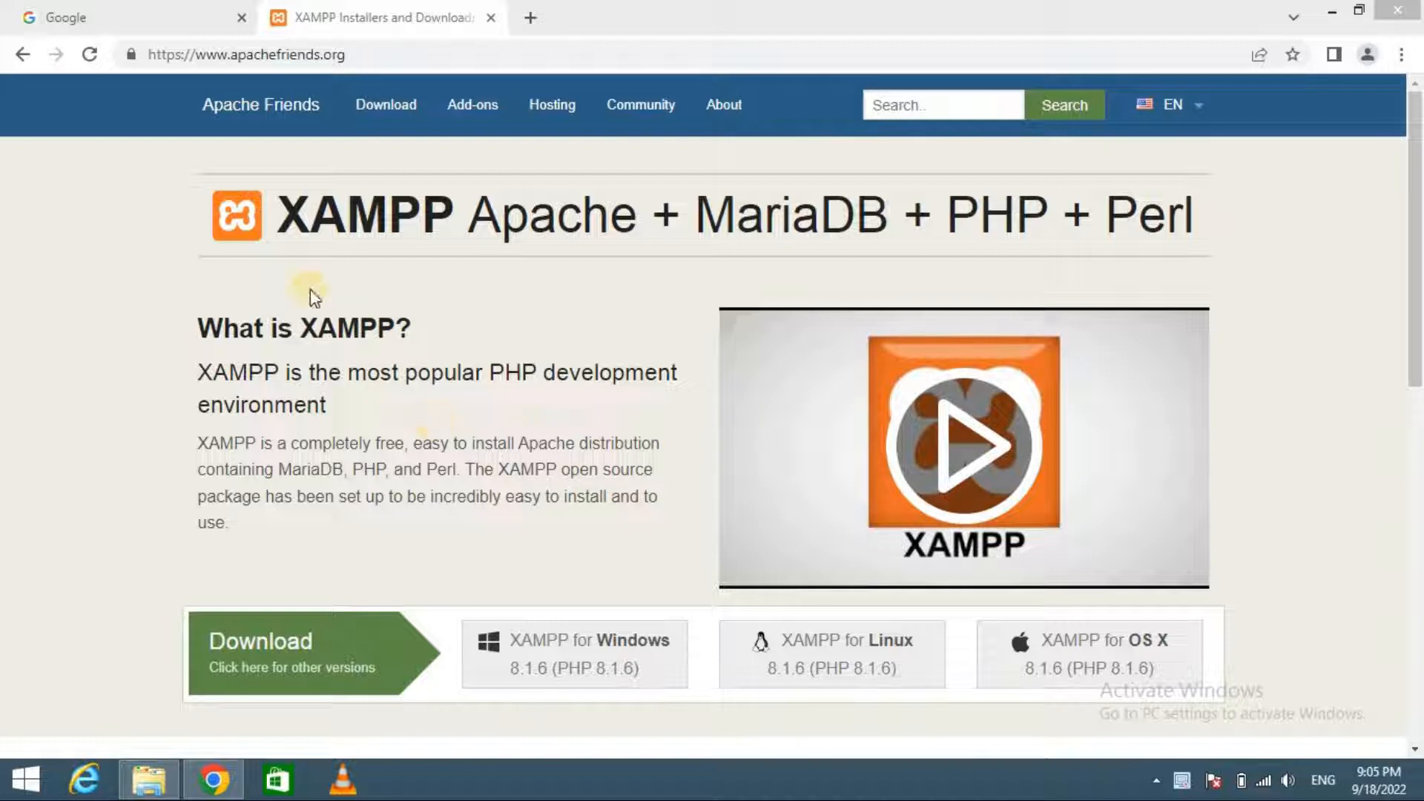
mouse_move(331, 191)
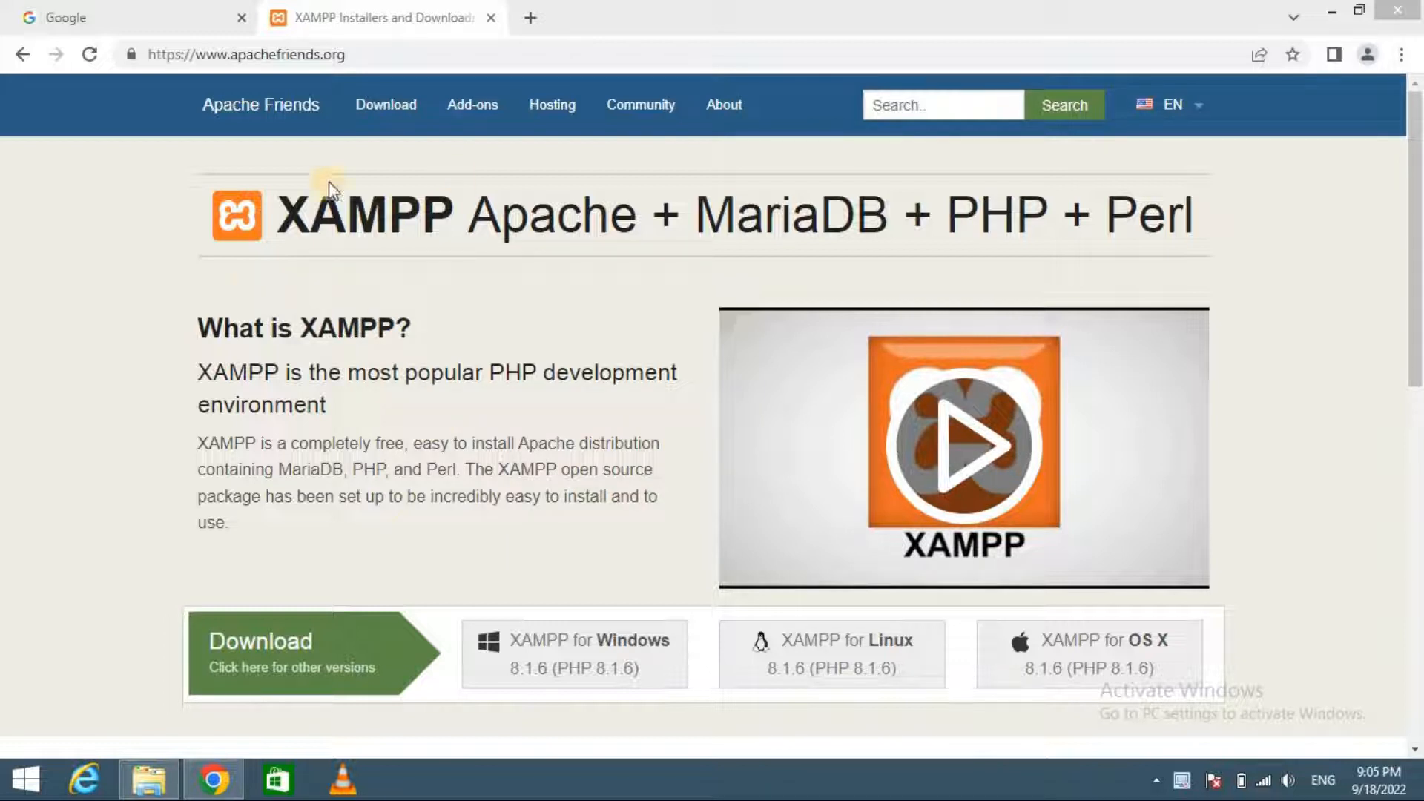
mouse_move(416, 255)
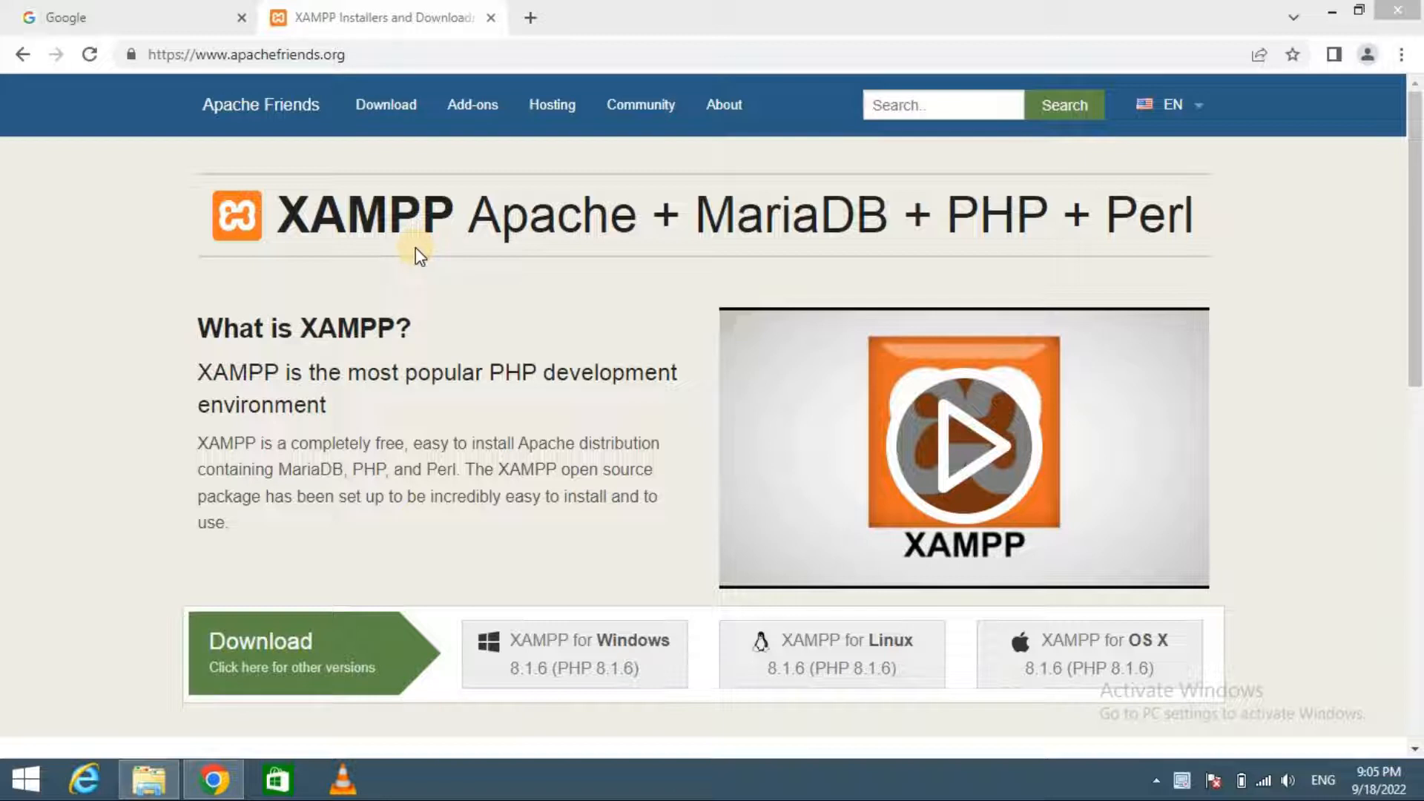
mouse_move(402, 303)
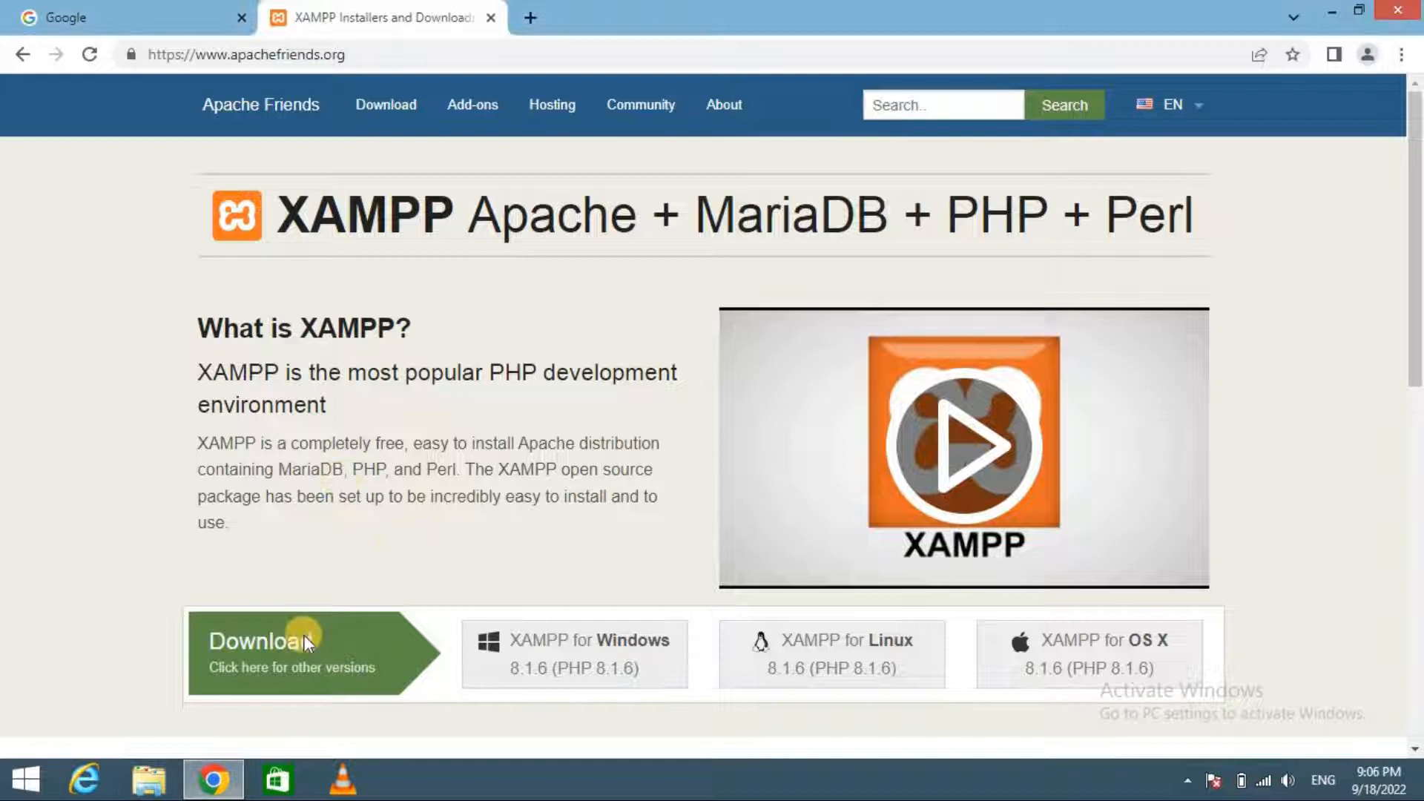
mouse_move(531, 287)
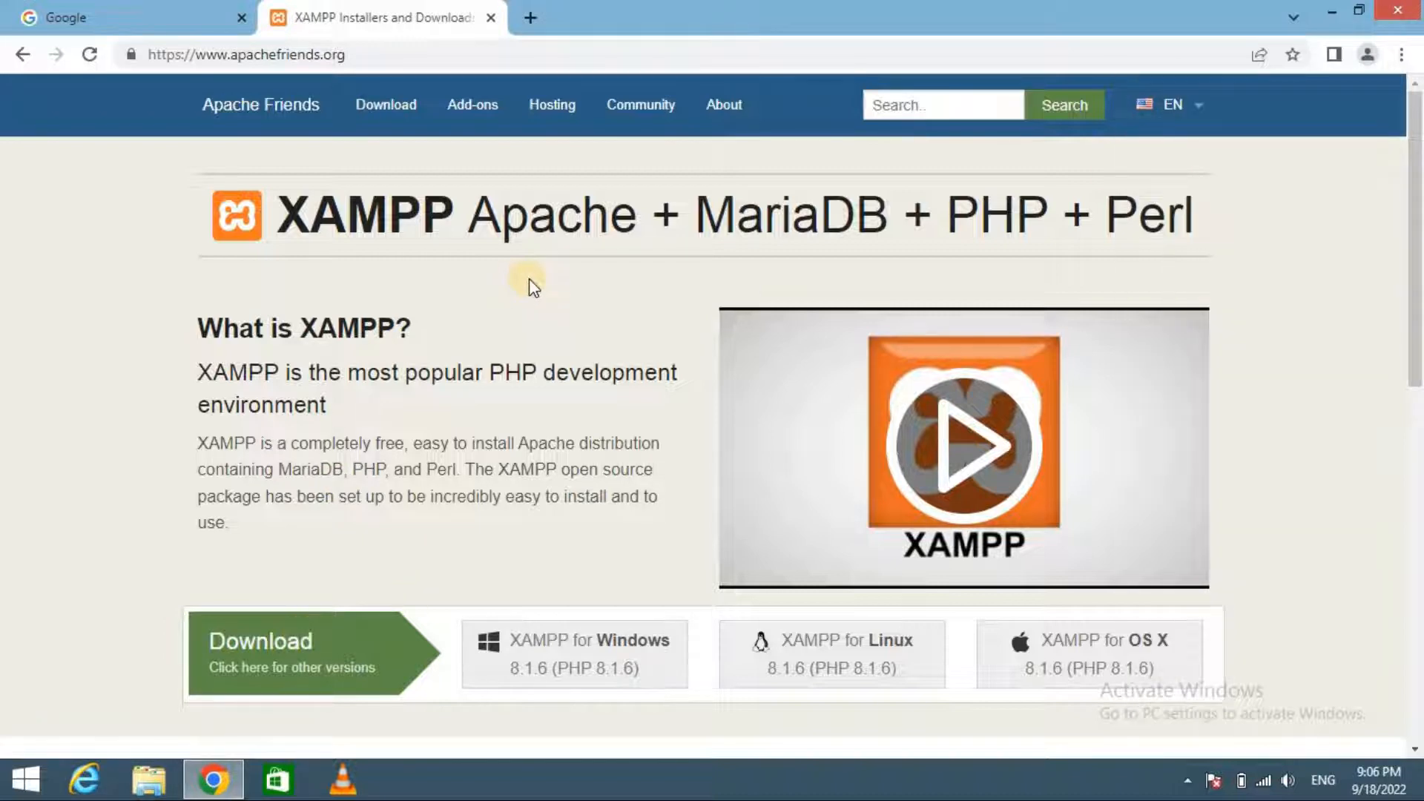
mouse_move(1389, 9)
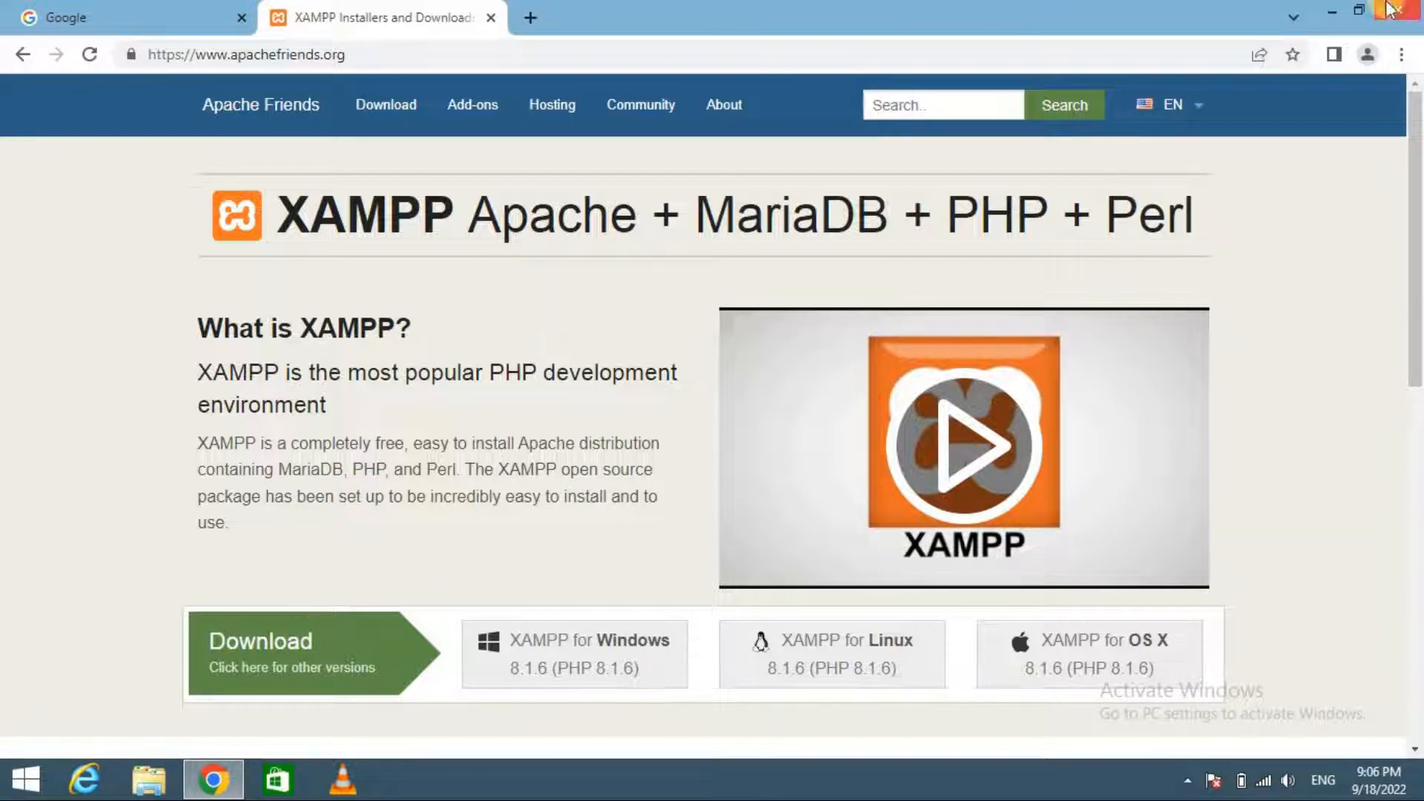
Launch xampp-control from D:\xampp and start the Apache server.
click(1406, 10)
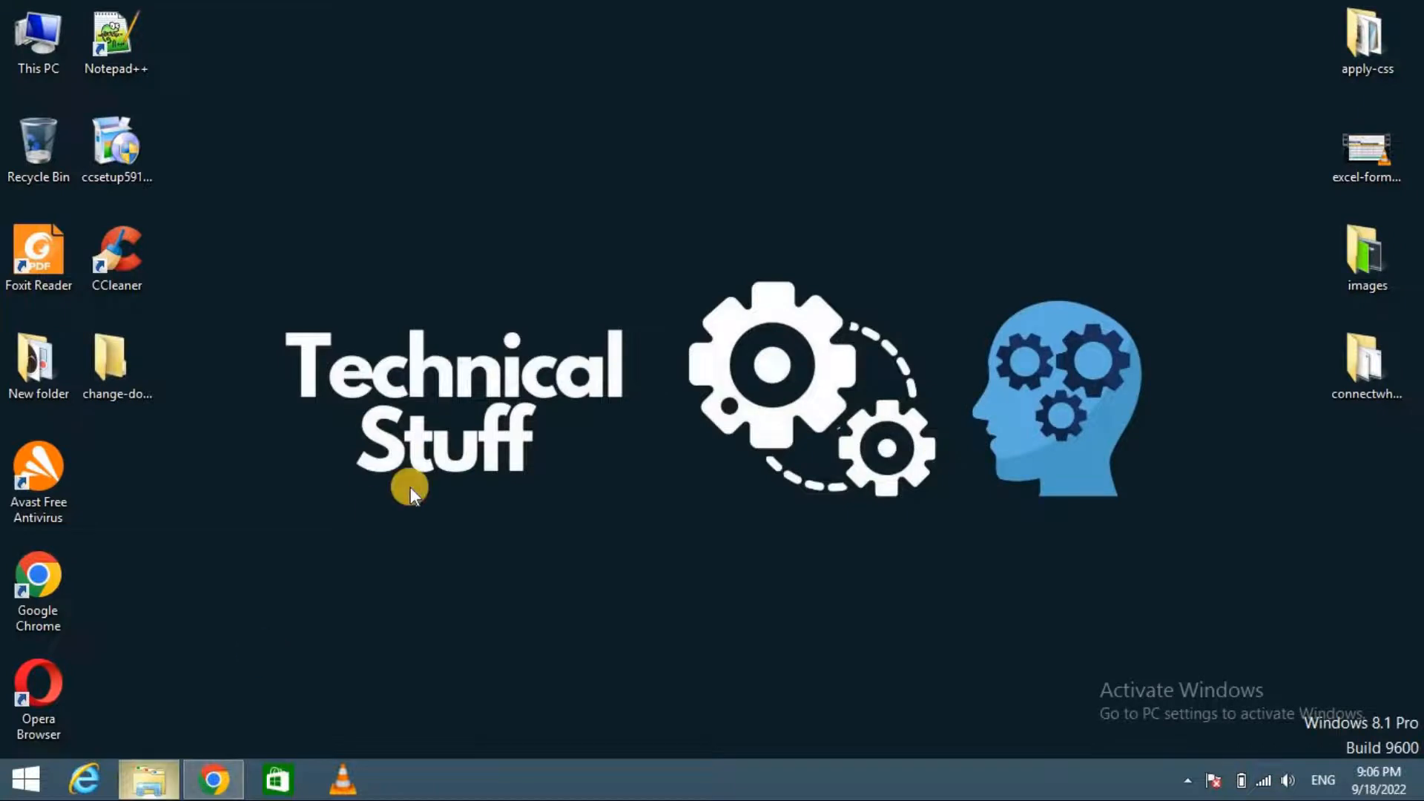
click(148, 779)
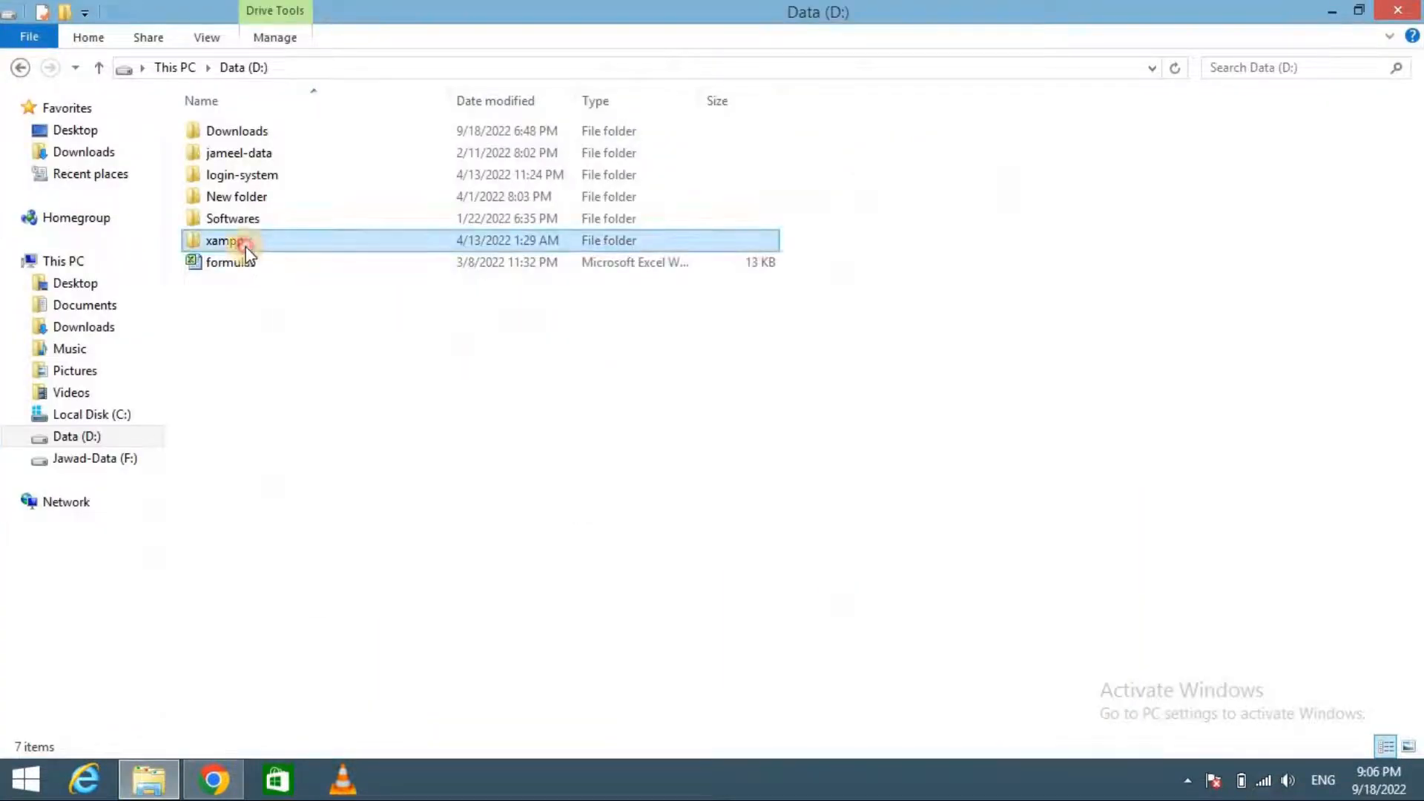
double_click(221, 240)
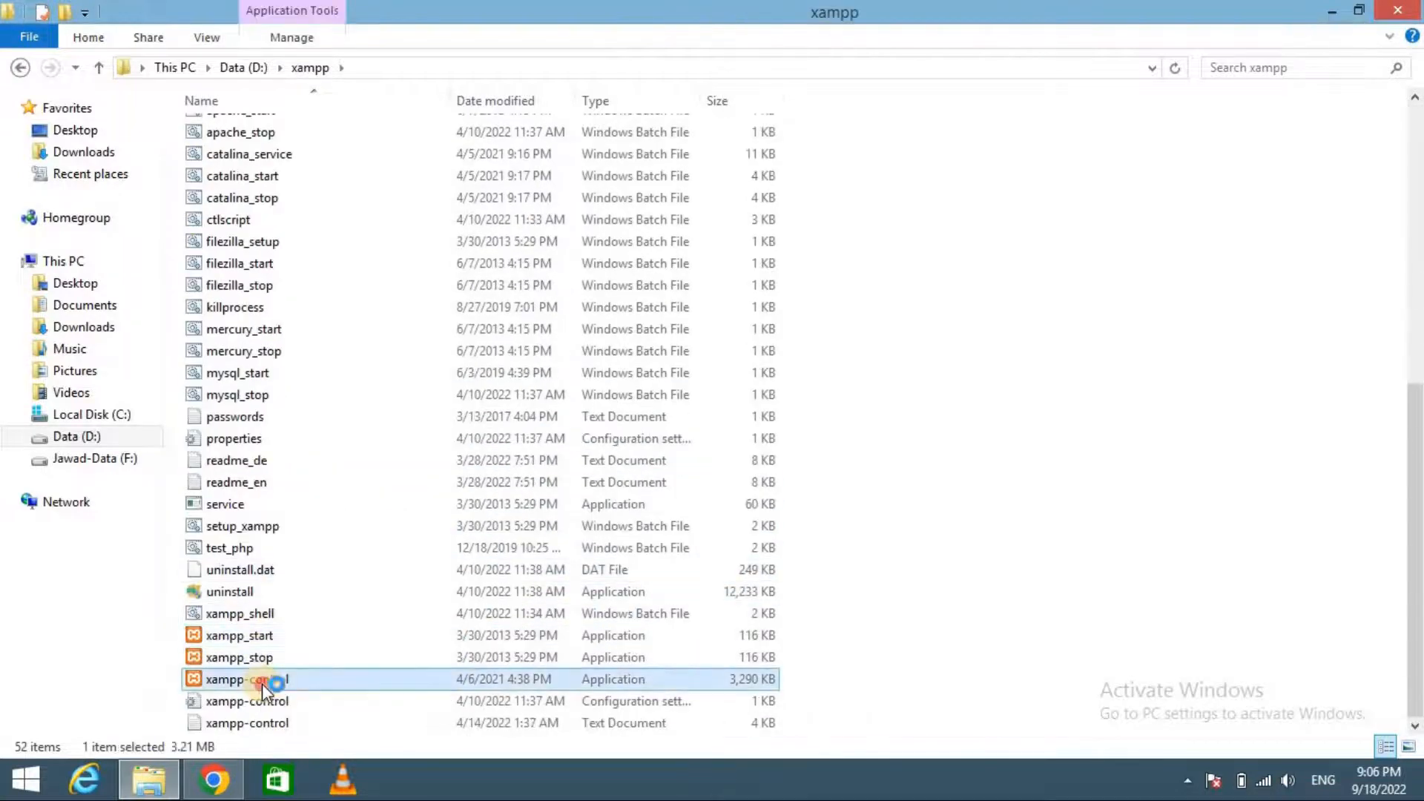
double_click(245, 679)
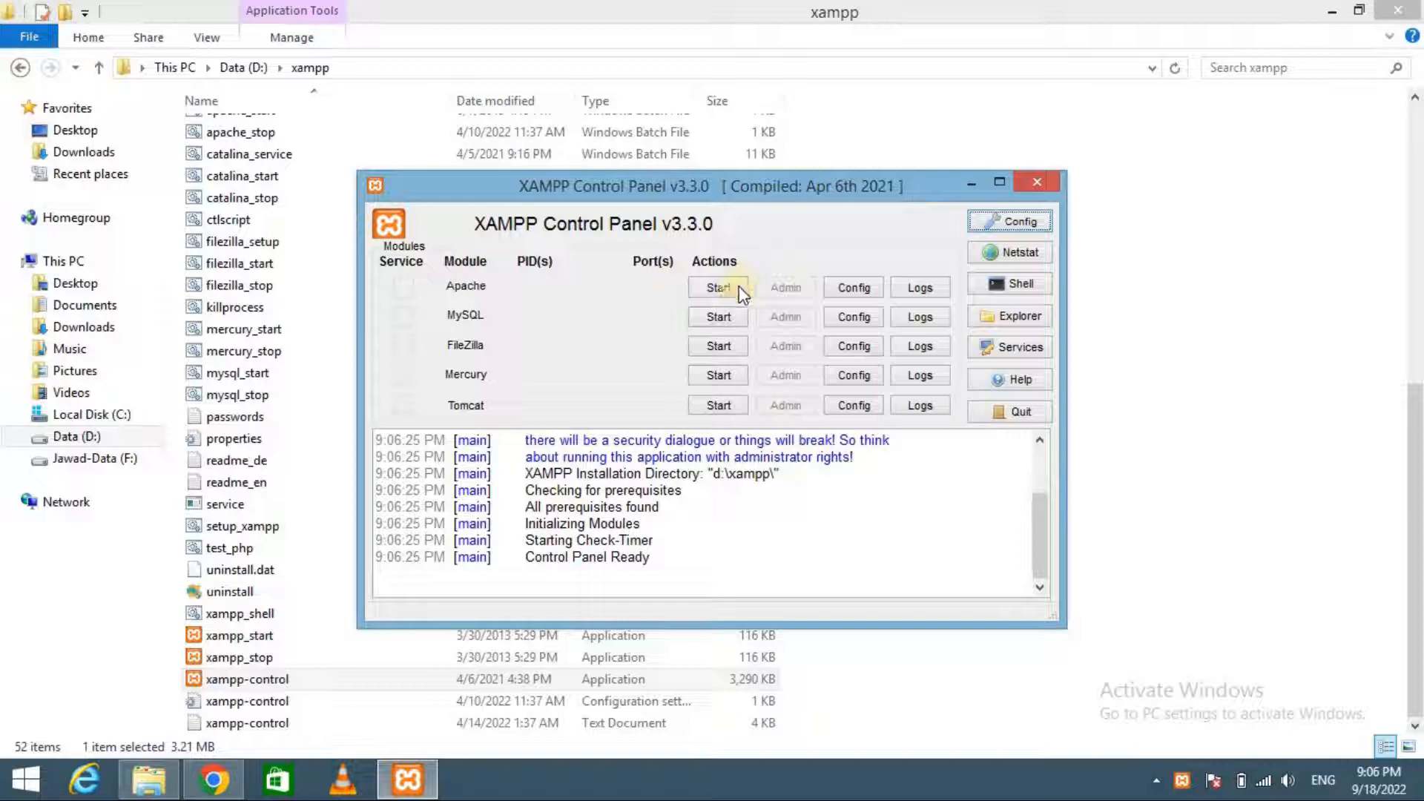
click(717, 287)
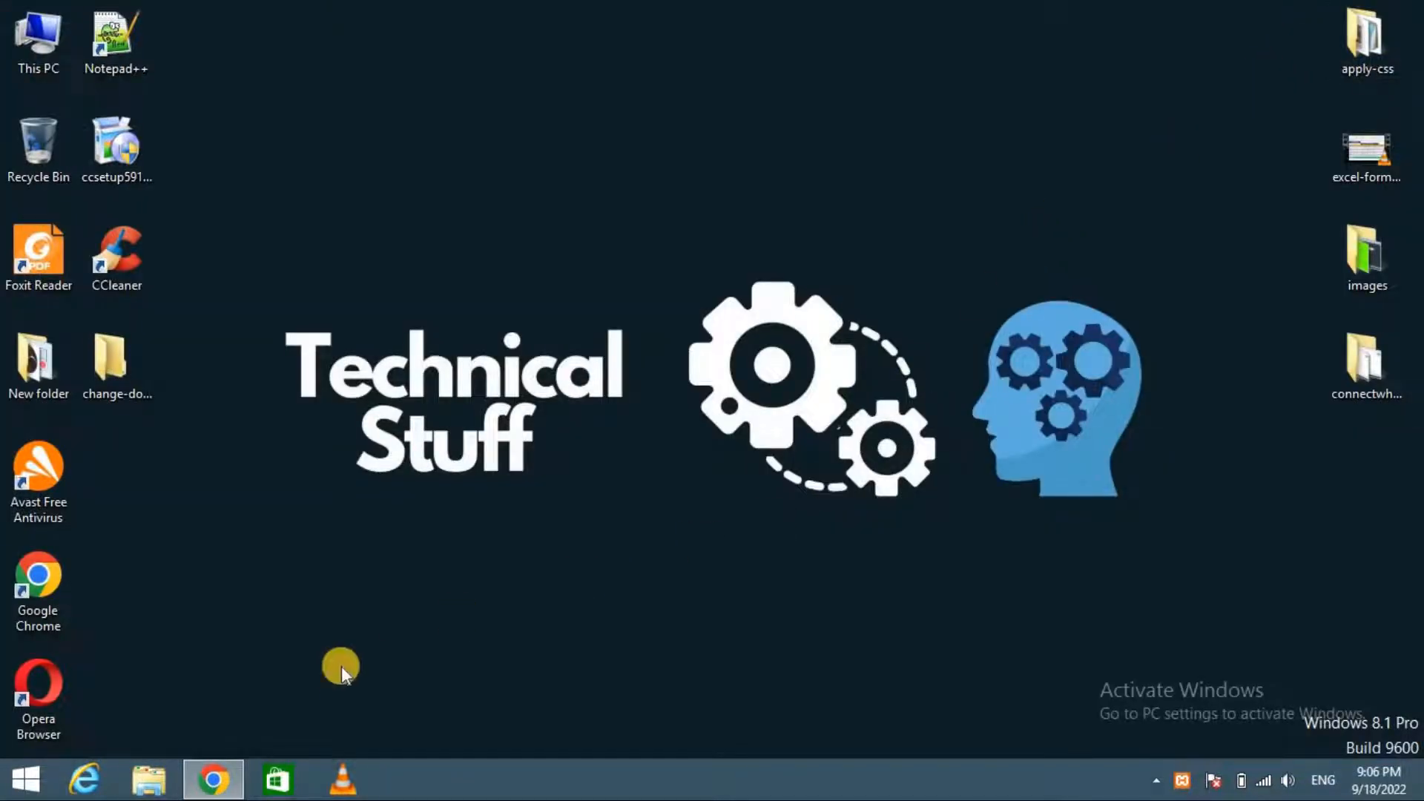
mouse_move(213, 778)
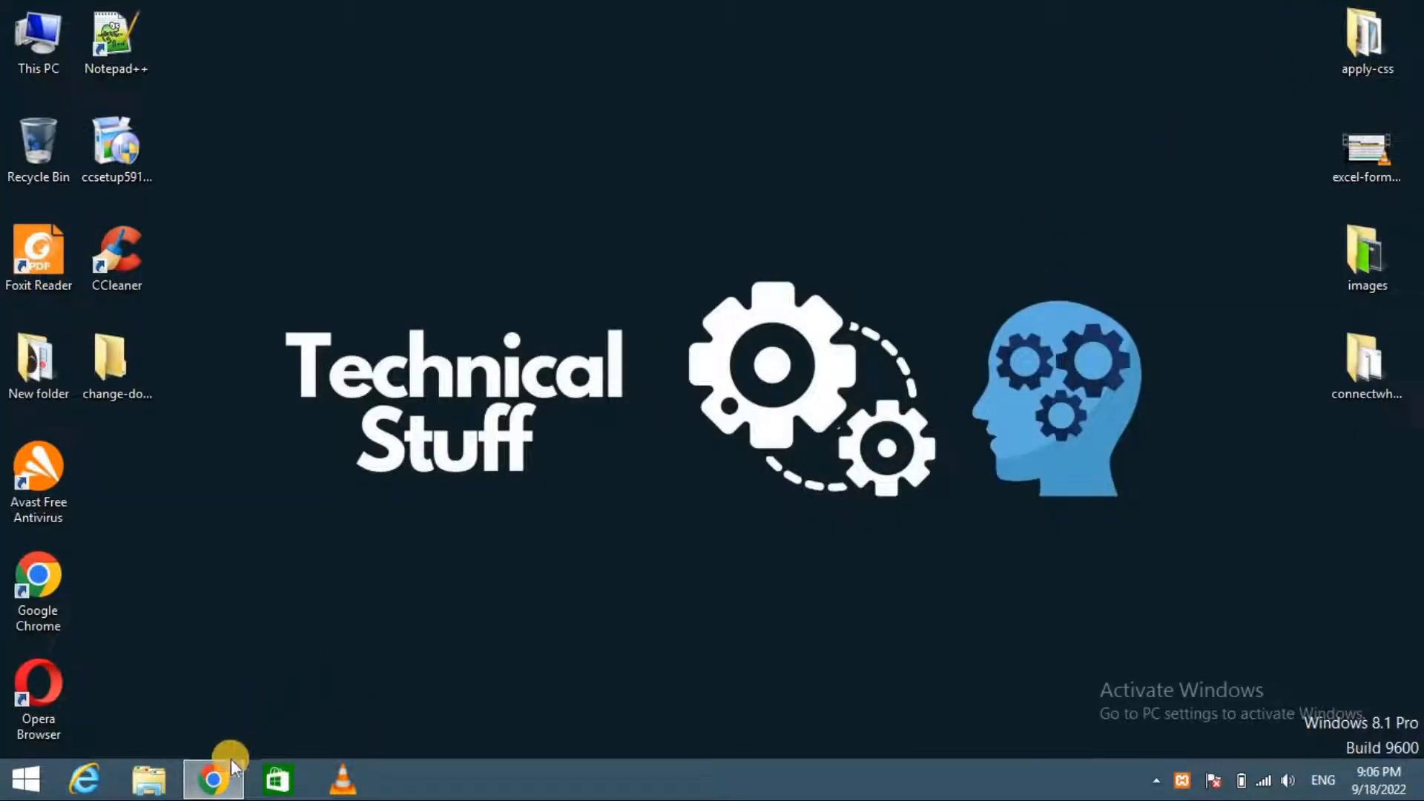
Search Google for wordpress.org in Chrome and open the wordpress.org result.
click(214, 779)
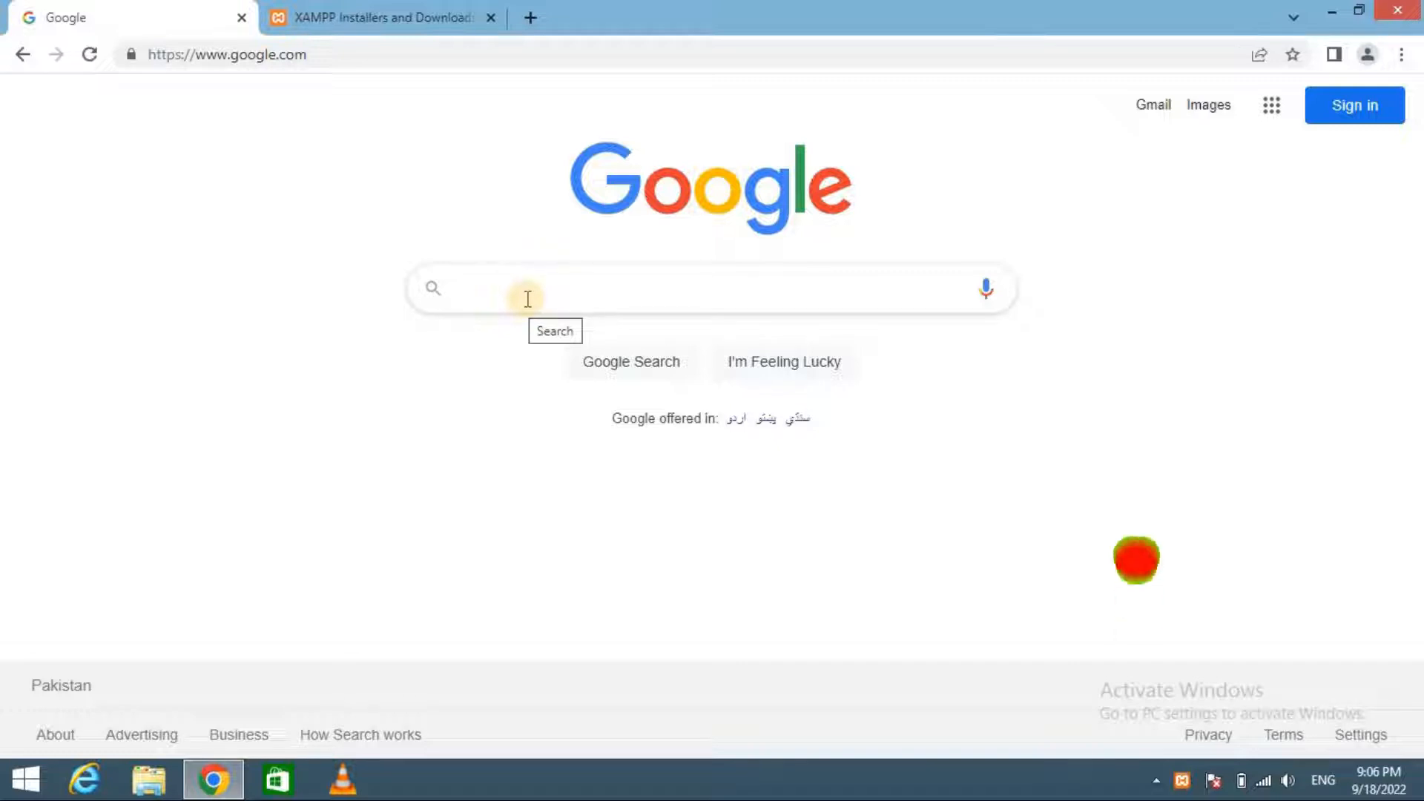
text(w)
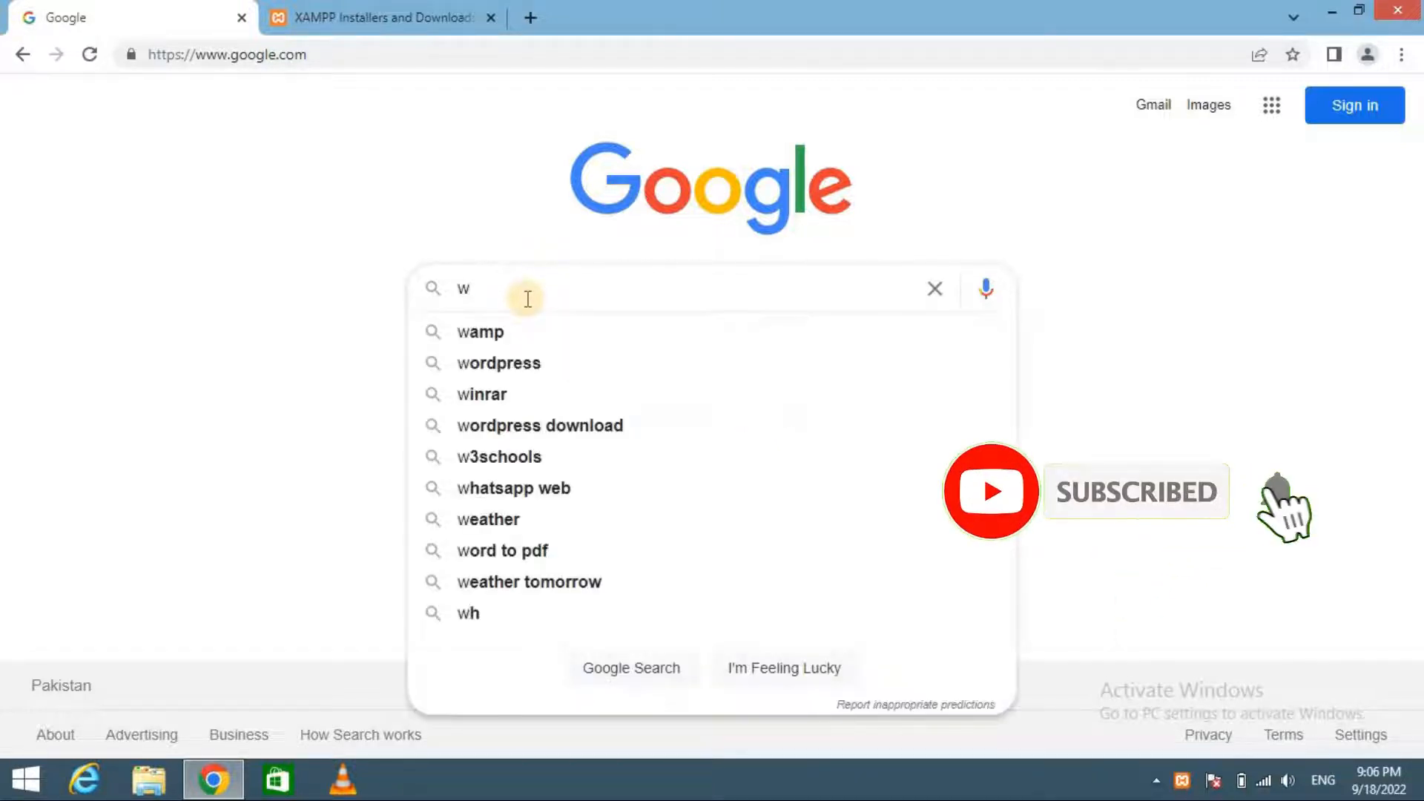
text(ordpress o)
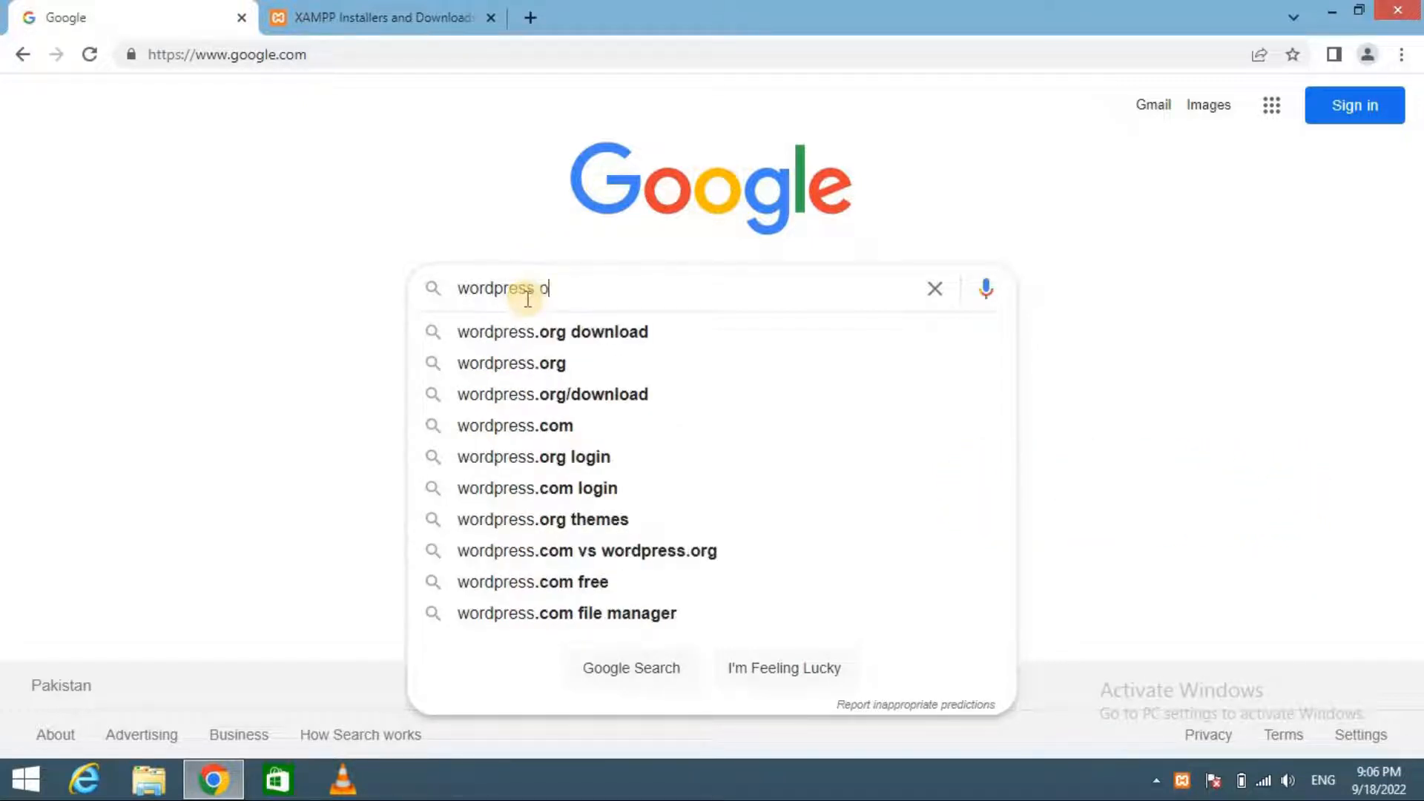
click(510, 363)
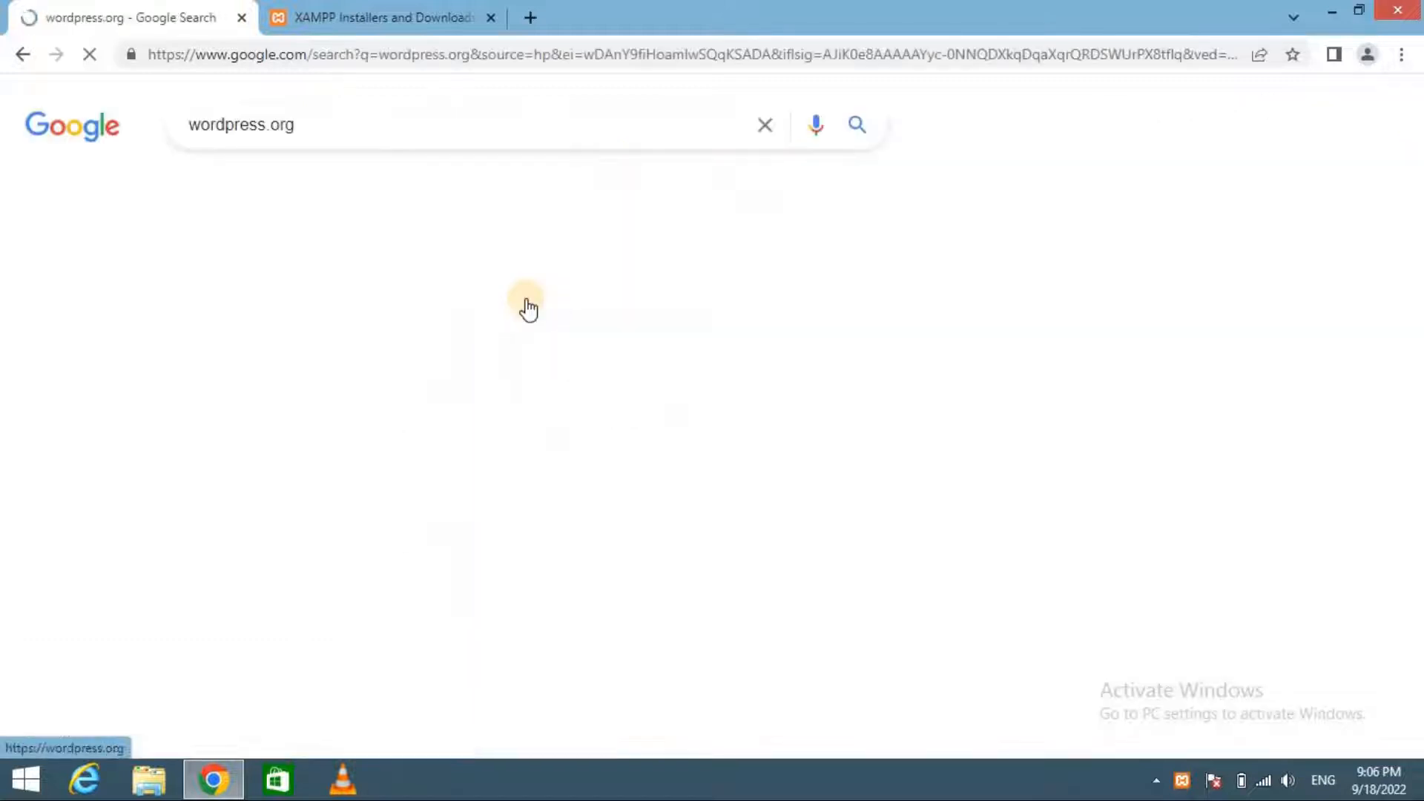
click(530, 306)
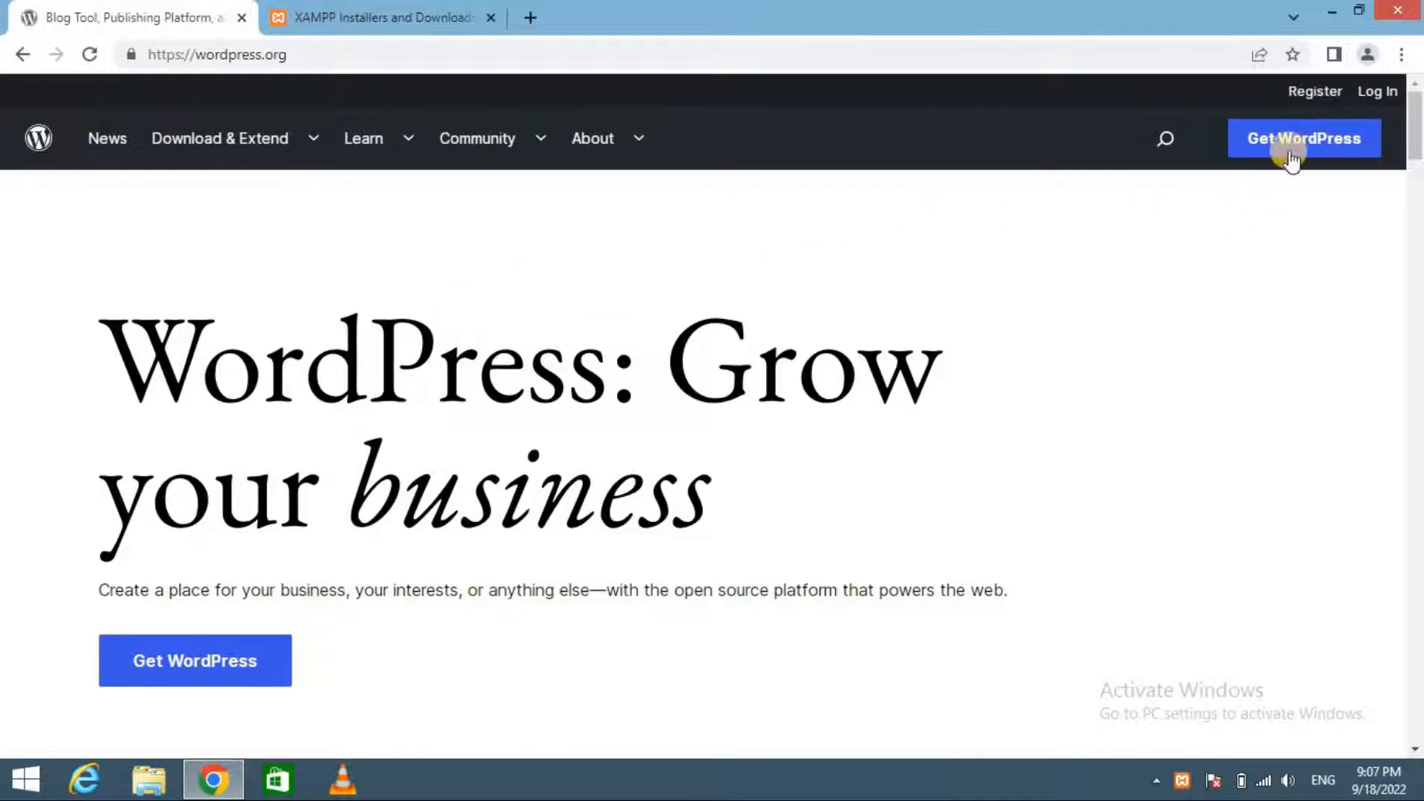
Download WordPress 6.0.2 from the Get WordPress page.
click(1303, 138)
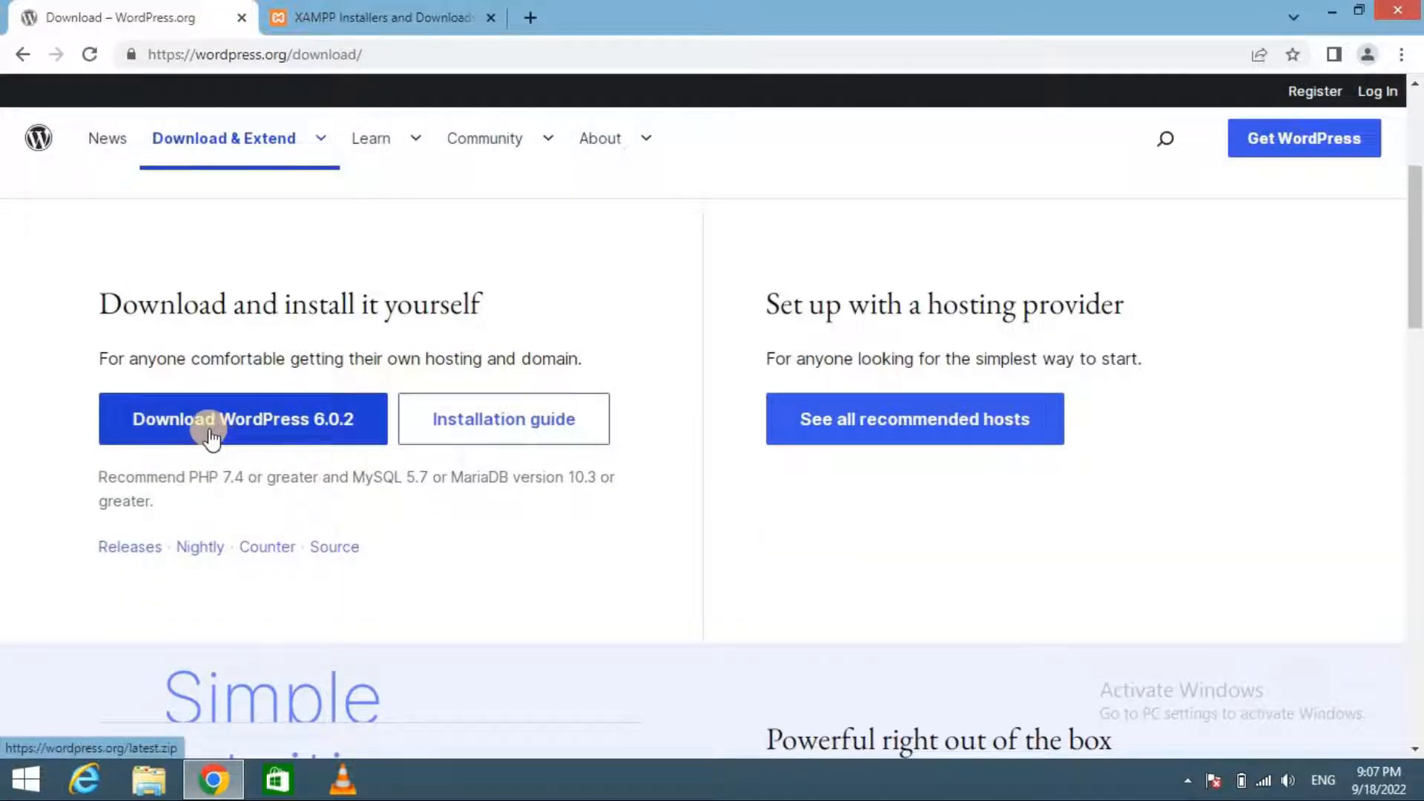
click(243, 419)
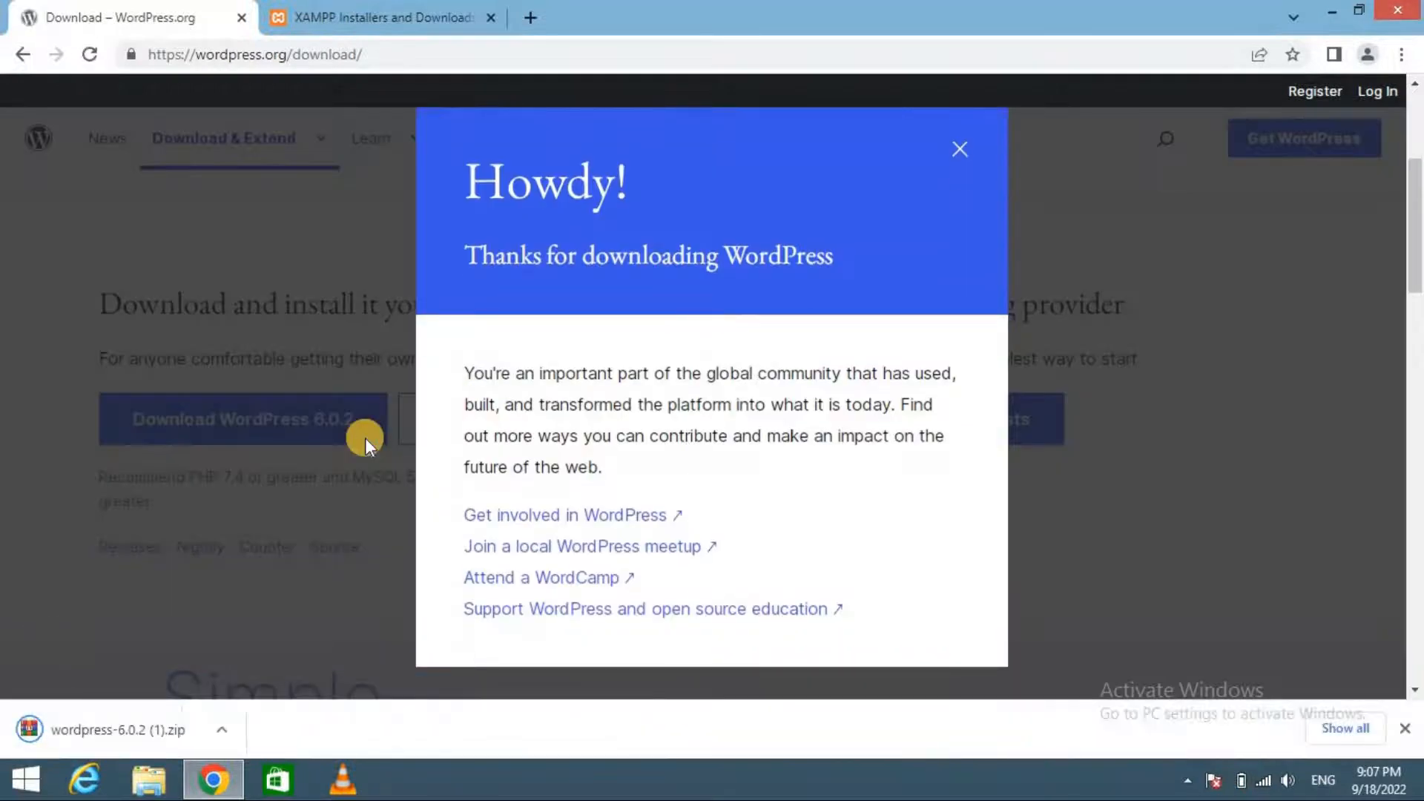
mouse_move(205, 753)
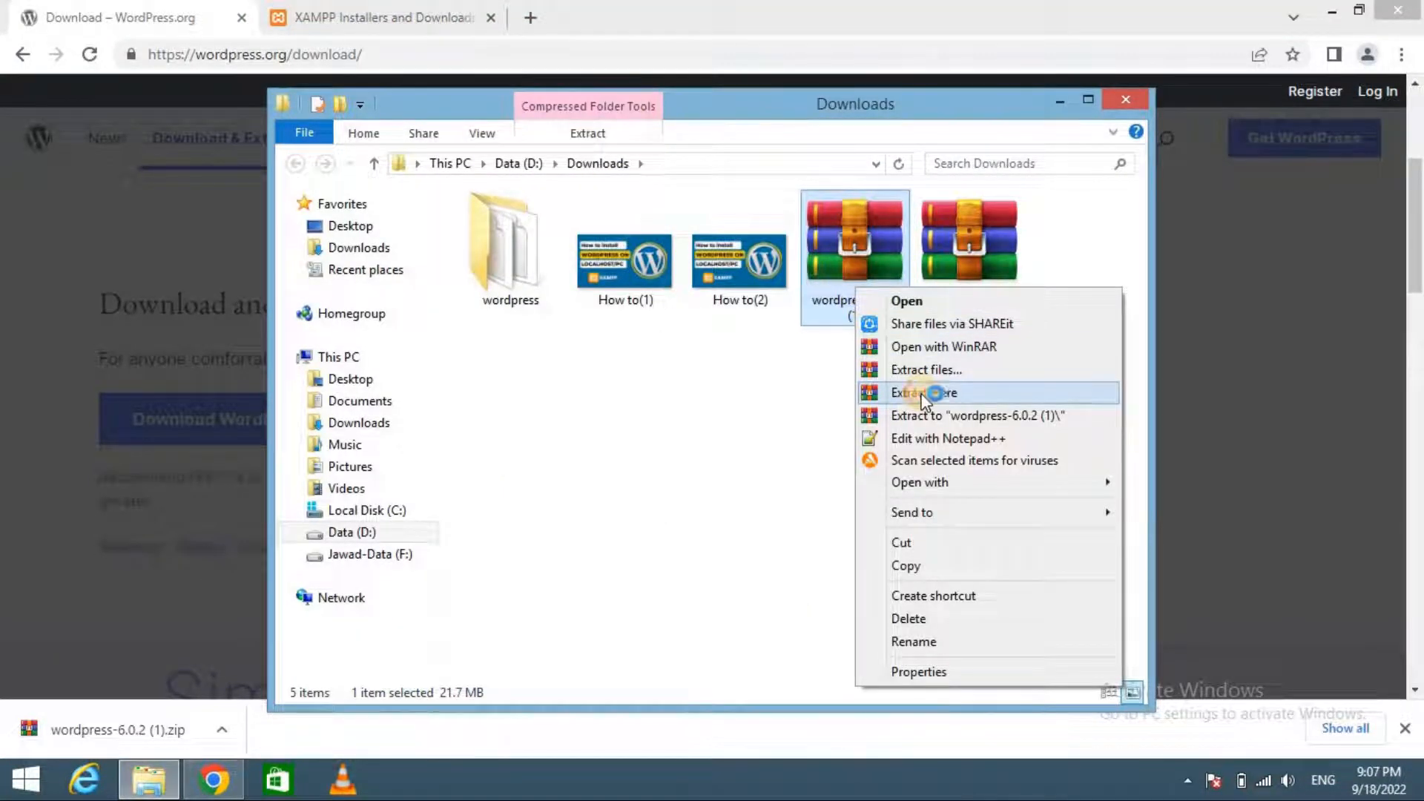
Extract the wordpress-6.0.2 zip into Downloads, replacing all existing files, and select the wordpress folder.
click(923, 392)
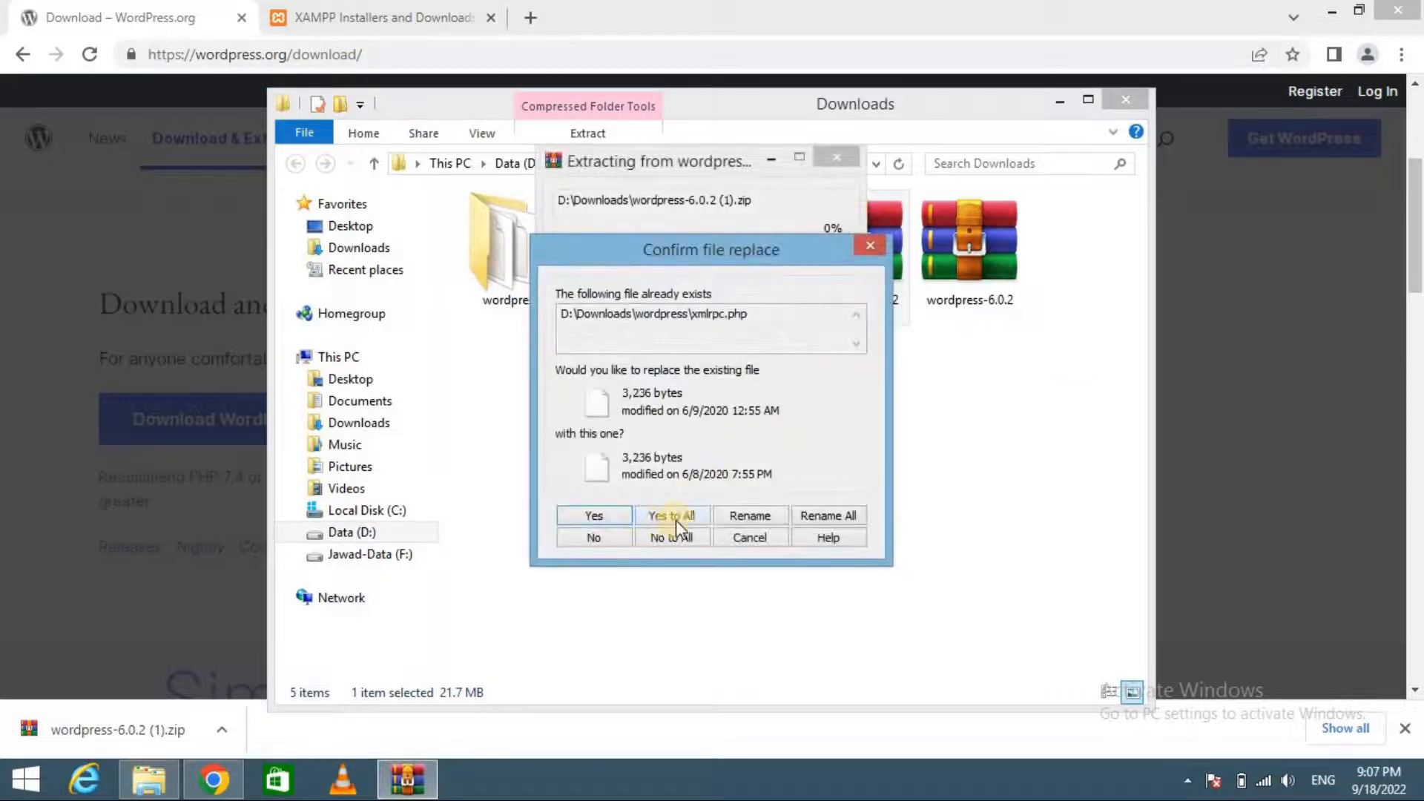
click(671, 515)
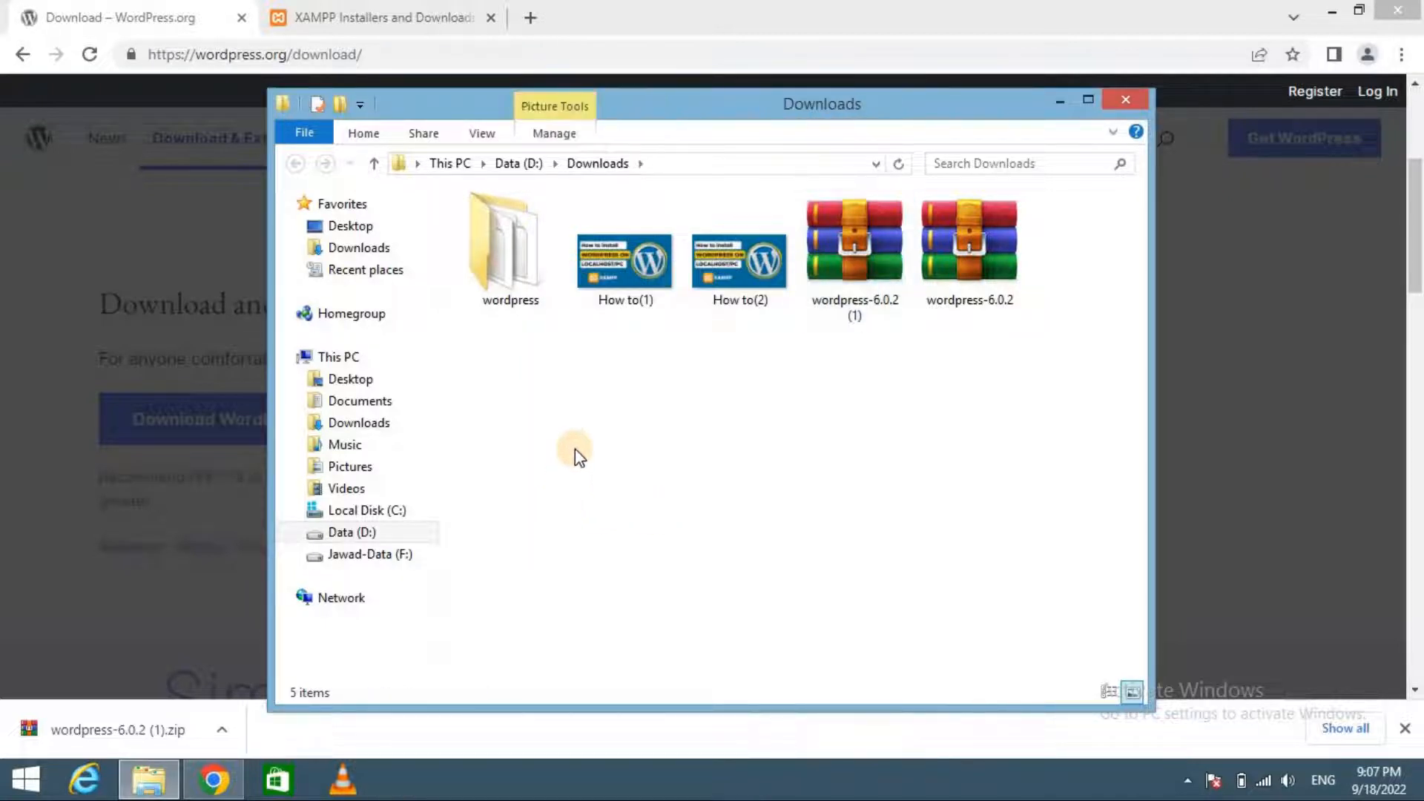
click(510, 245)
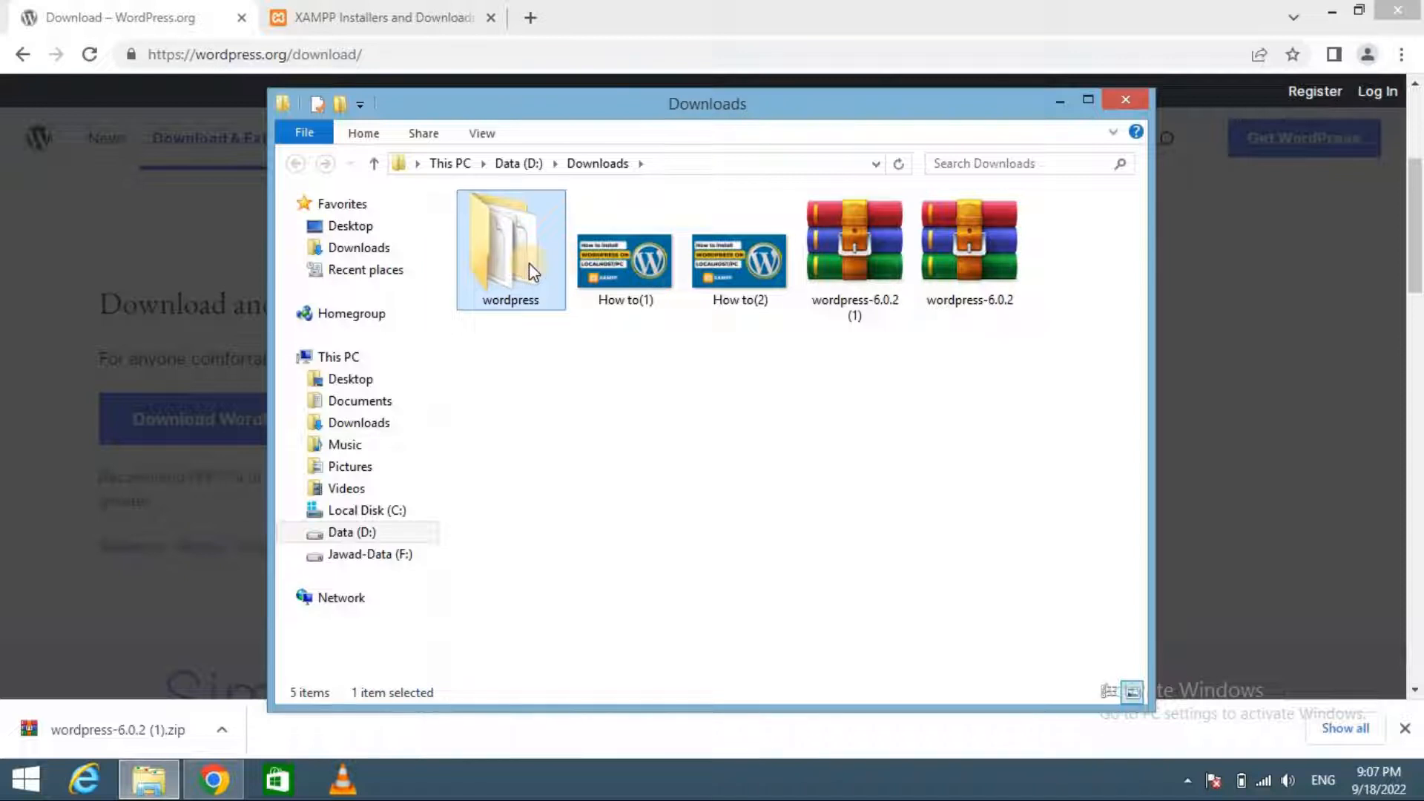
mouse_move(519, 270)
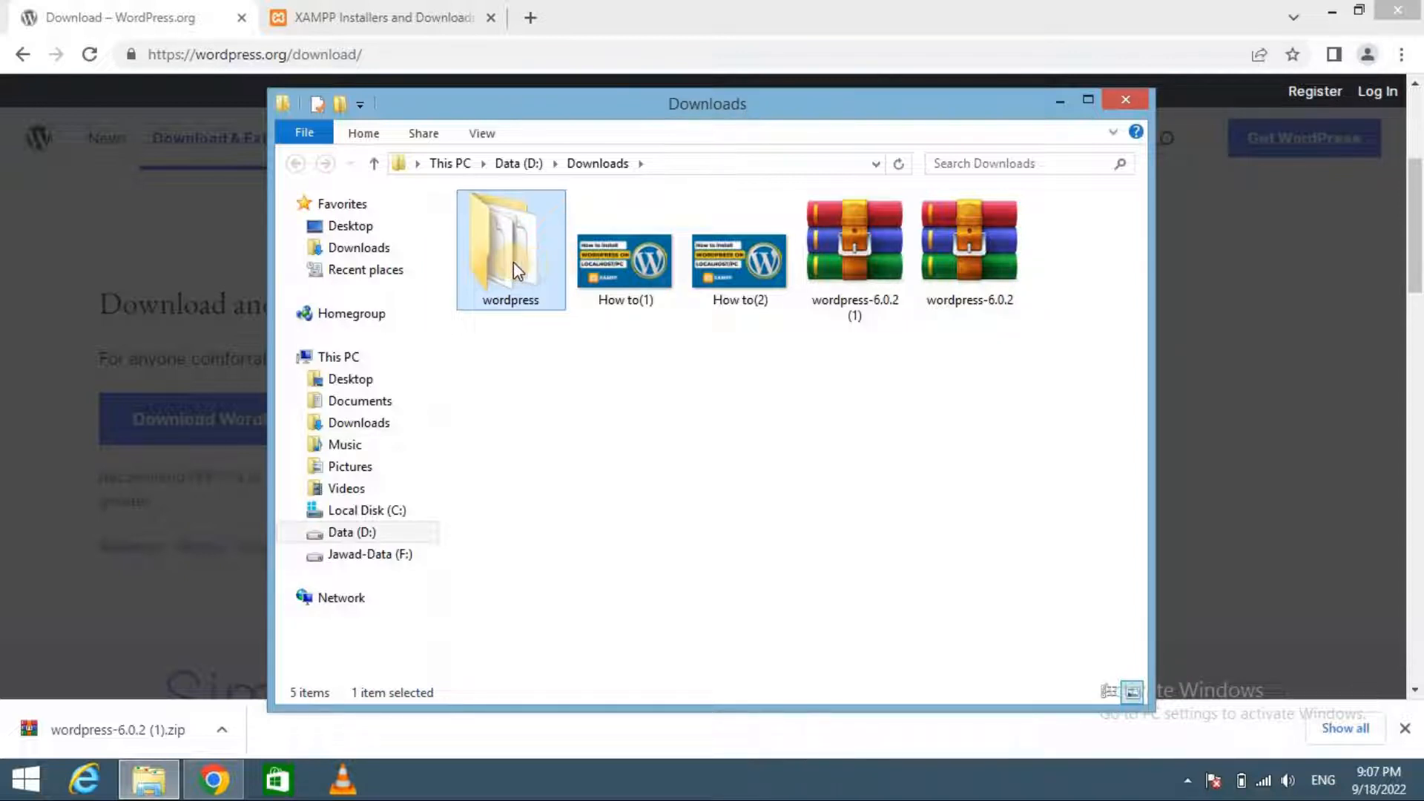
right_click(510, 250)
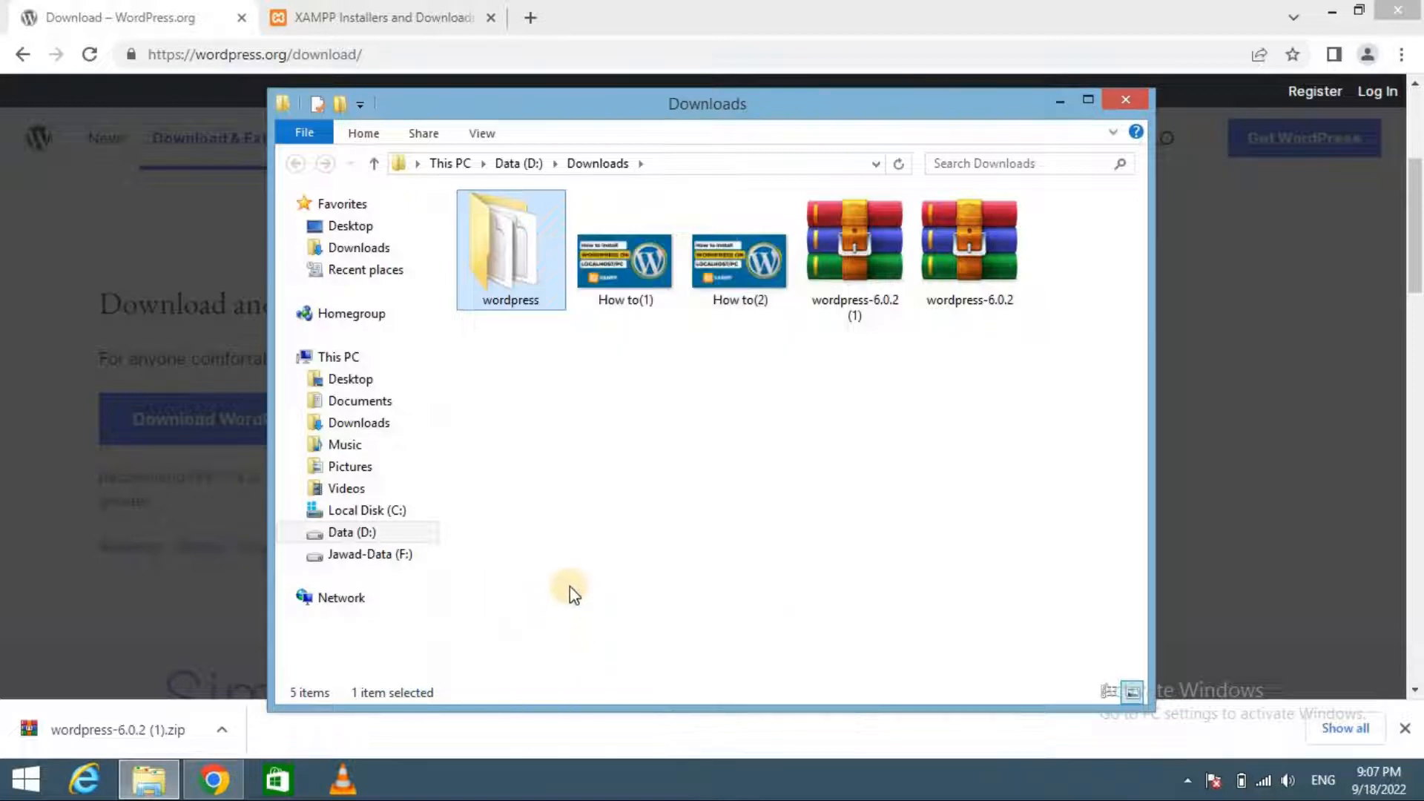
mouse_move(505, 490)
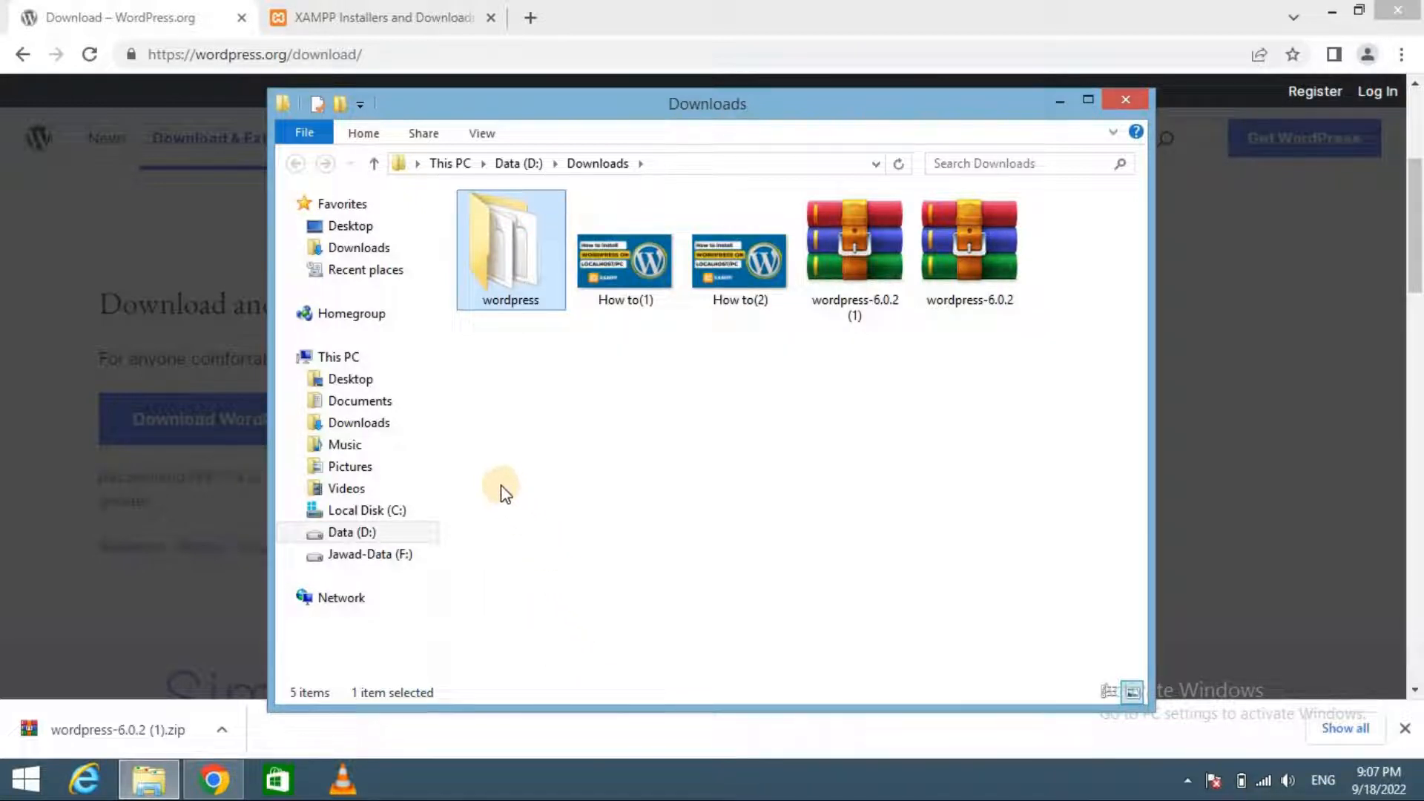
mouse_move(477, 486)
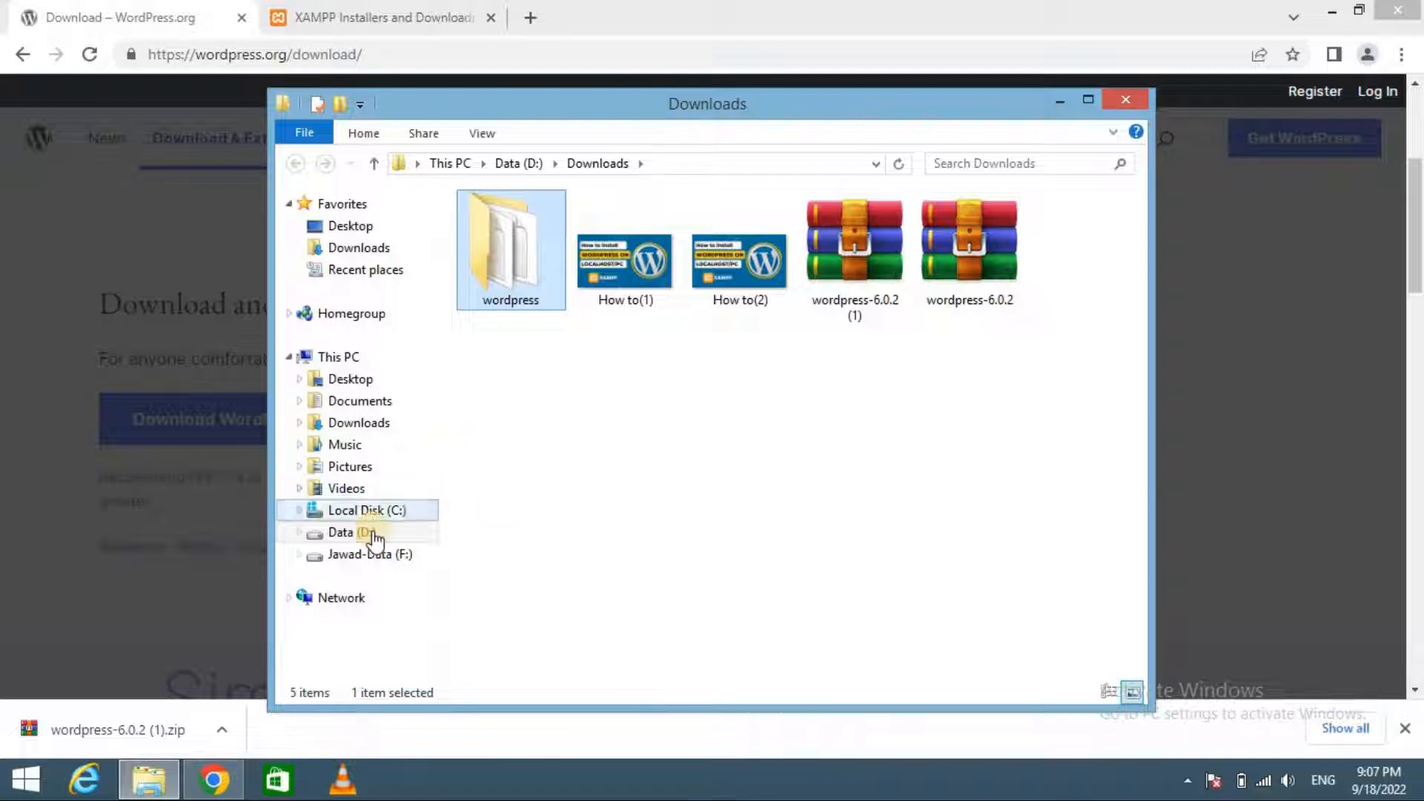
Paste the wordpress folder into D:\xampp\htdocs.
click(345, 533)
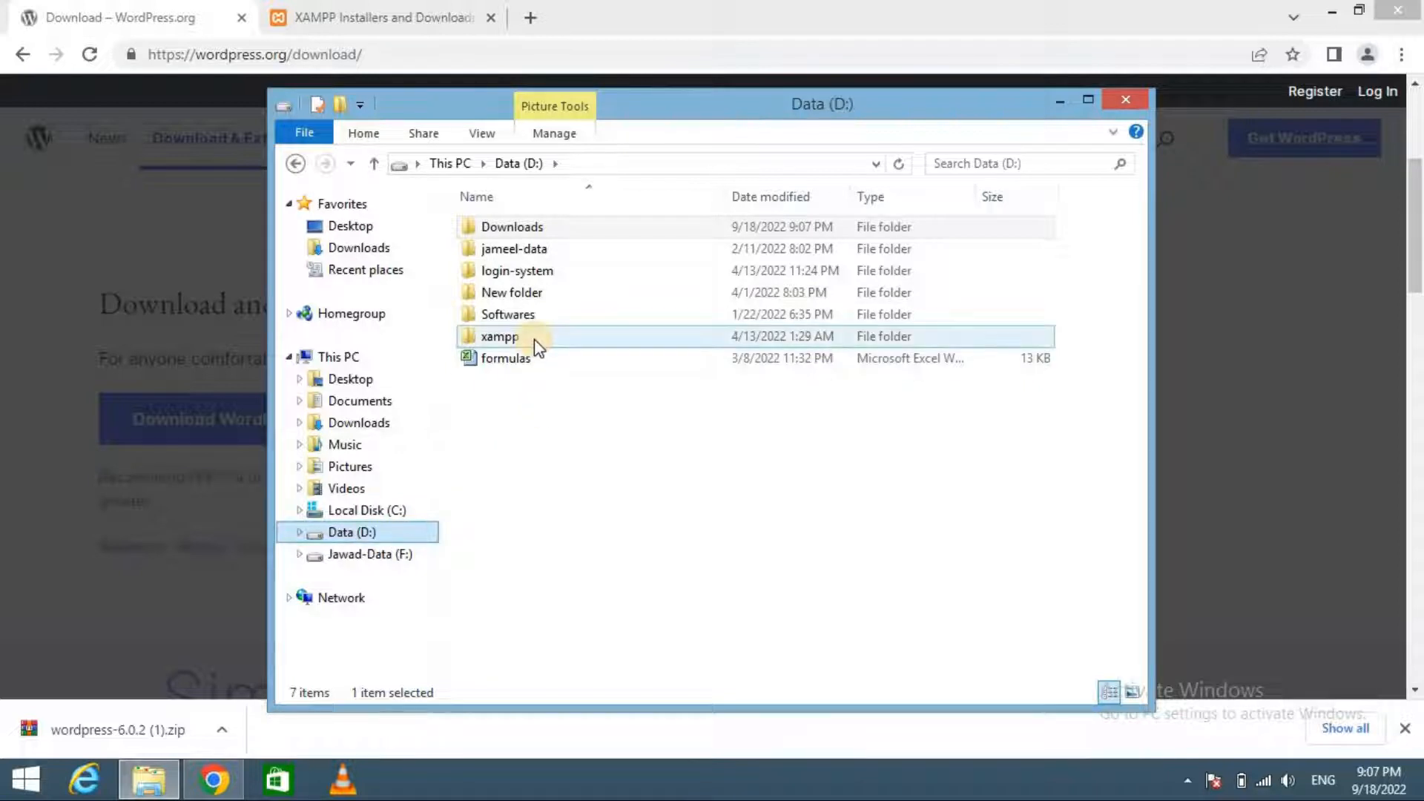
mouse_move(518, 341)
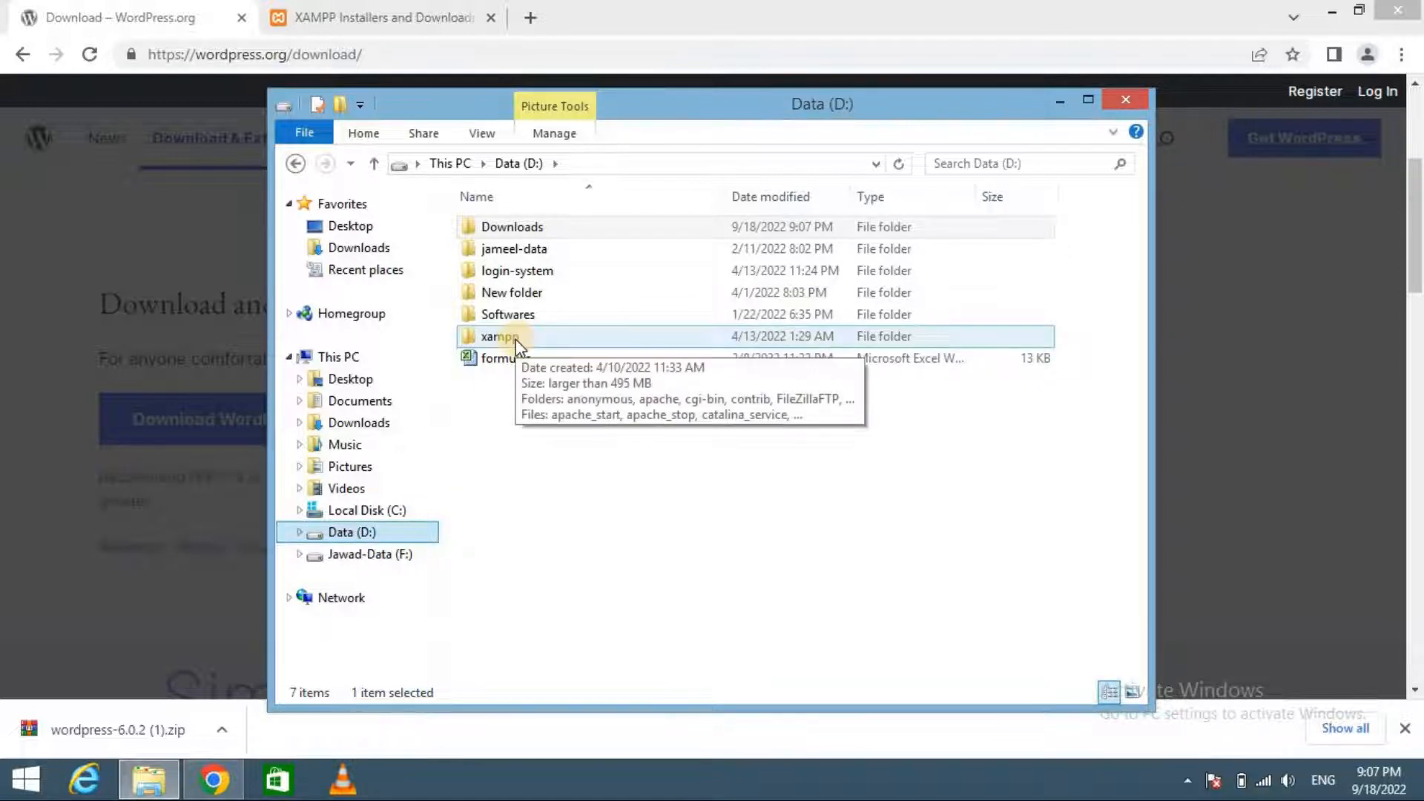
double_click(499, 336)
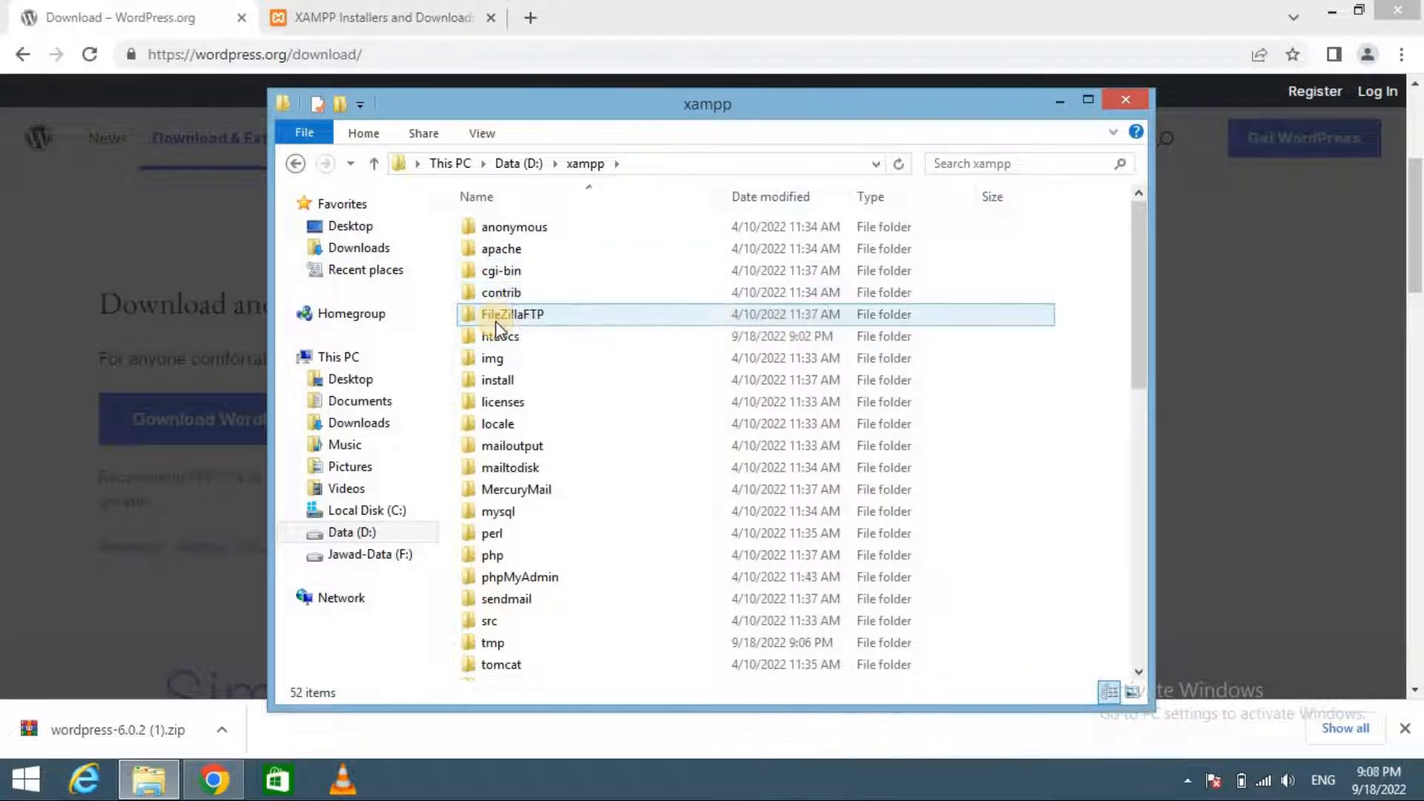
mouse_move(510, 313)
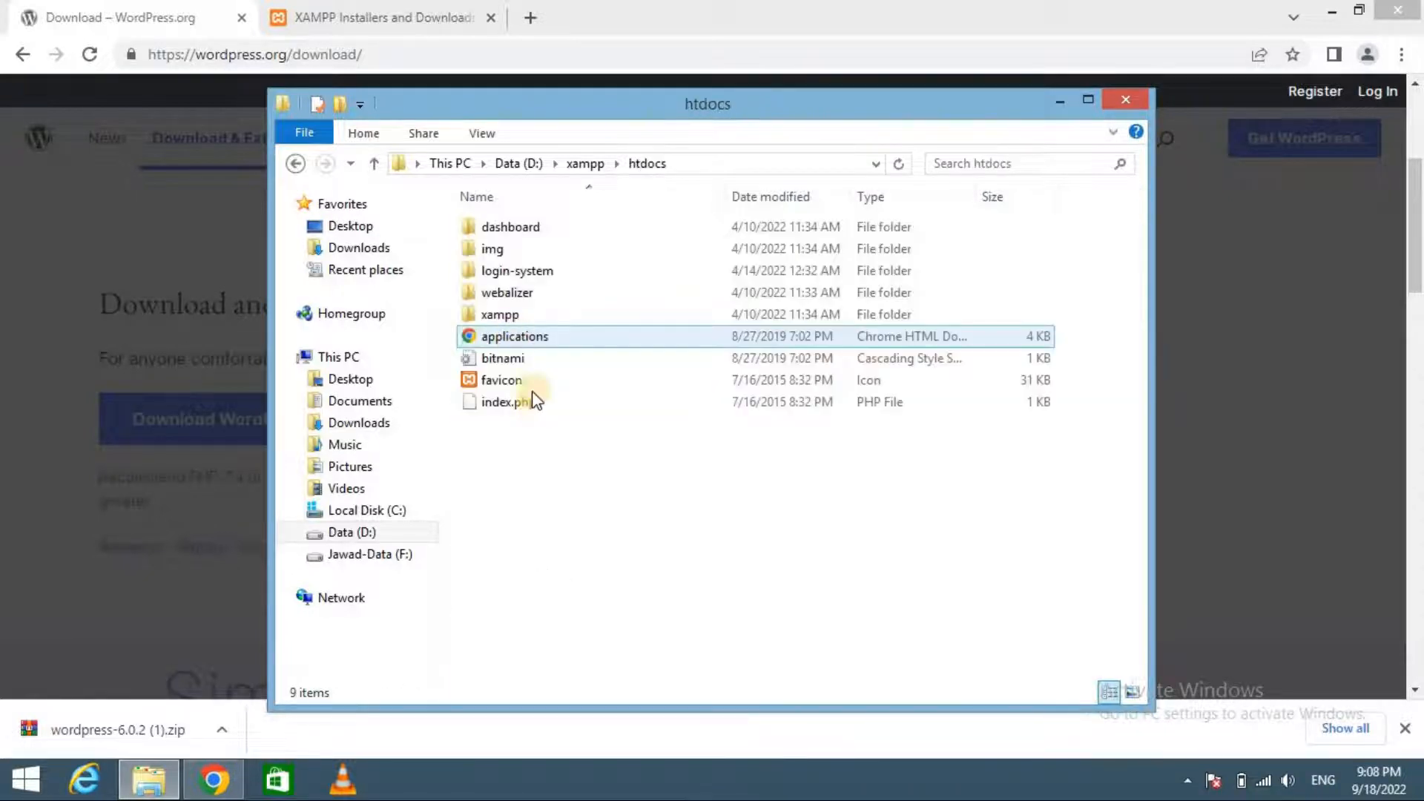
right_click(618, 595)
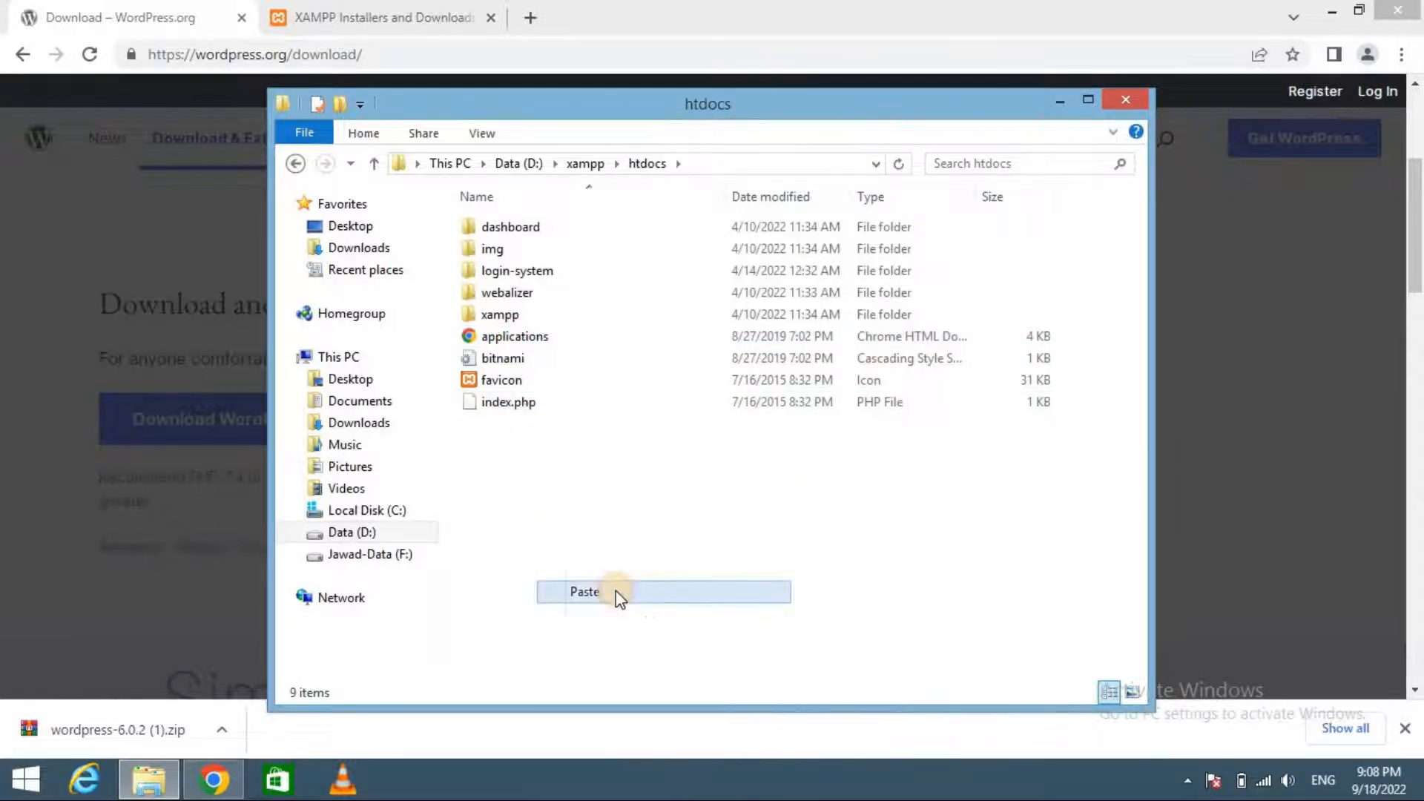
click(584, 591)
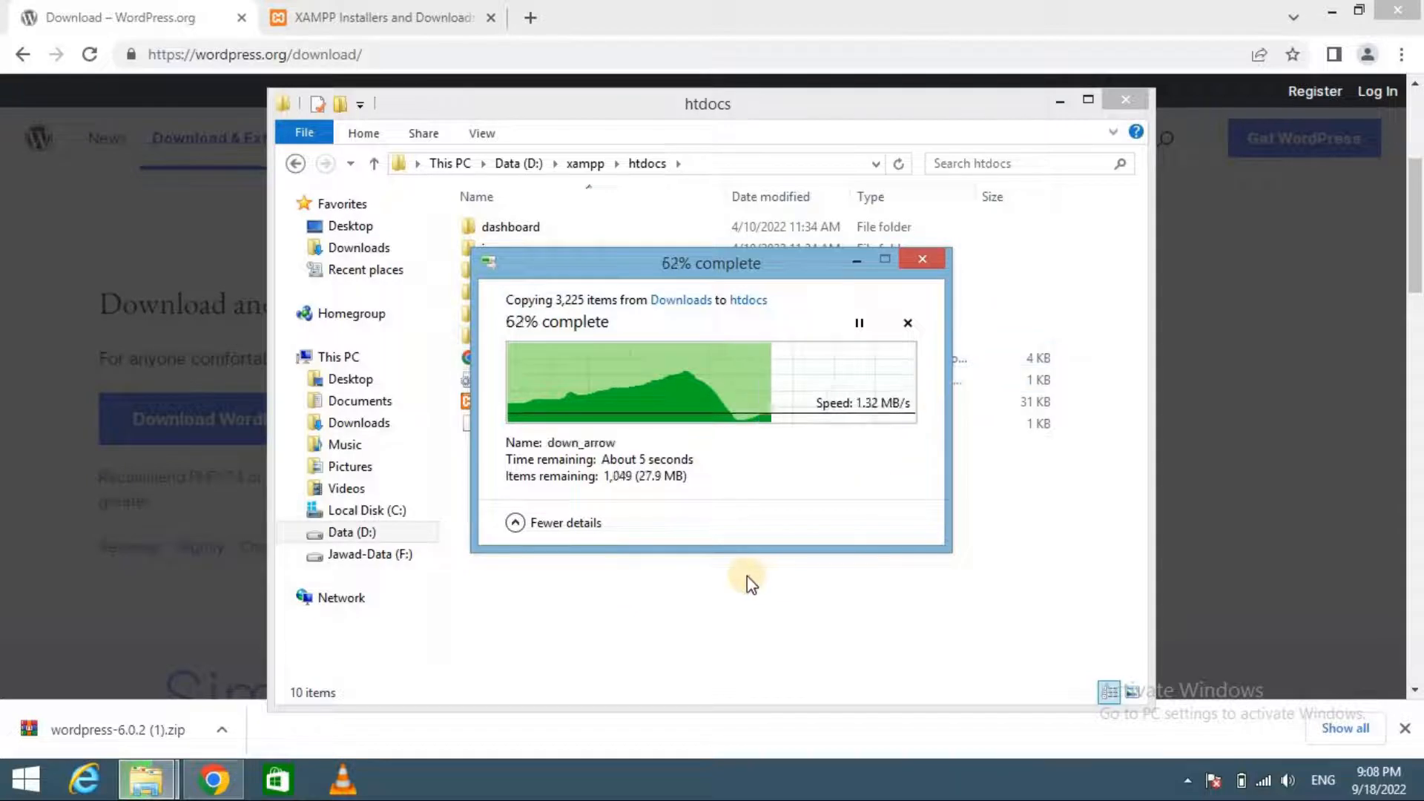
mouse_move(808, 626)
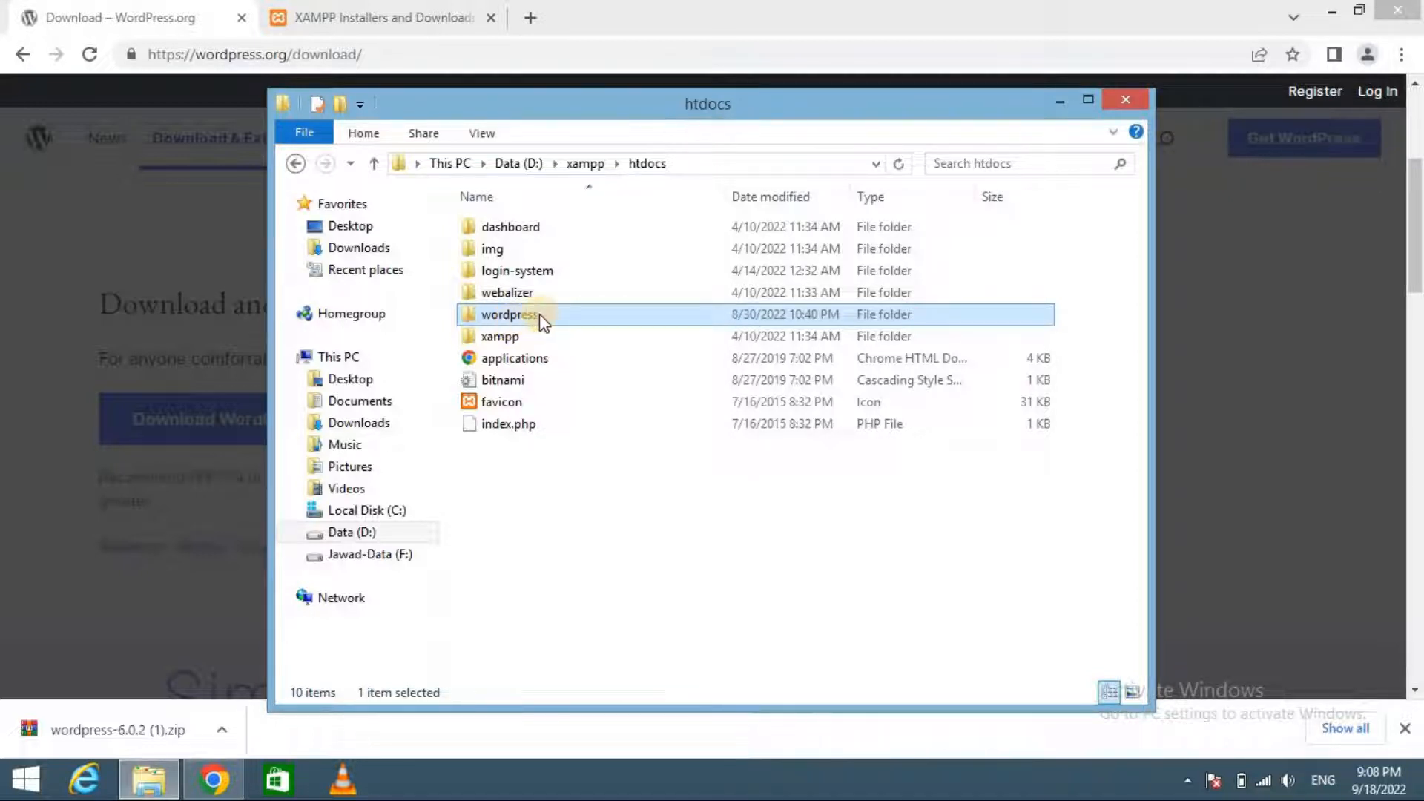
mouse_move(508, 315)
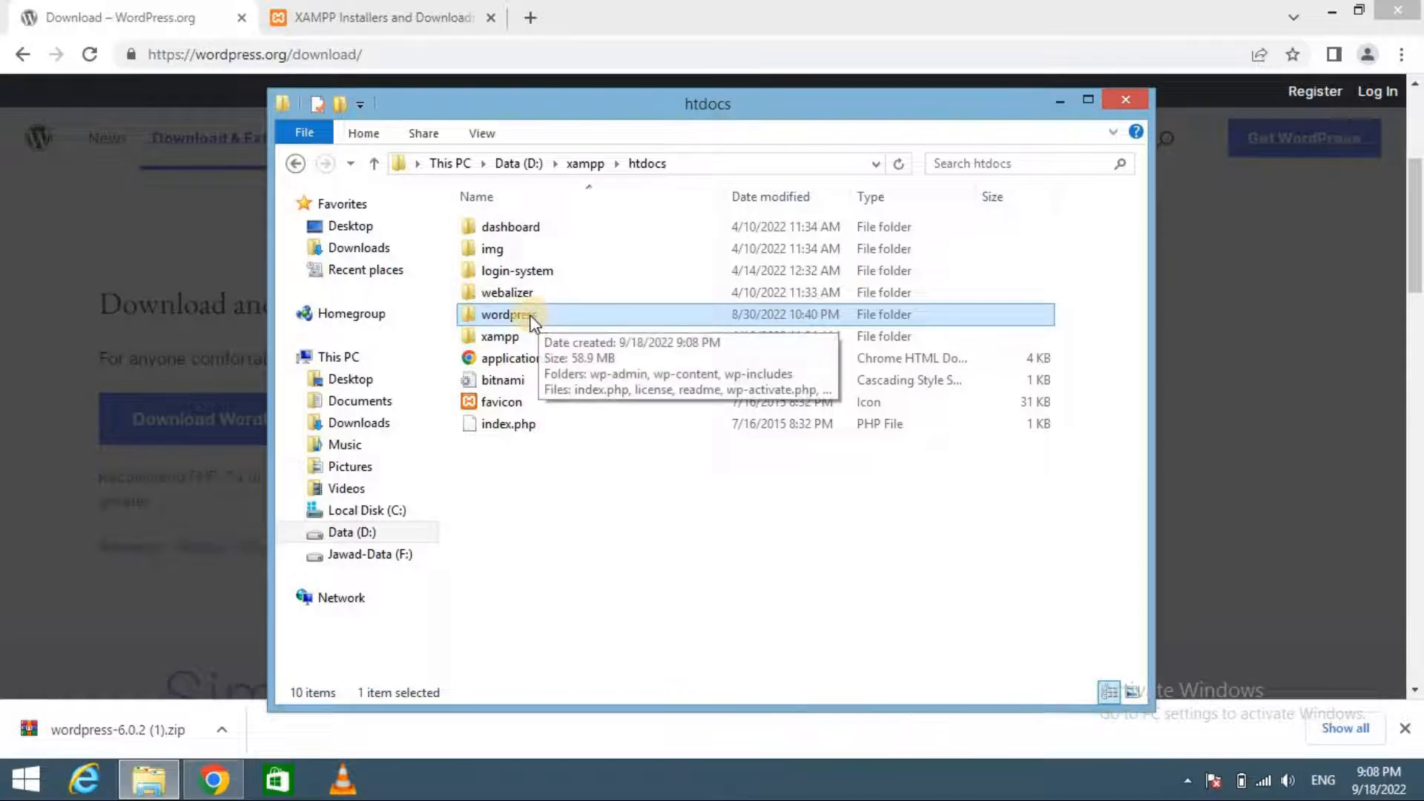
Rename the wordpress folder in htdocs to mysite.
right_click(508, 315)
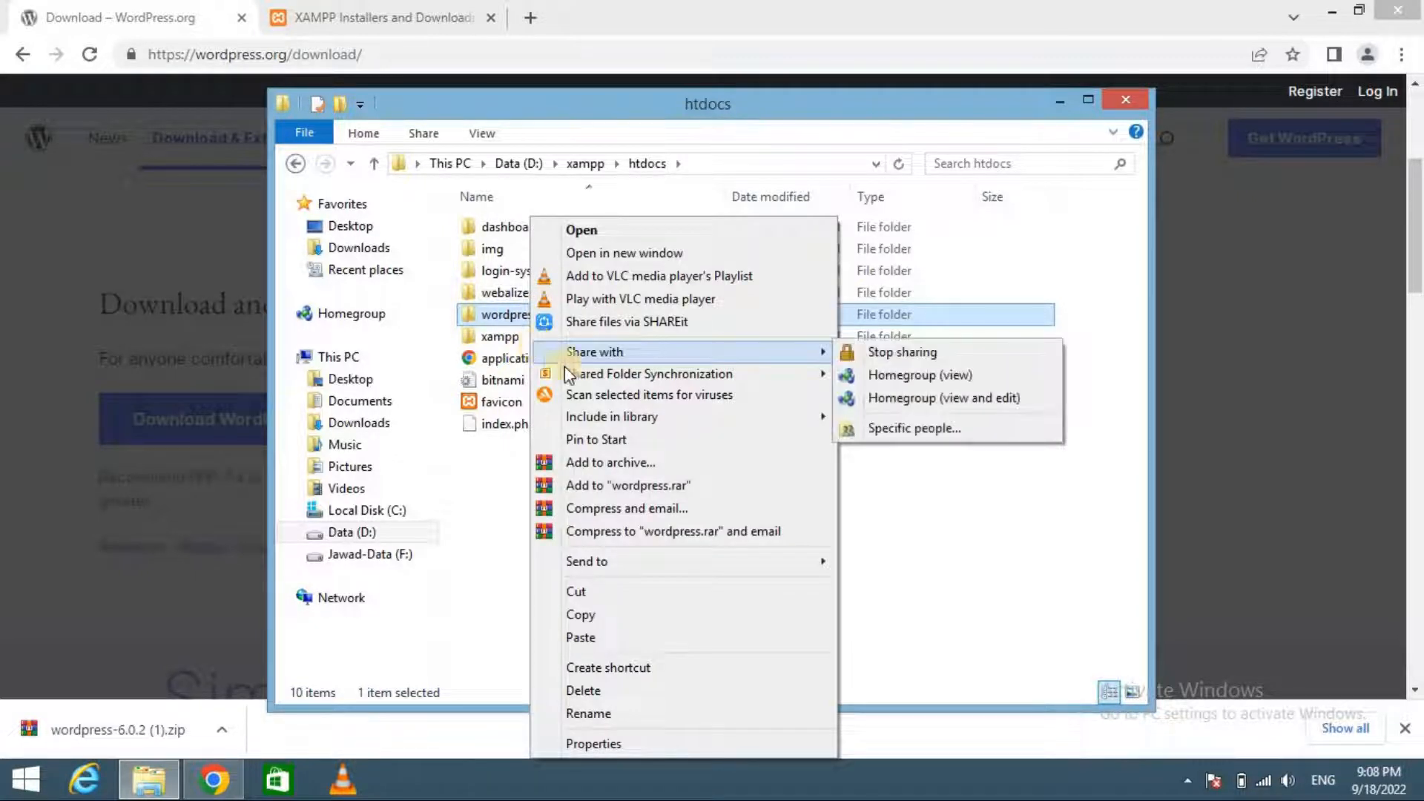
mouse_move(599, 712)
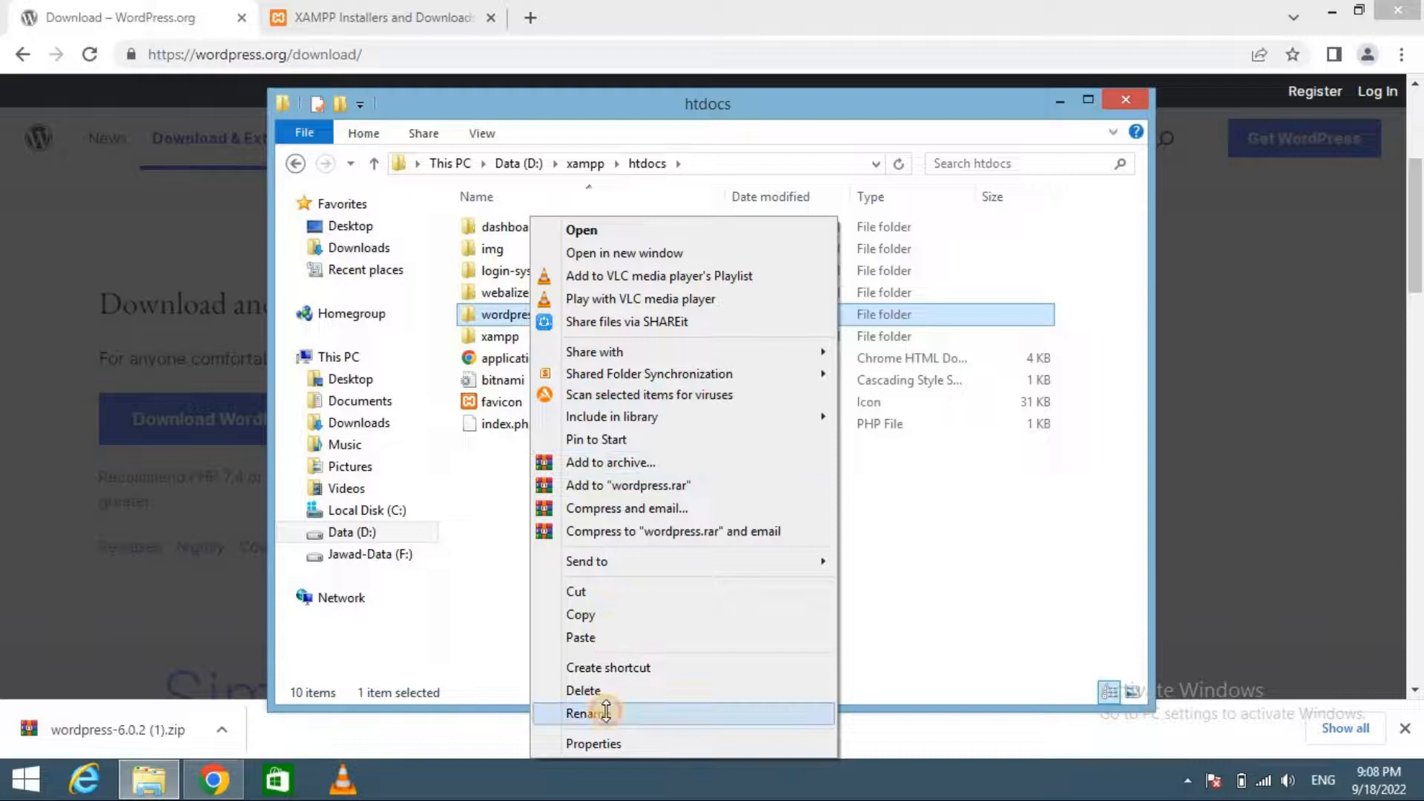
click(586, 713)
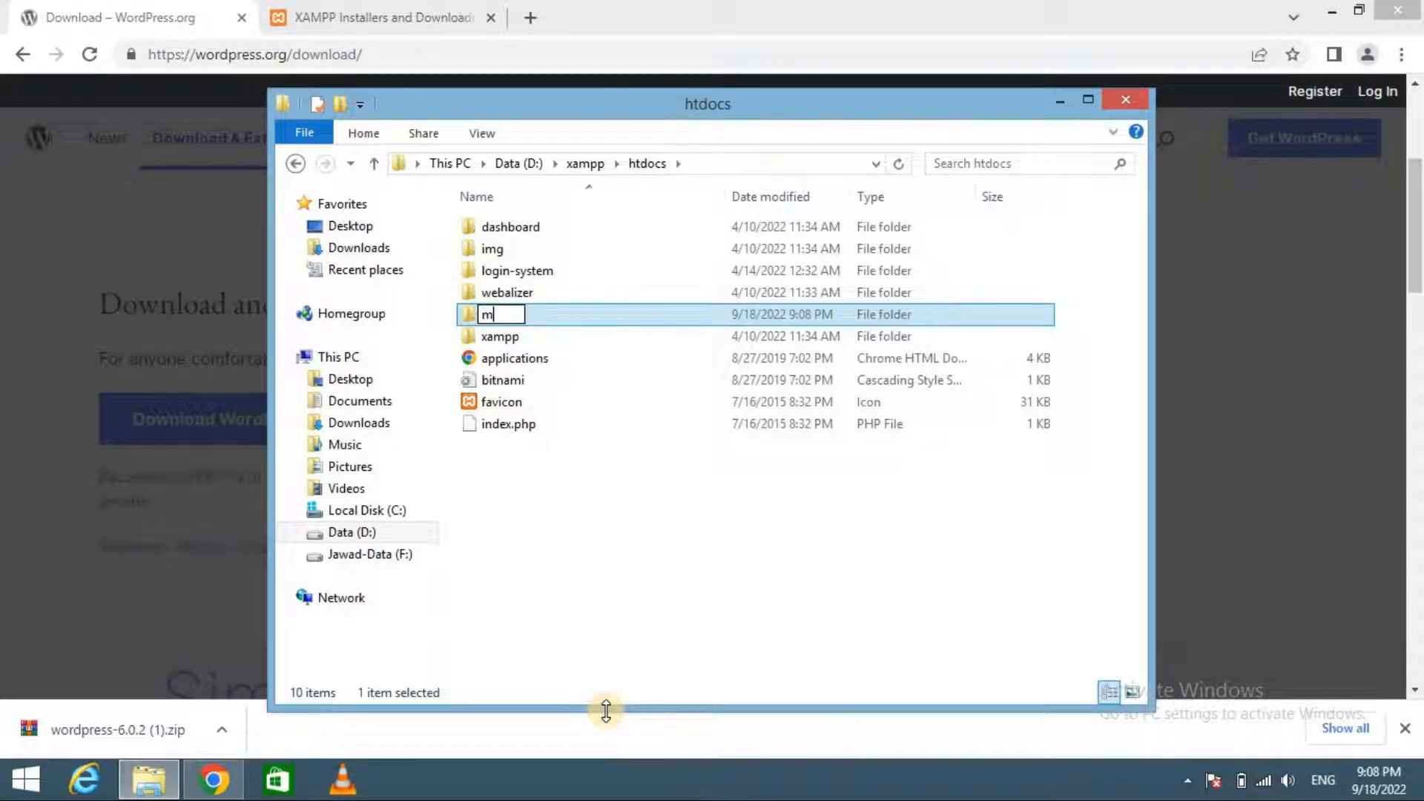
text(ysit)
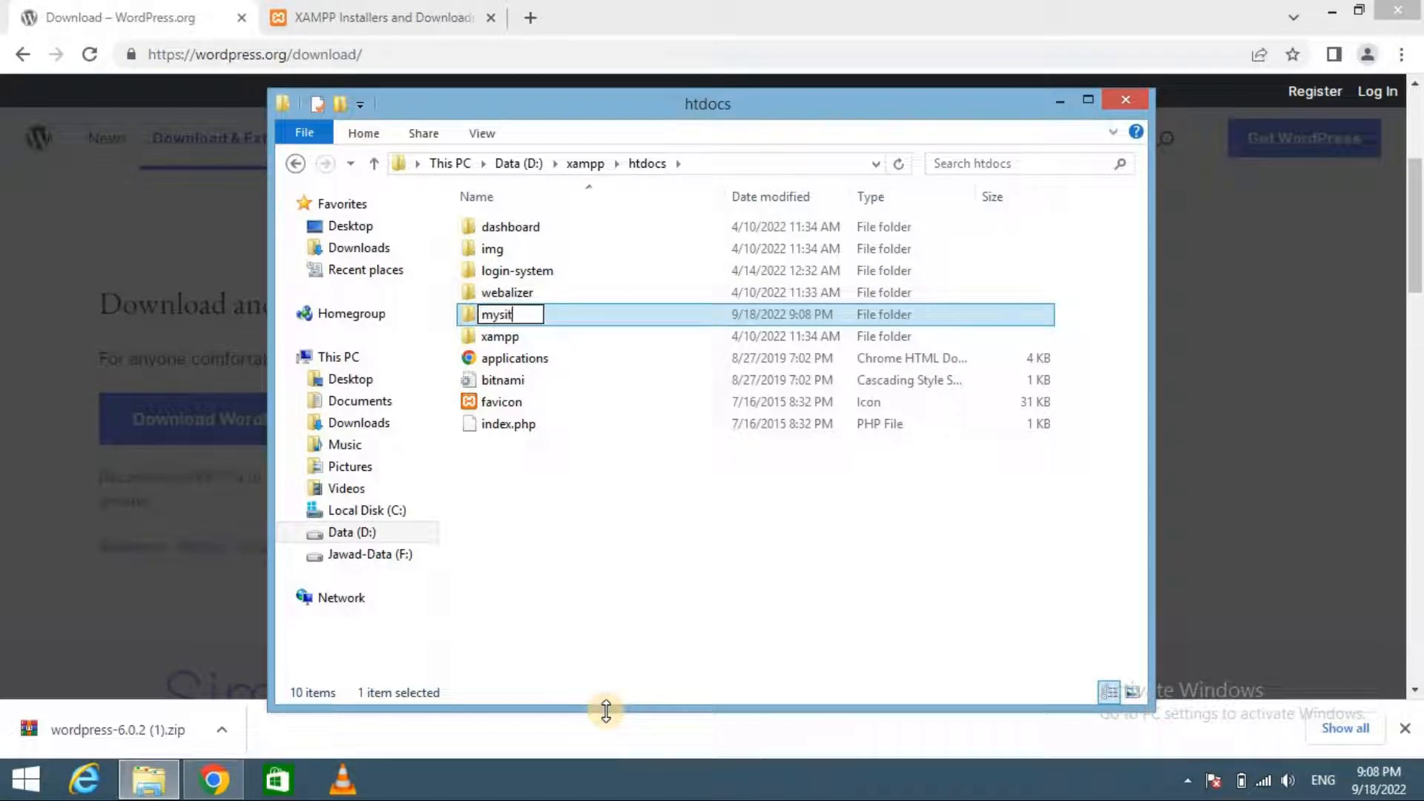
text(e)
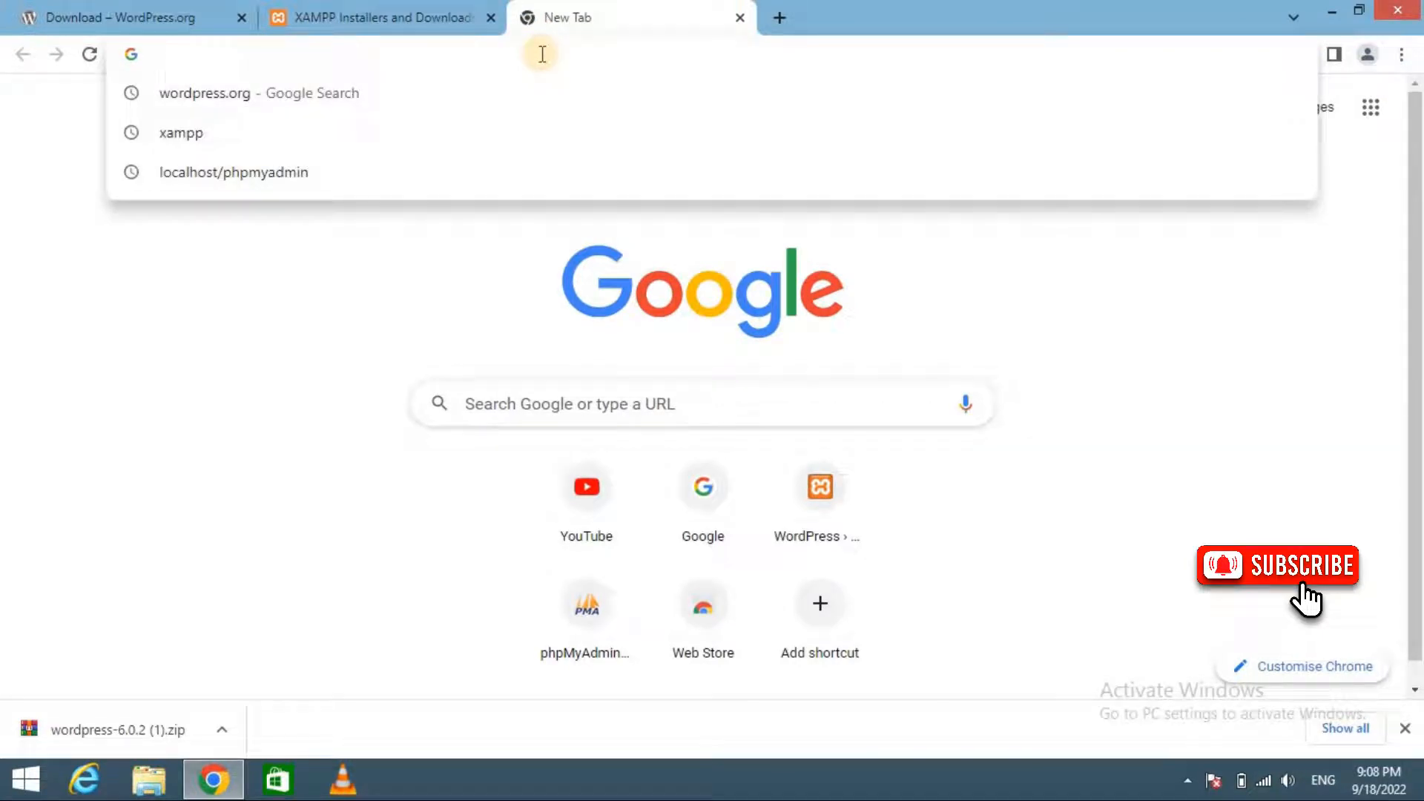
Load localhost/mysite and continue with English (UK) as the setup language.
text(localhost/mysite)
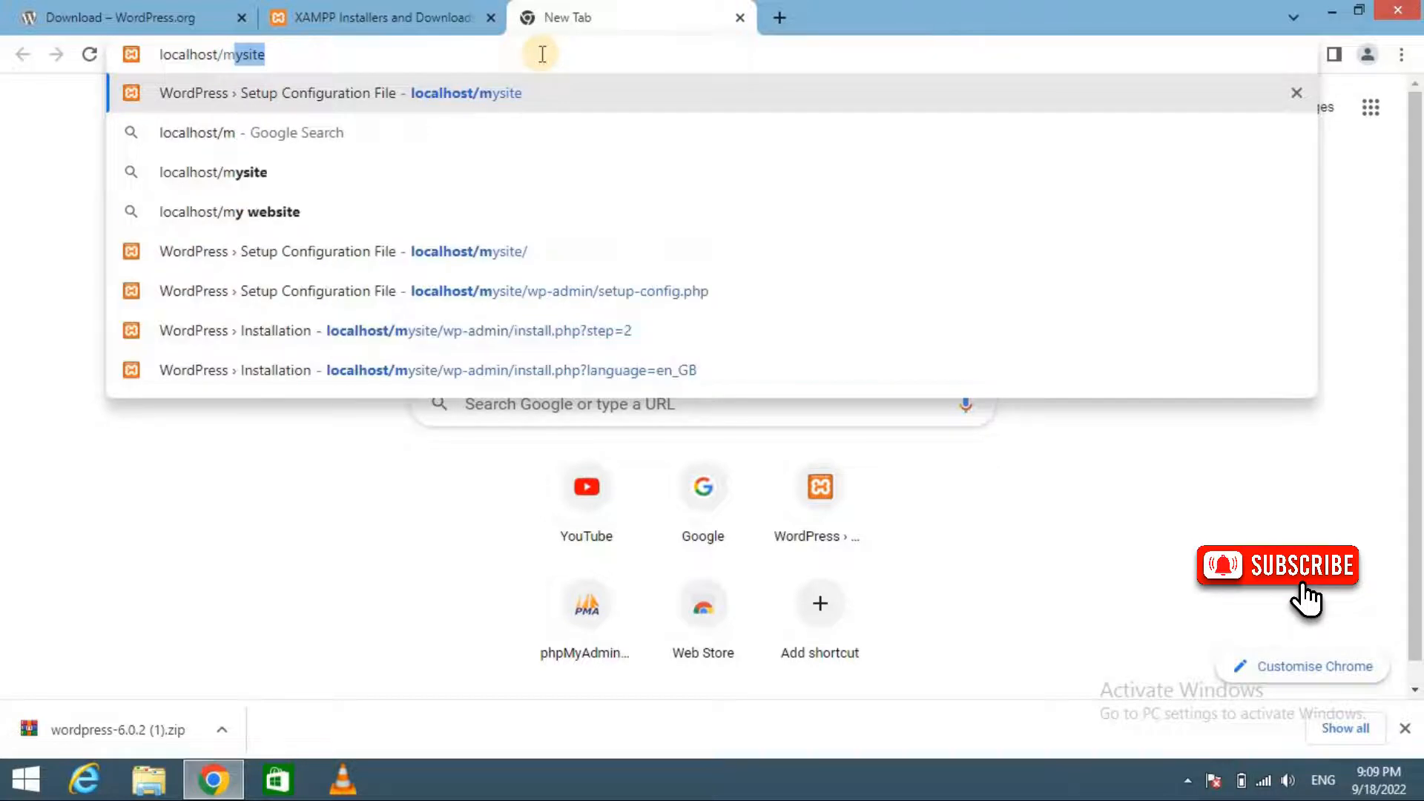
key(Enter)
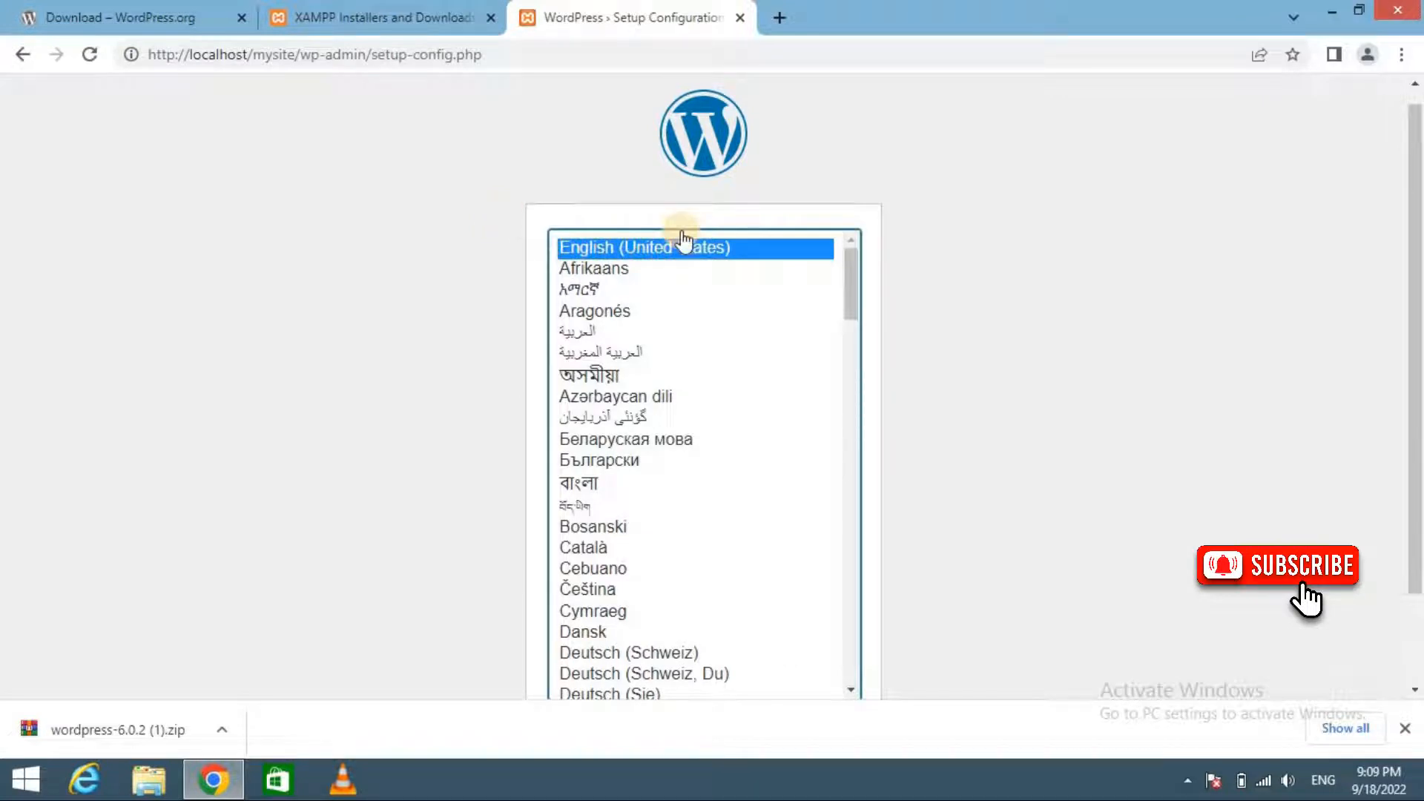
mouse_move(742, 469)
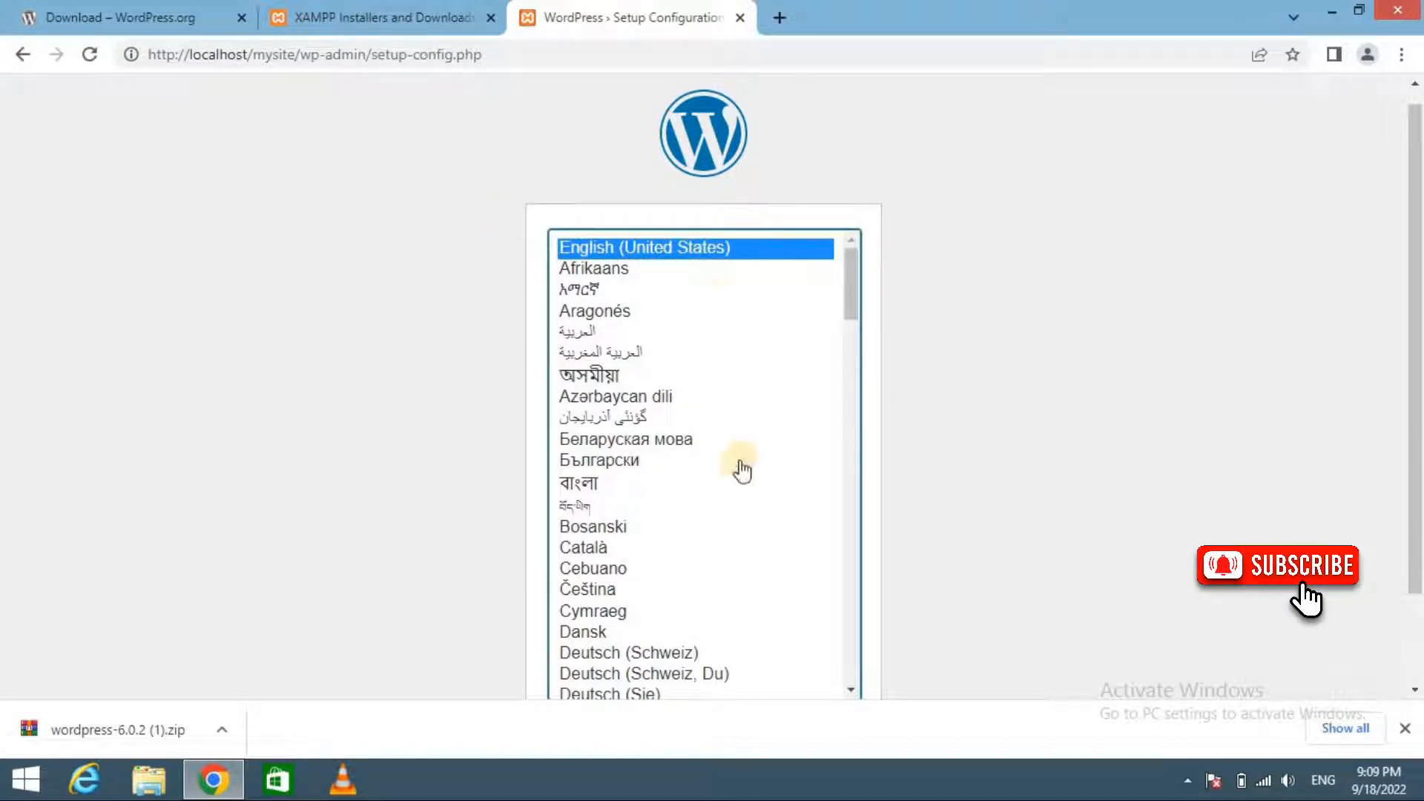
mouse_move(925, 476)
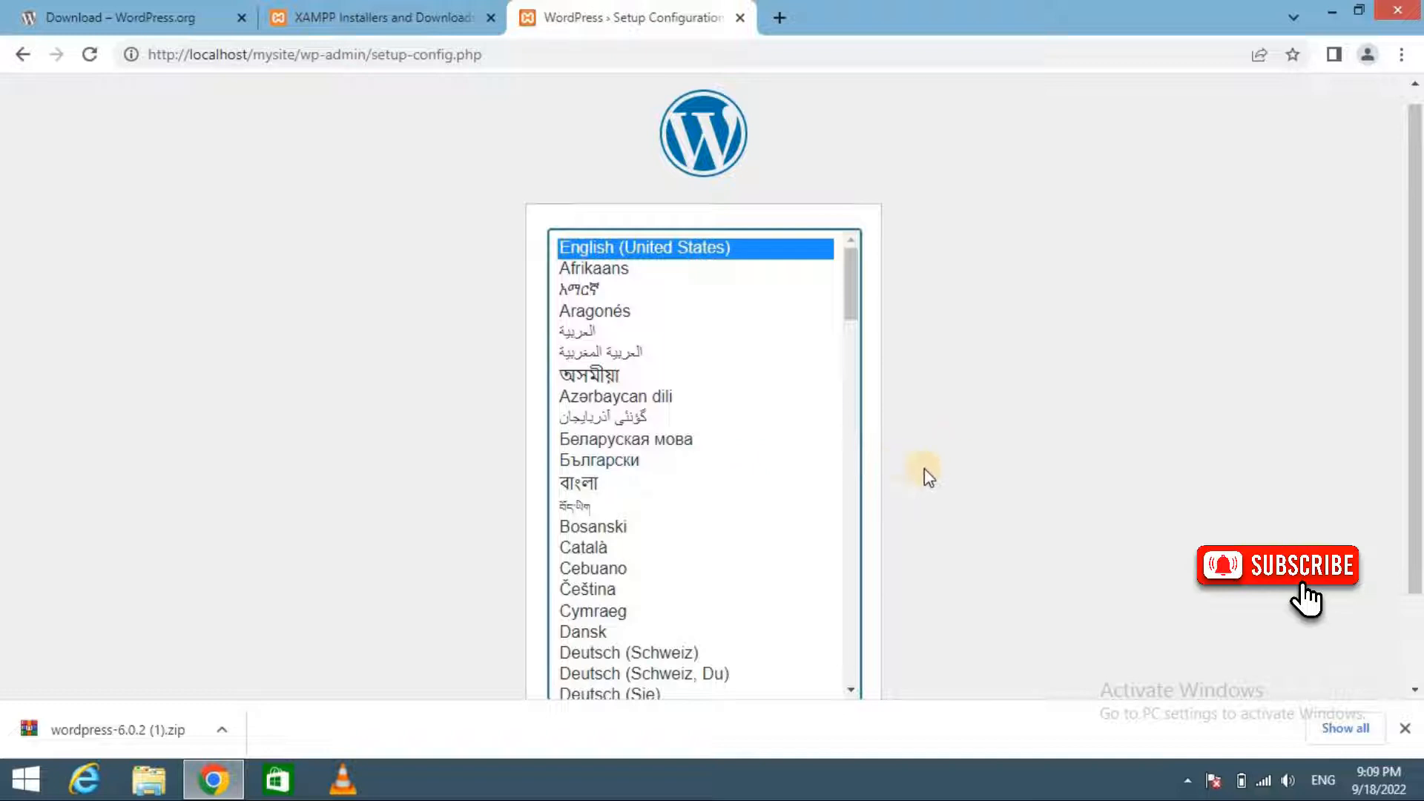
mouse_move(716, 477)
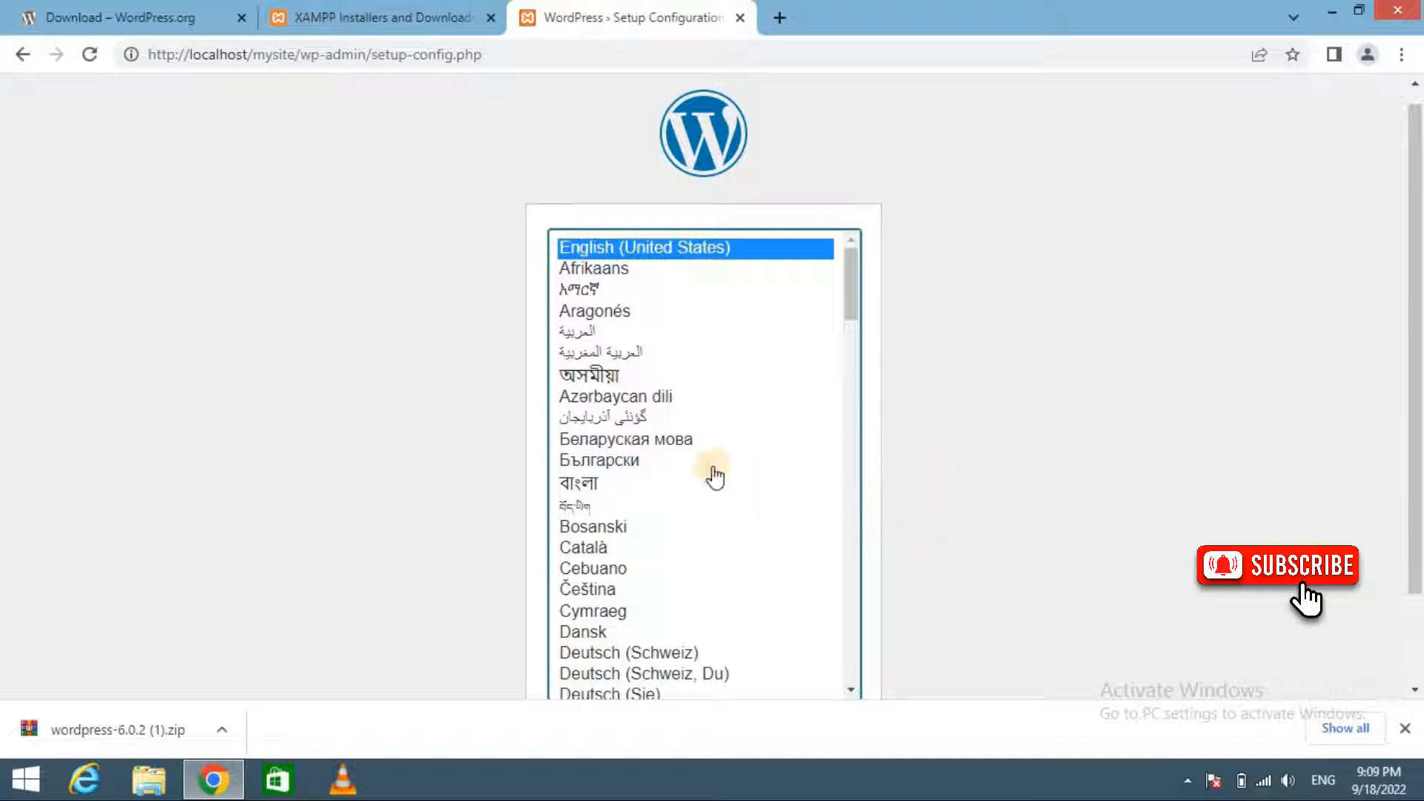
scroll(down, 3)
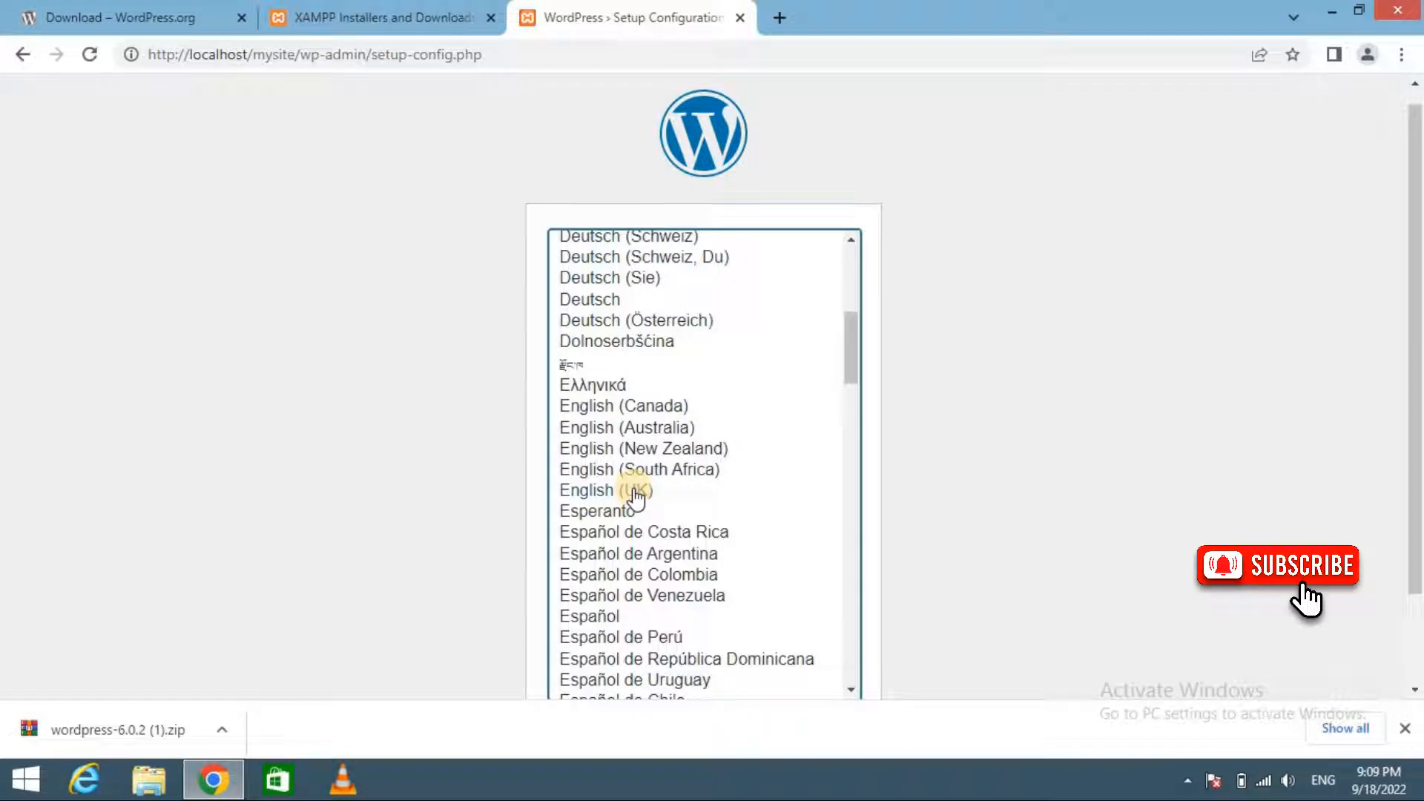
click(605, 491)
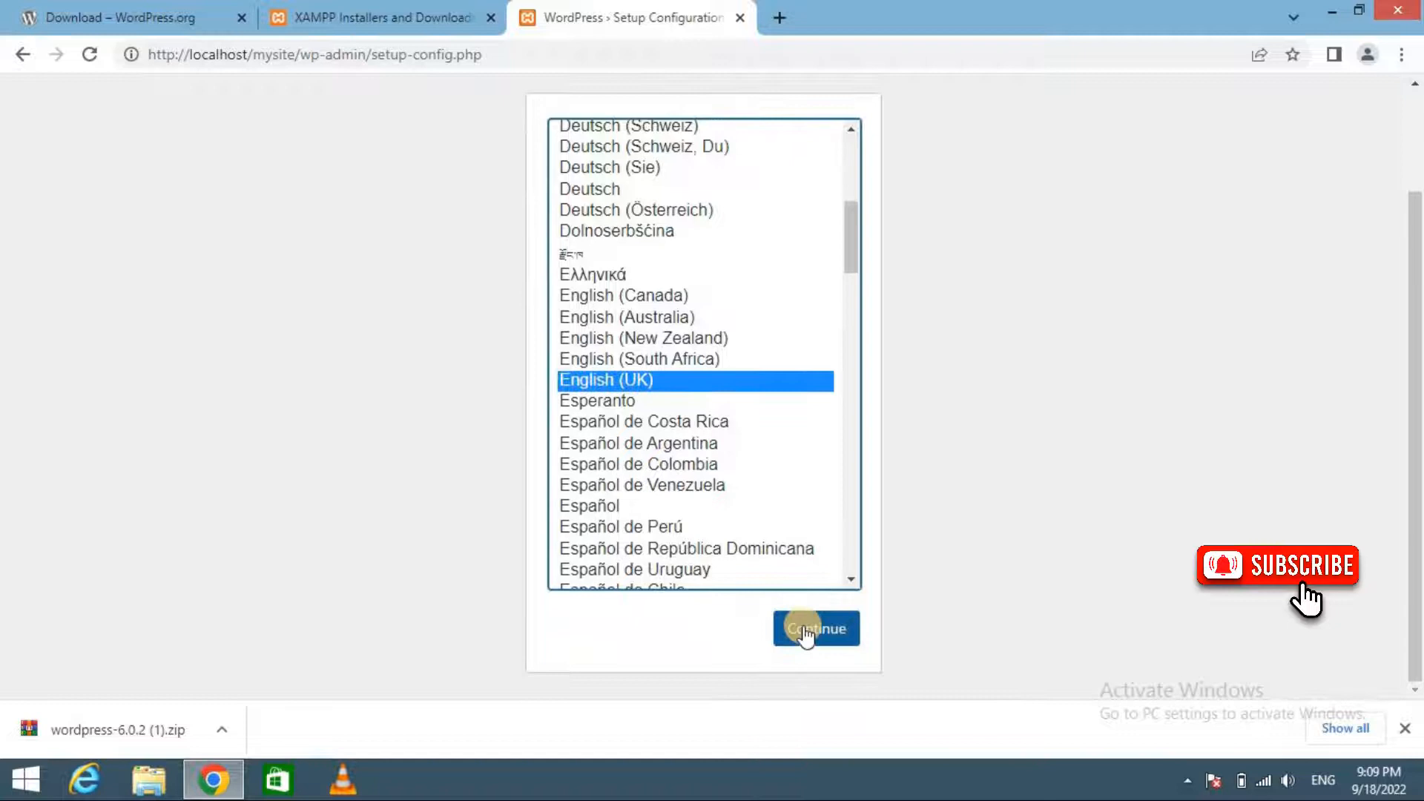
click(814, 628)
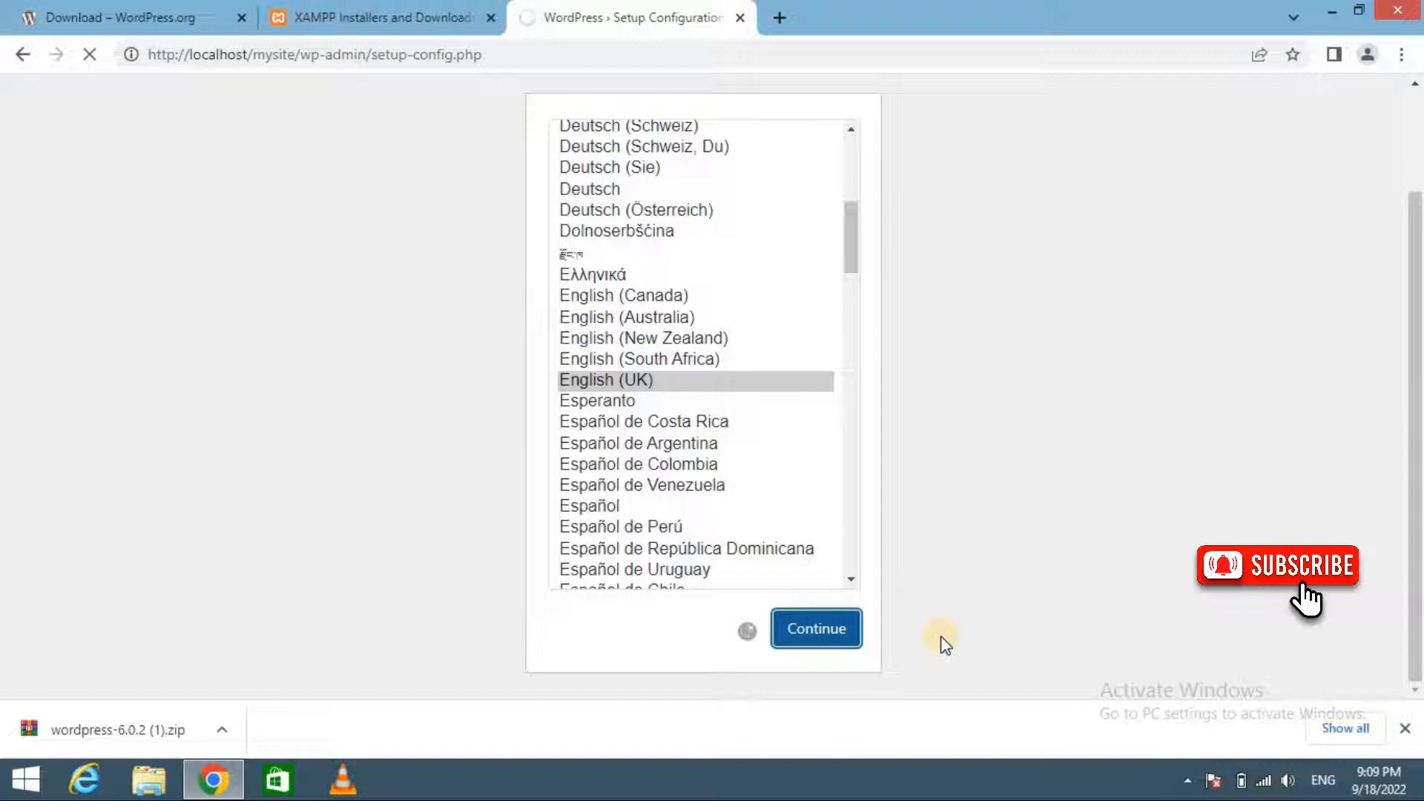
click(814, 628)
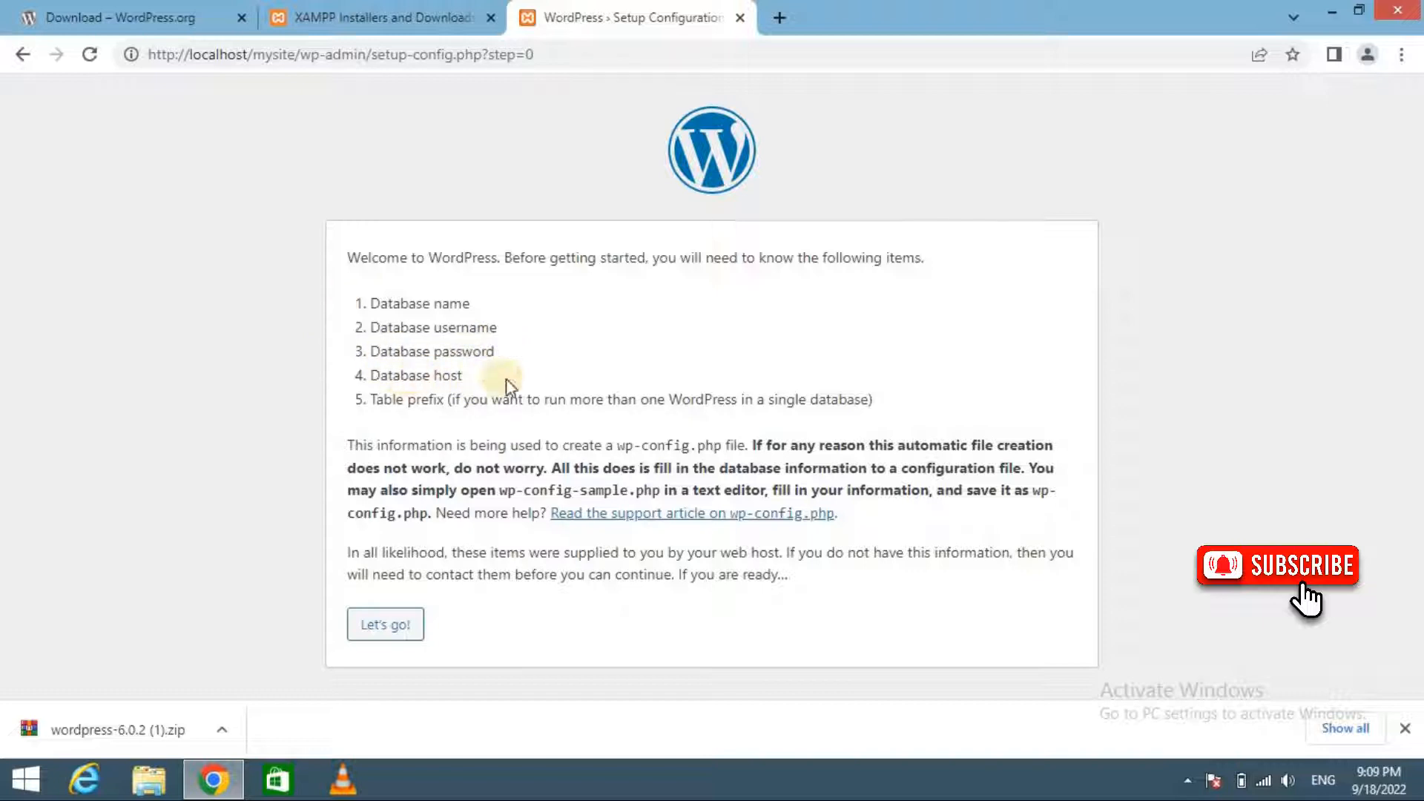
mouse_move(529, 388)
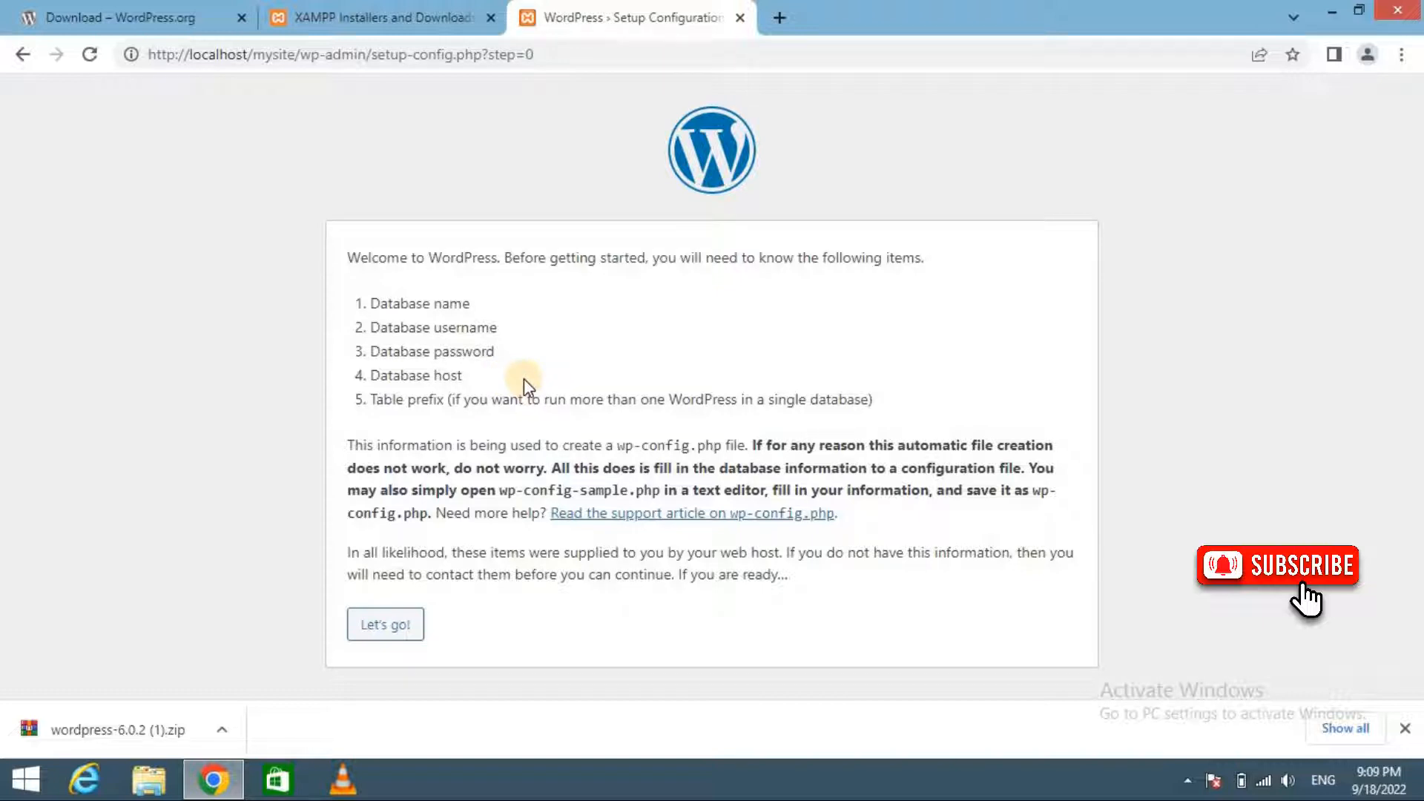
mouse_move(692, 351)
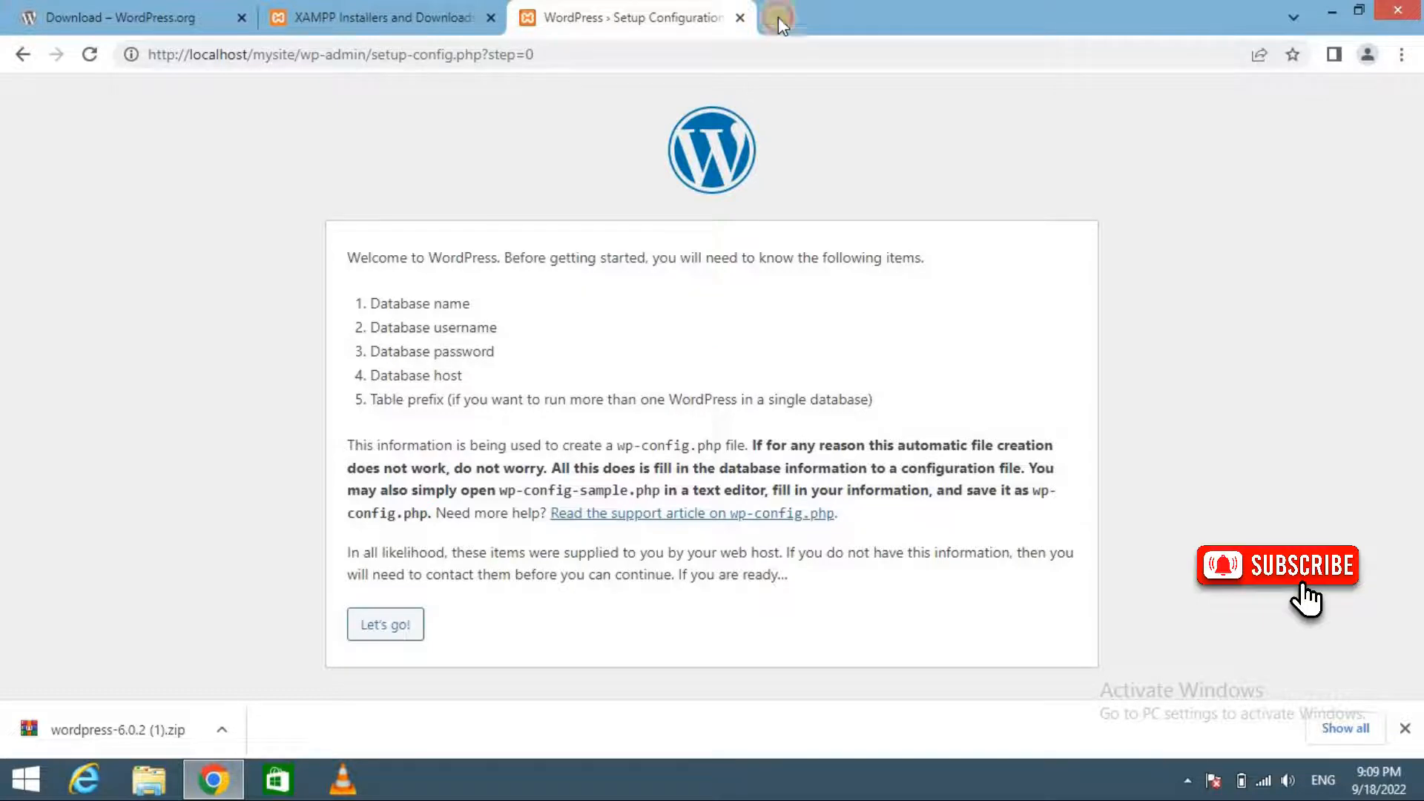
Load localhost/phpmyadmin in a new browser tab.
click(777, 17)
text(localhost/mysite)
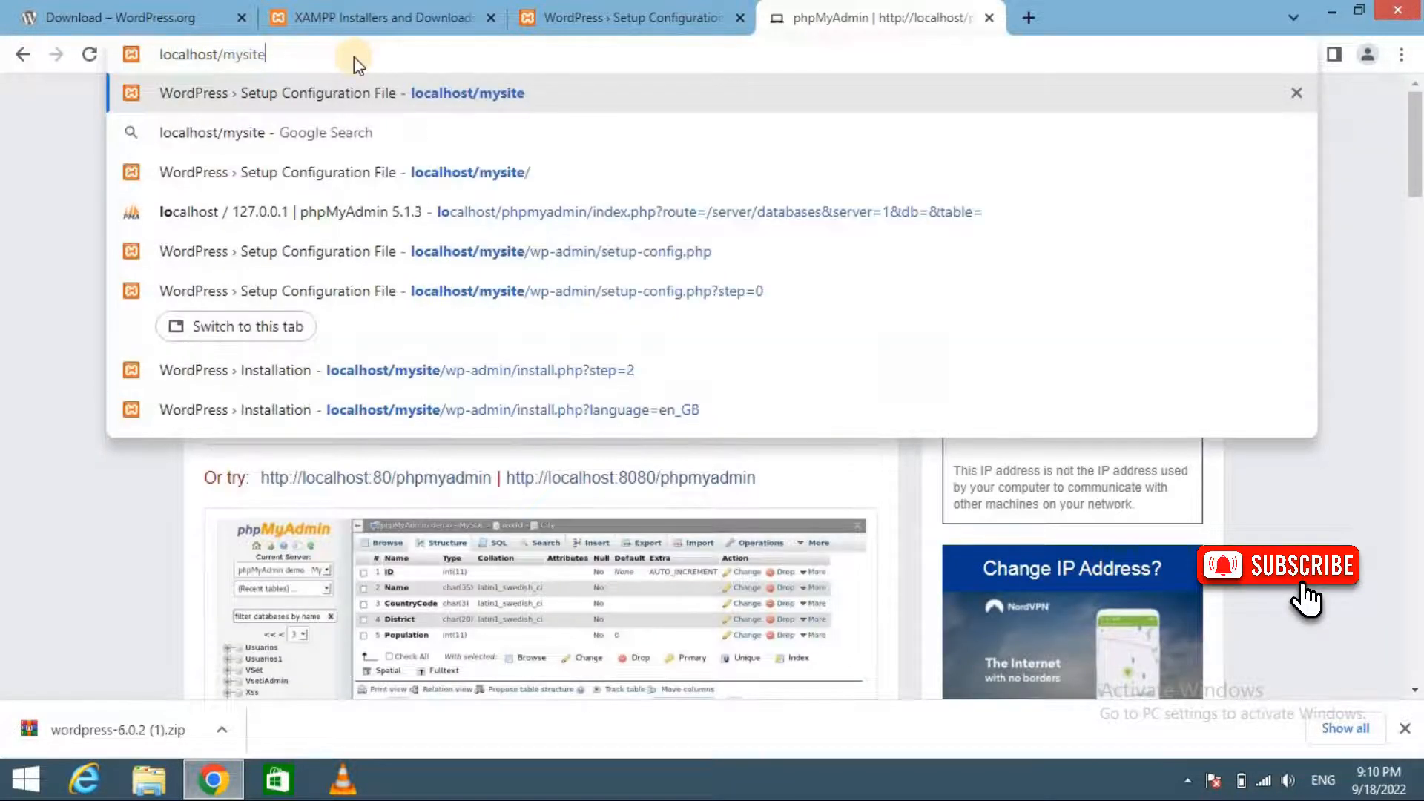
key(Backspace)
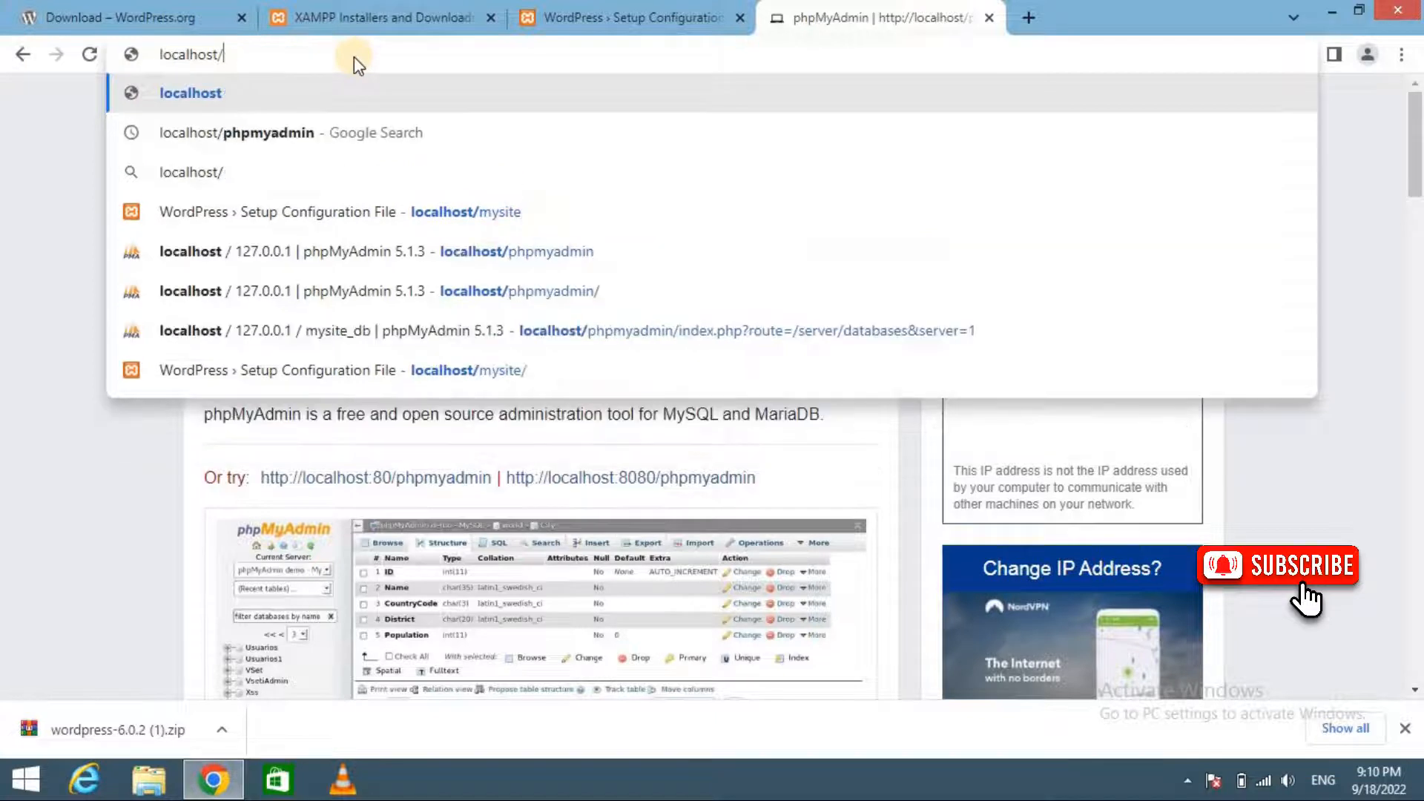
text(php)
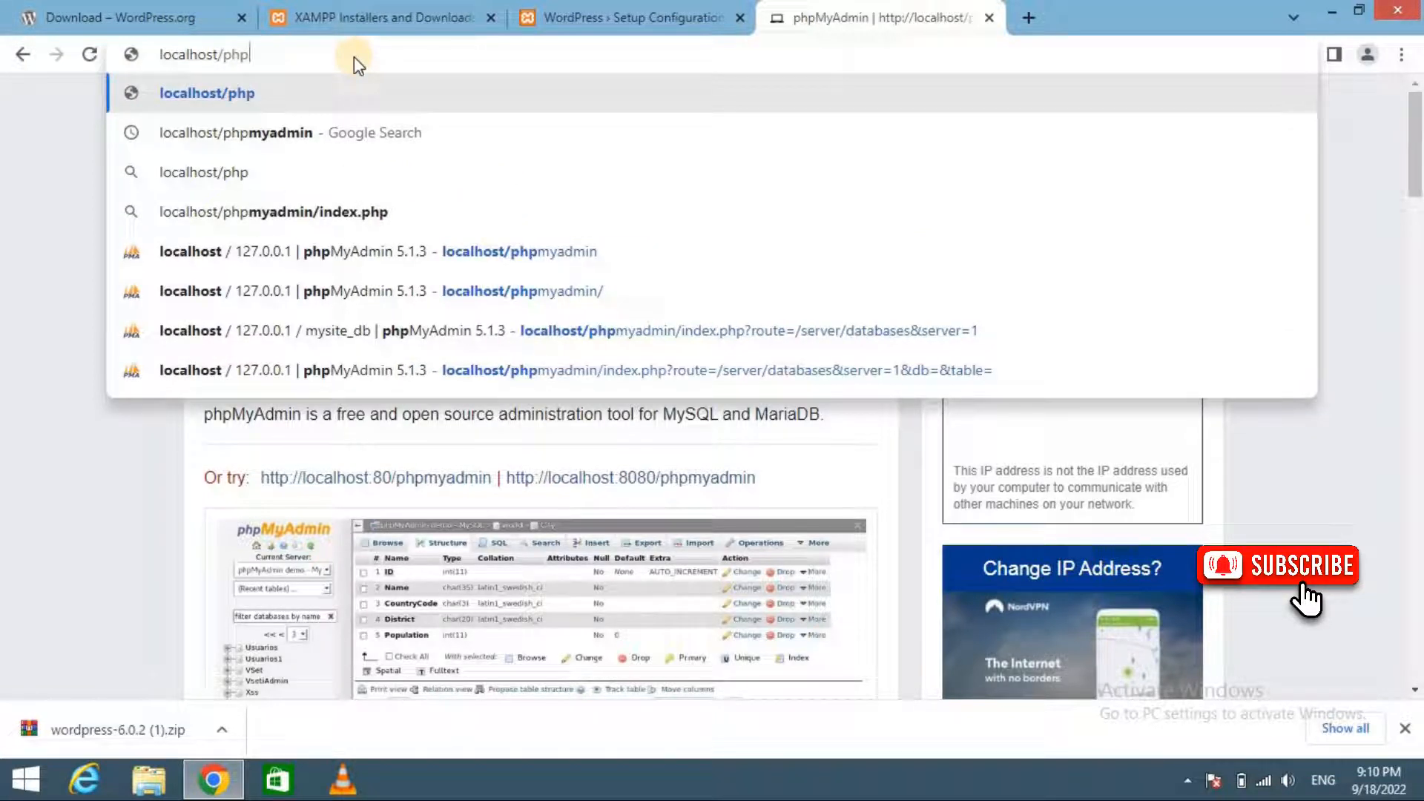
text(myadmin/)
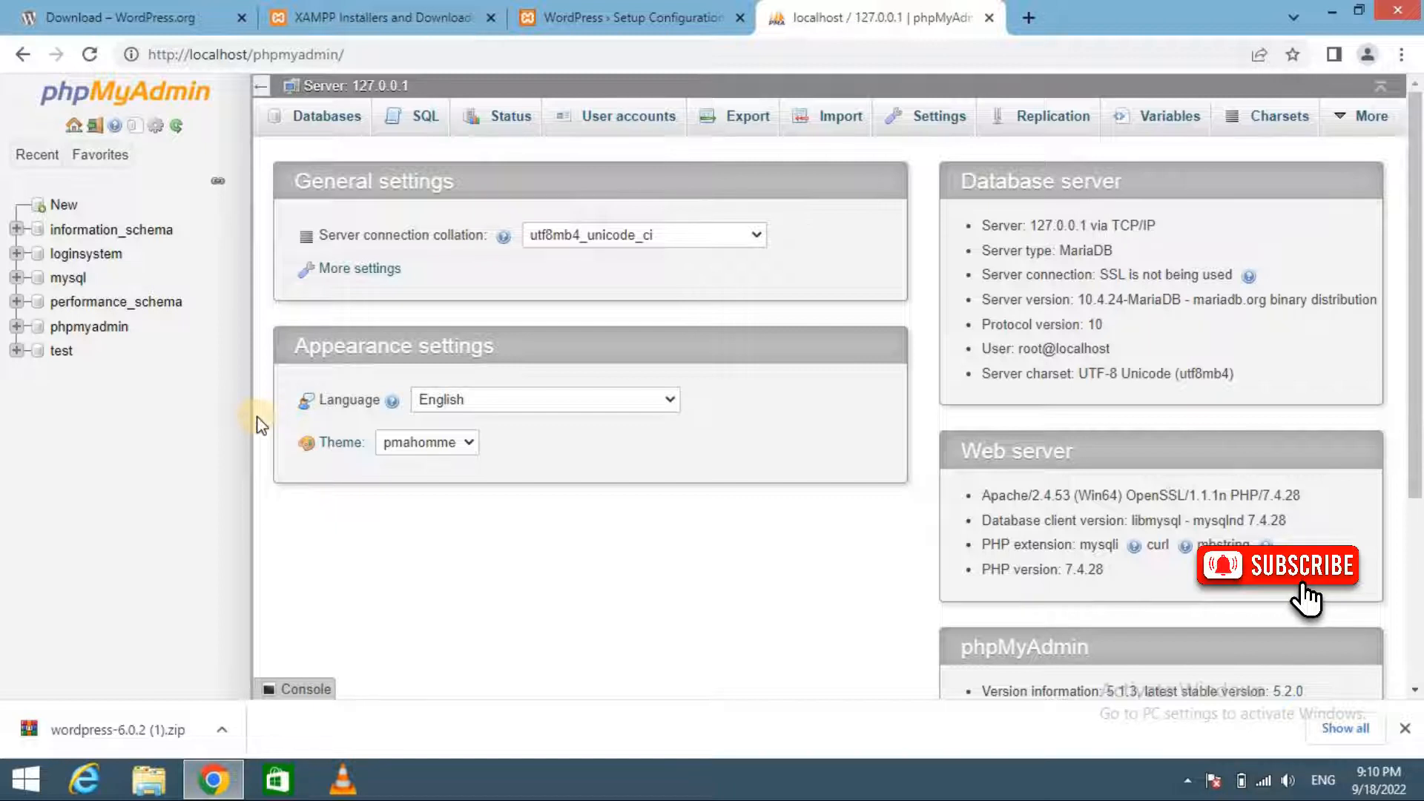
mouse_move(470, 340)
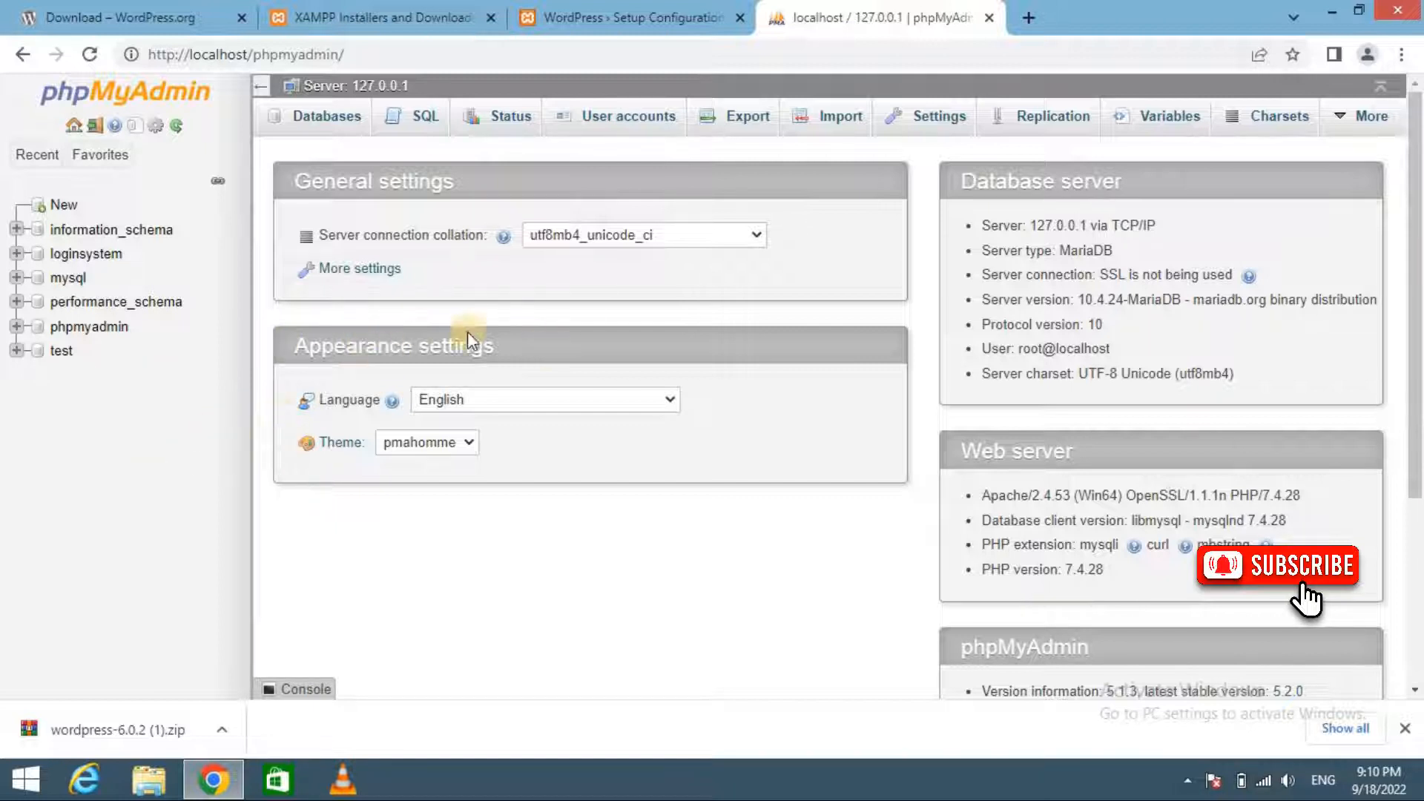
mouse_move(274, 305)
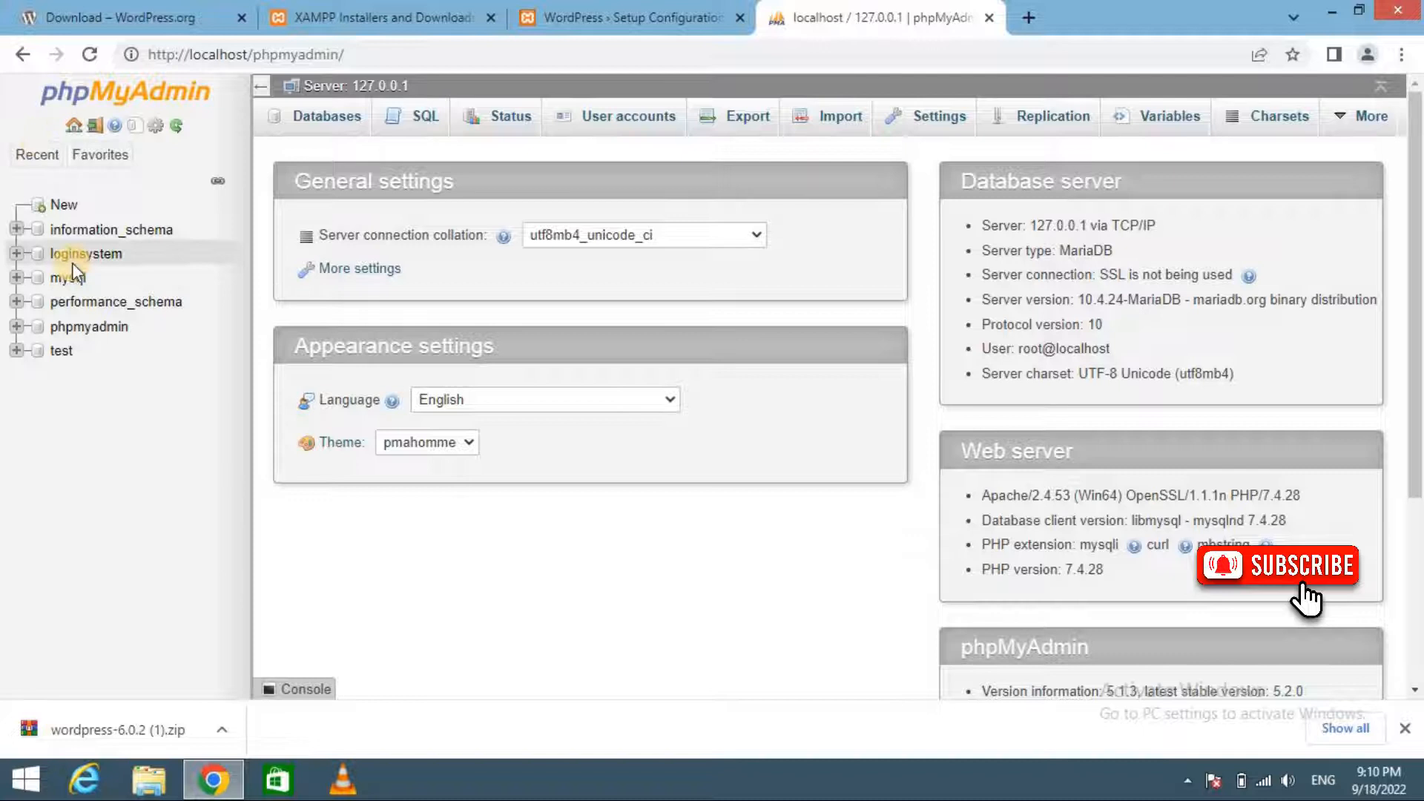
mouse_move(207, 309)
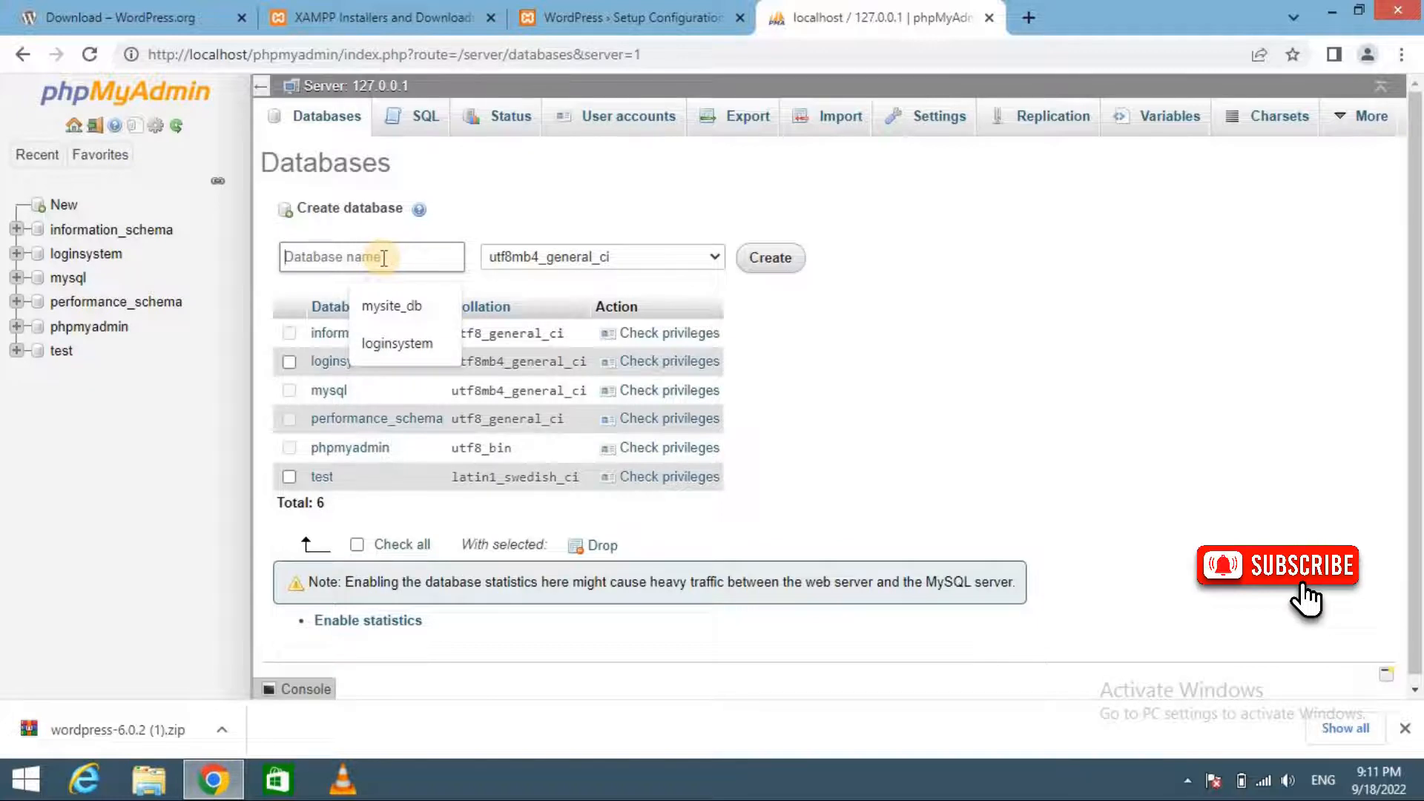
Create an empty database named mysite_db.
text(mysite_db)
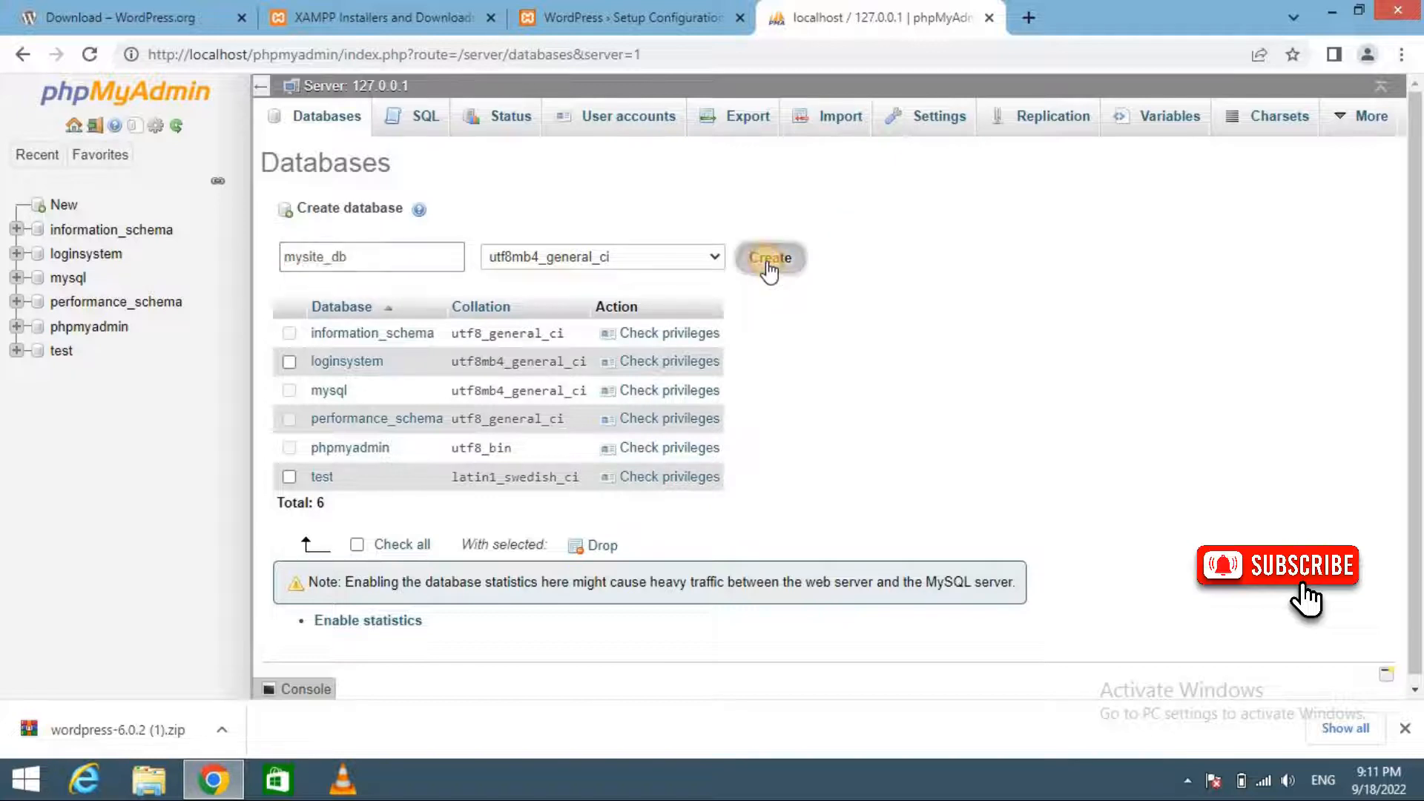
click(768, 257)
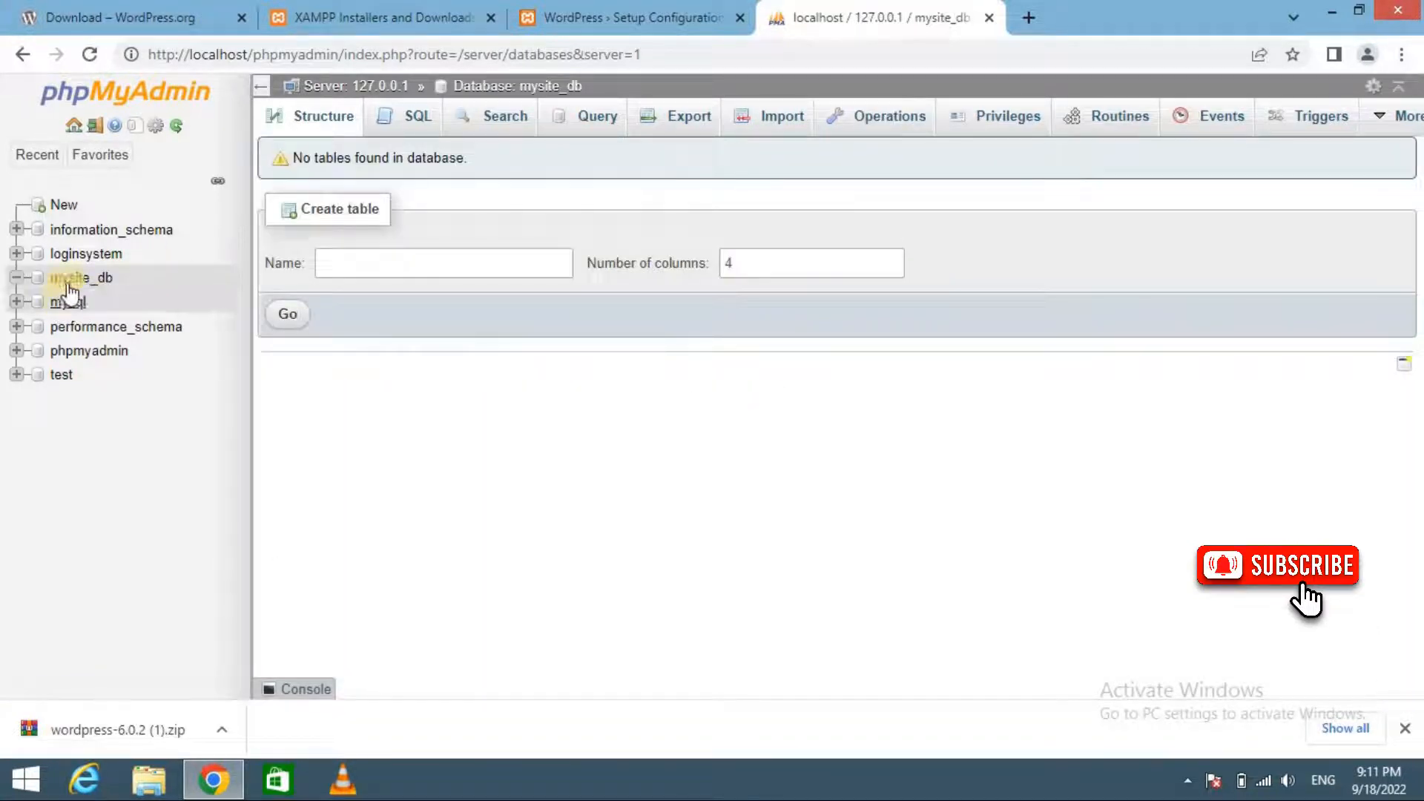
mouse_move(81, 279)
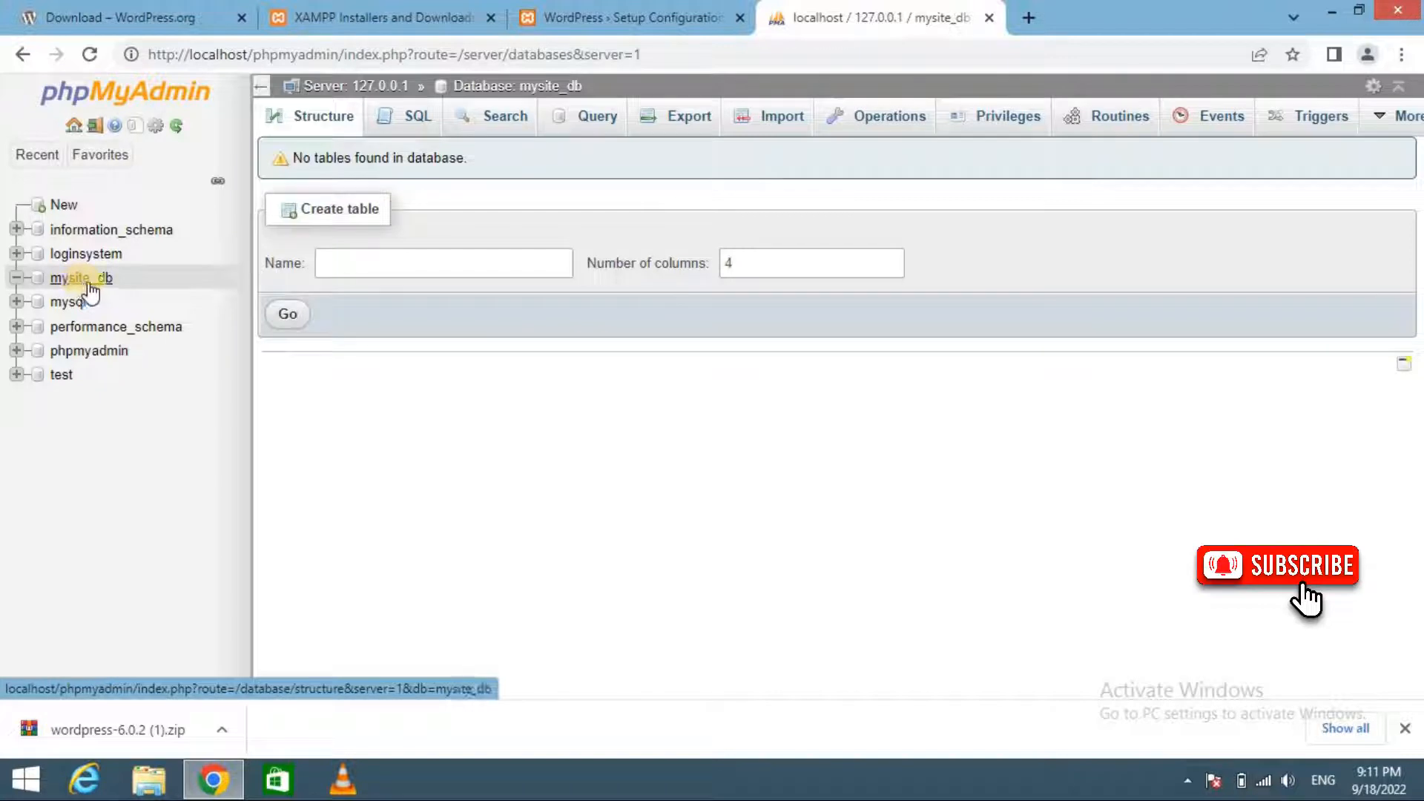
mouse_move(89, 289)
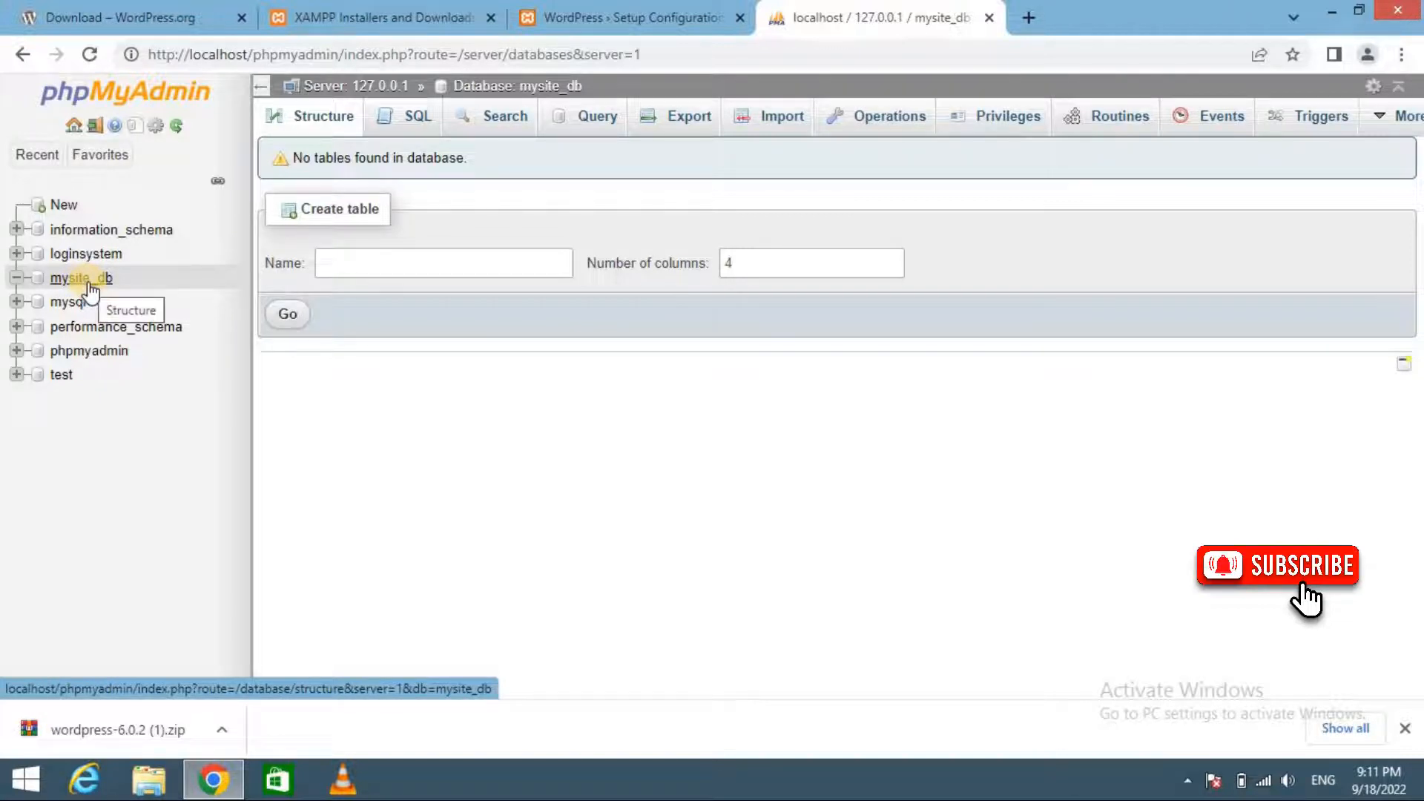
mouse_move(227, 325)
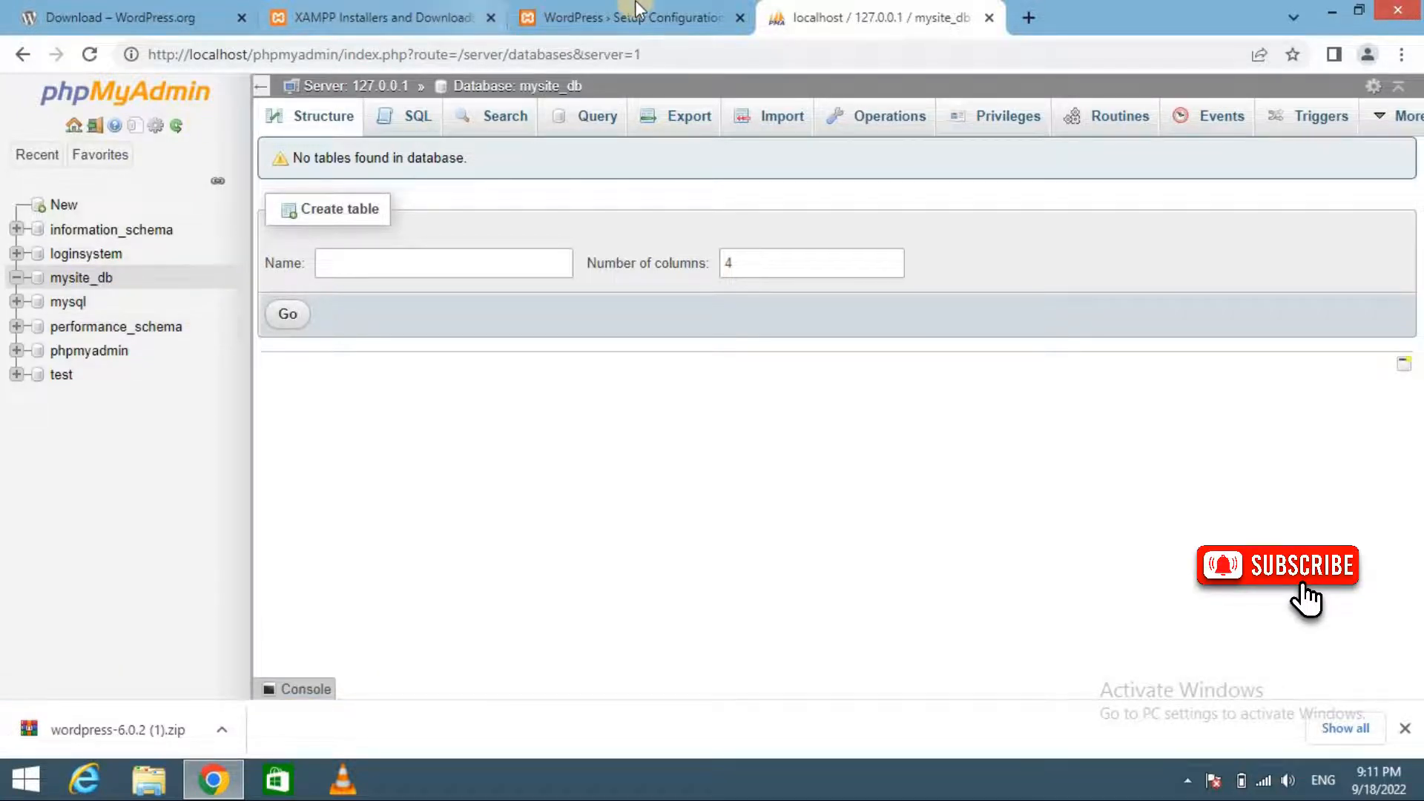
Enter database name mysite_db, username root and a blank password in WordPress setup.
click(630, 17)
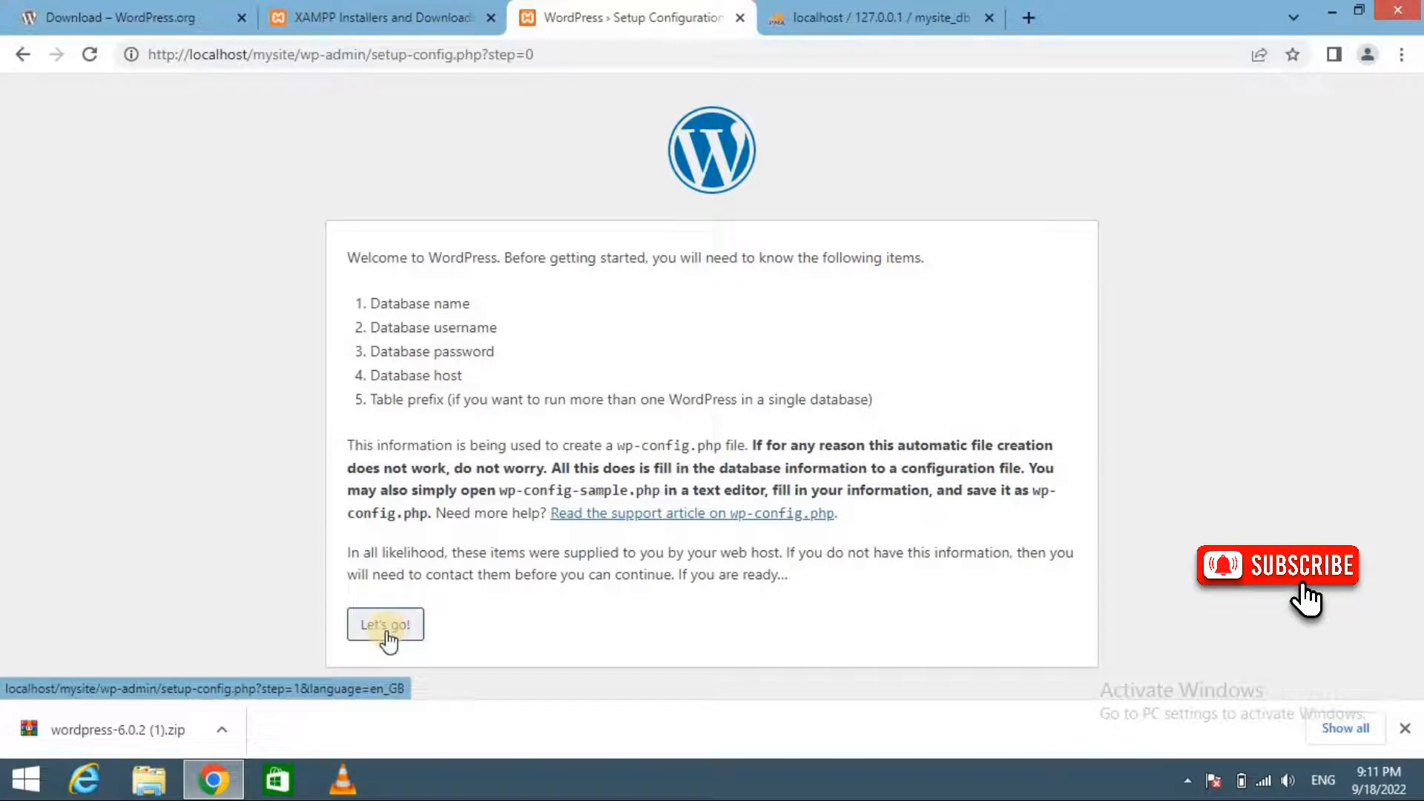
click(385, 625)
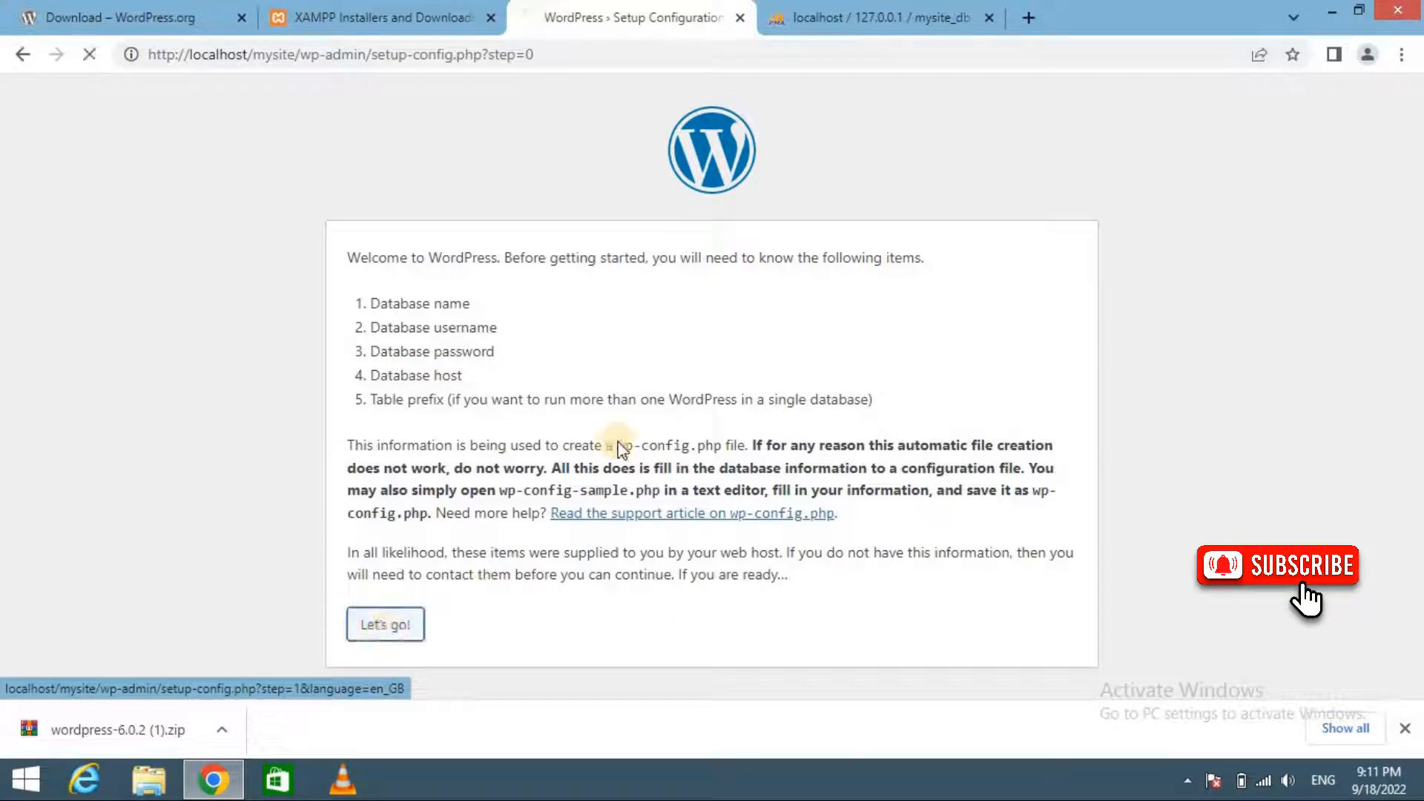
click(384, 624)
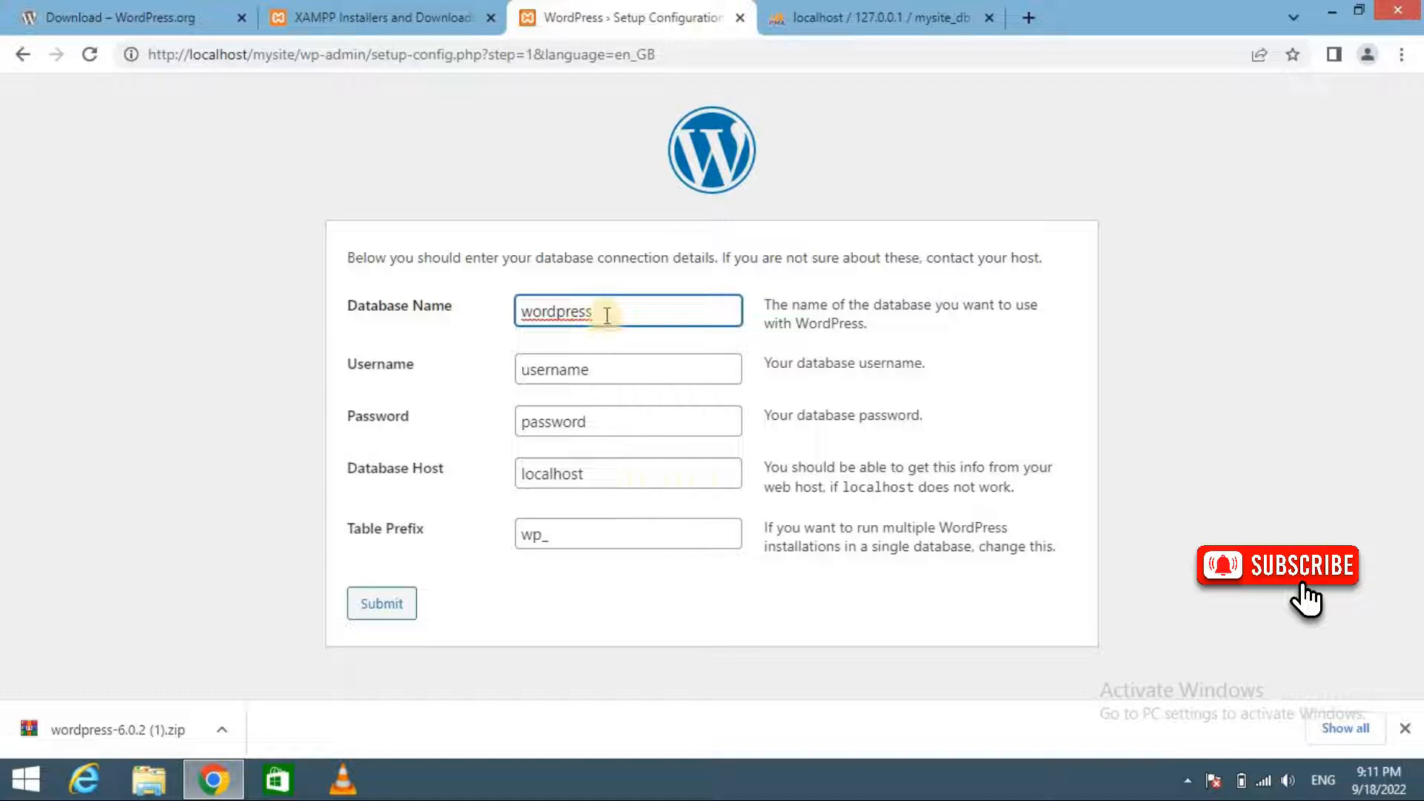
double_click(555, 312)
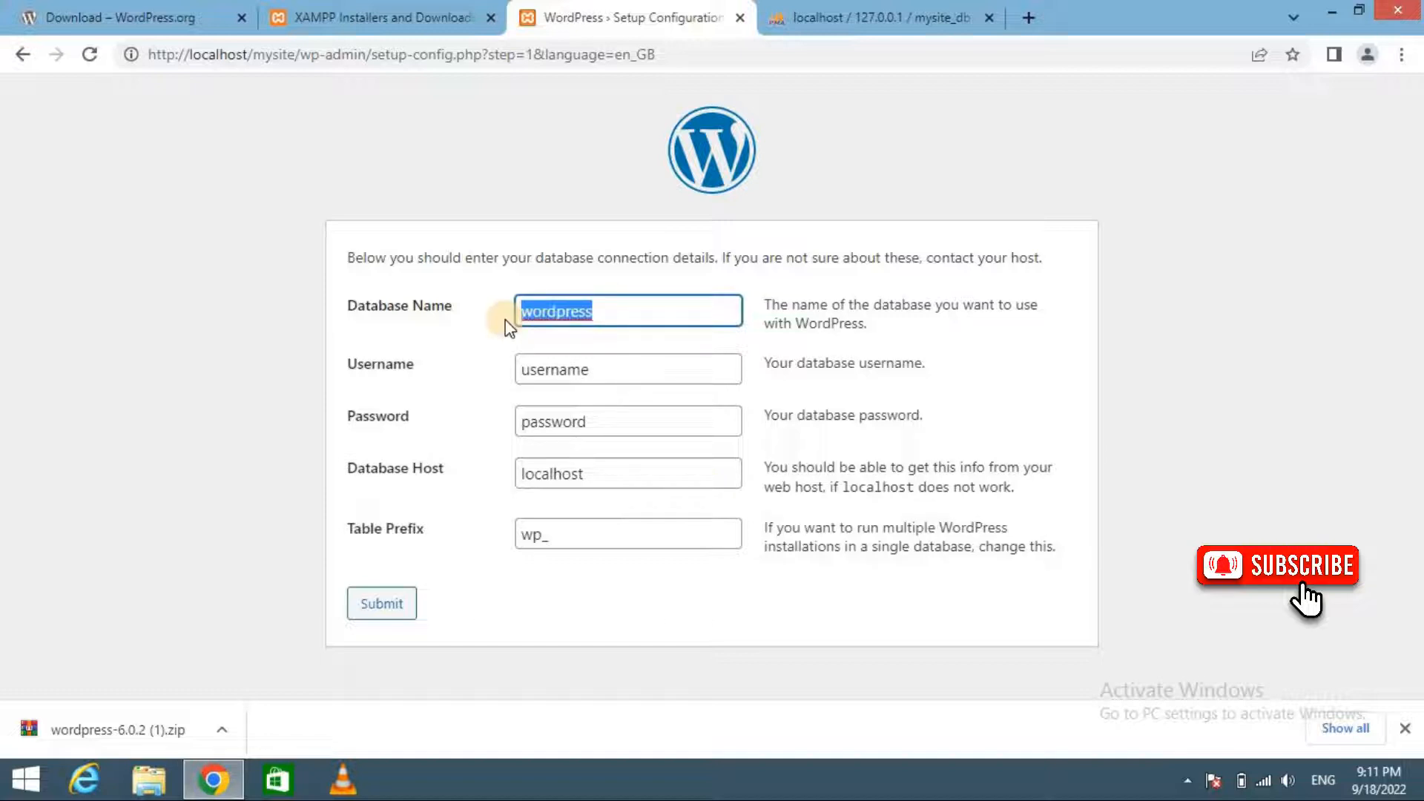
text(mysite_db)
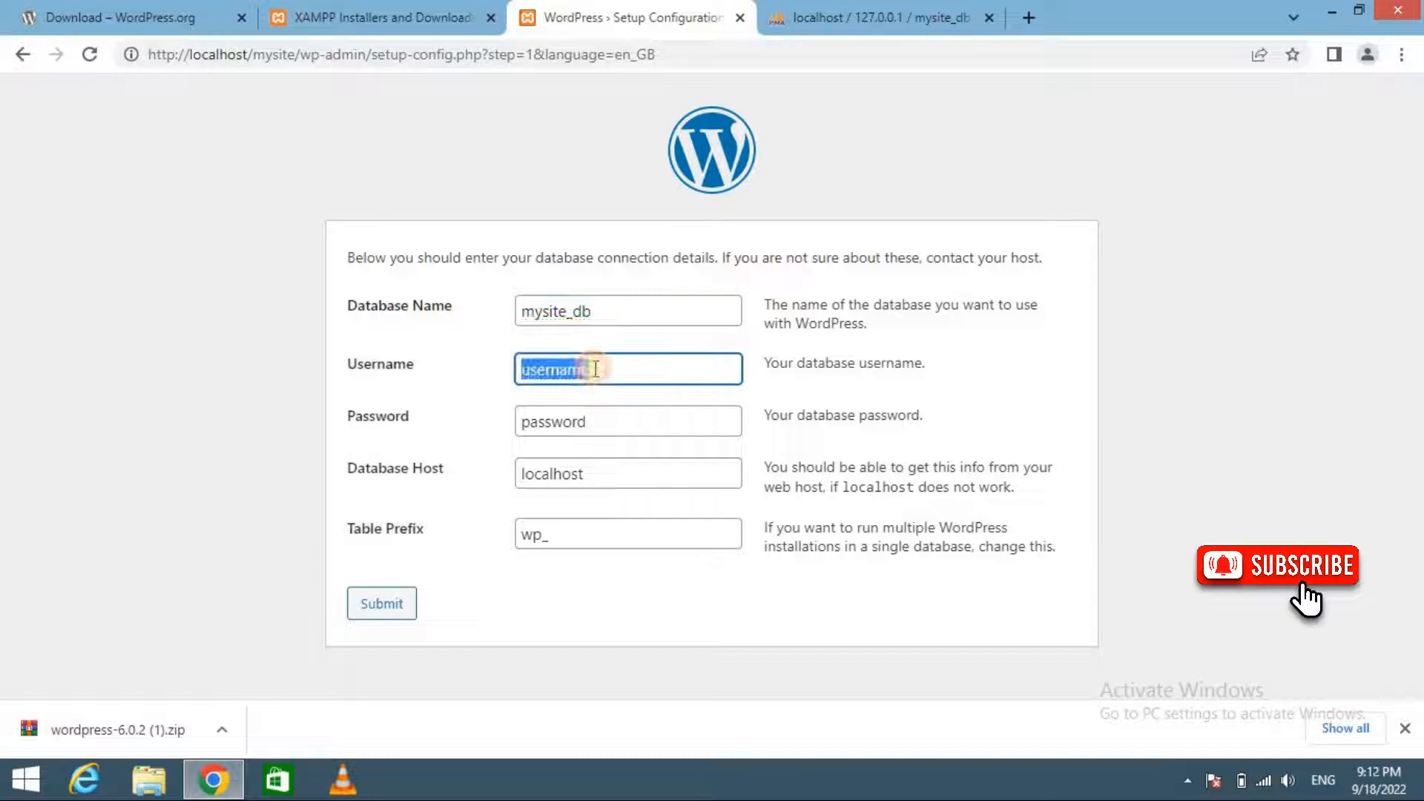
text(root)
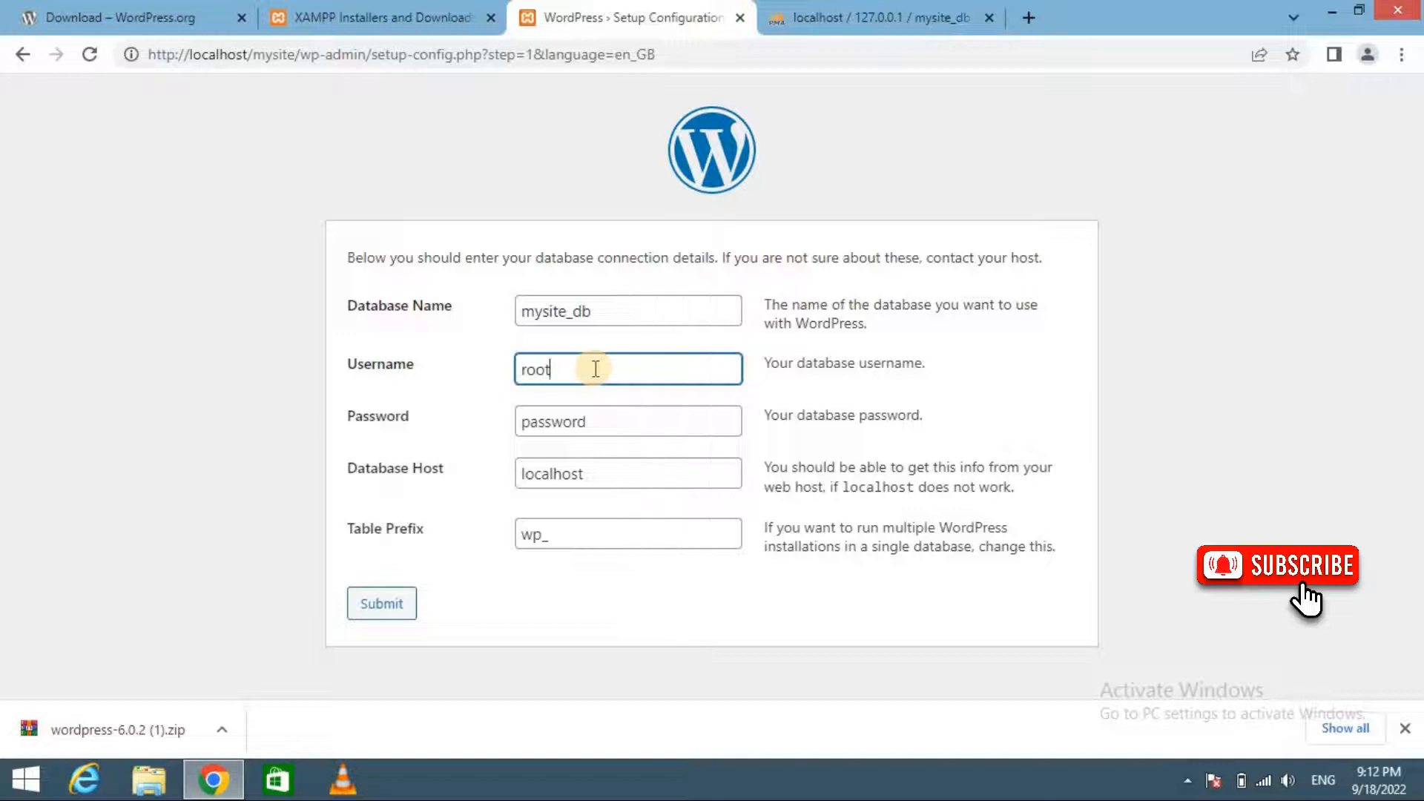
click(627, 421)
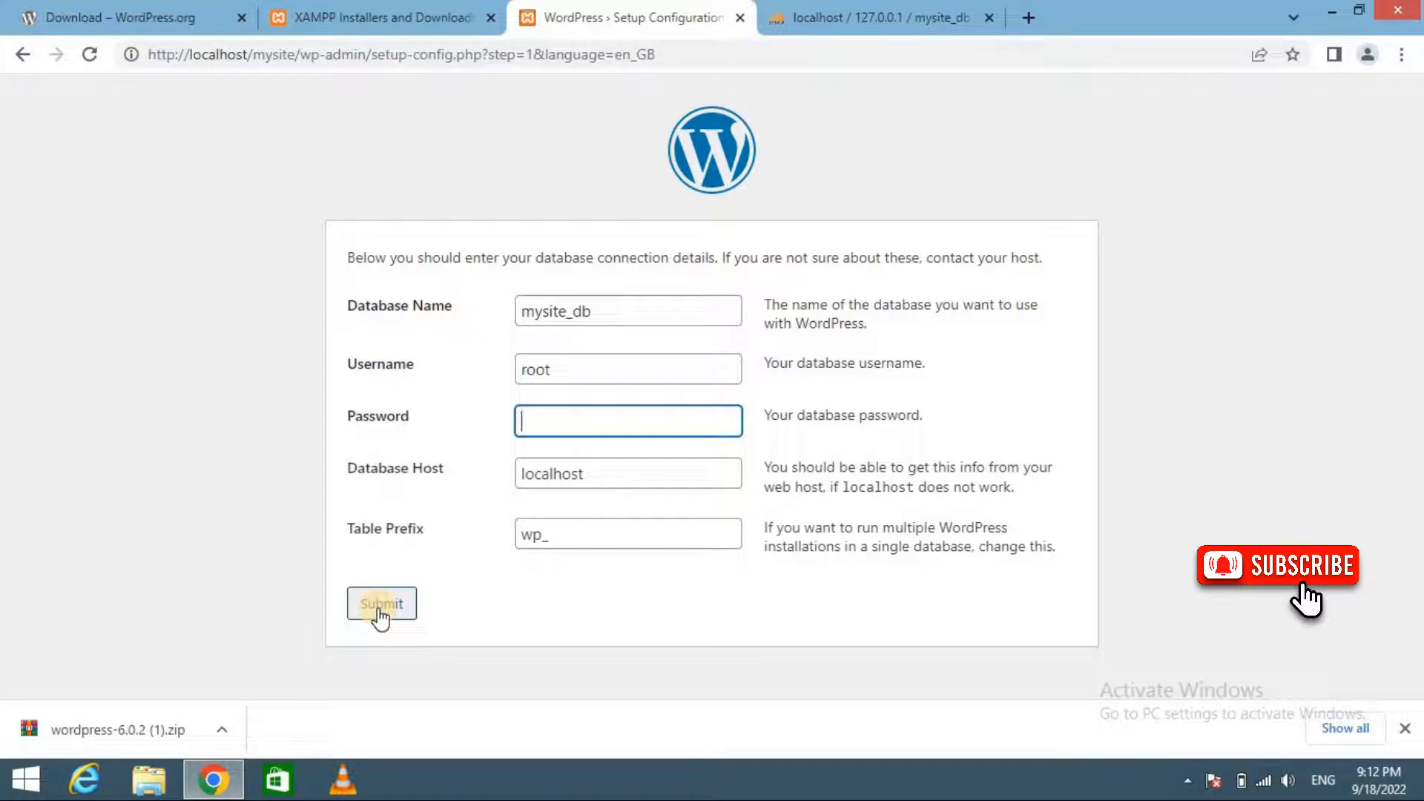
Submit the database connection details and start the WordPress installation.
click(380, 603)
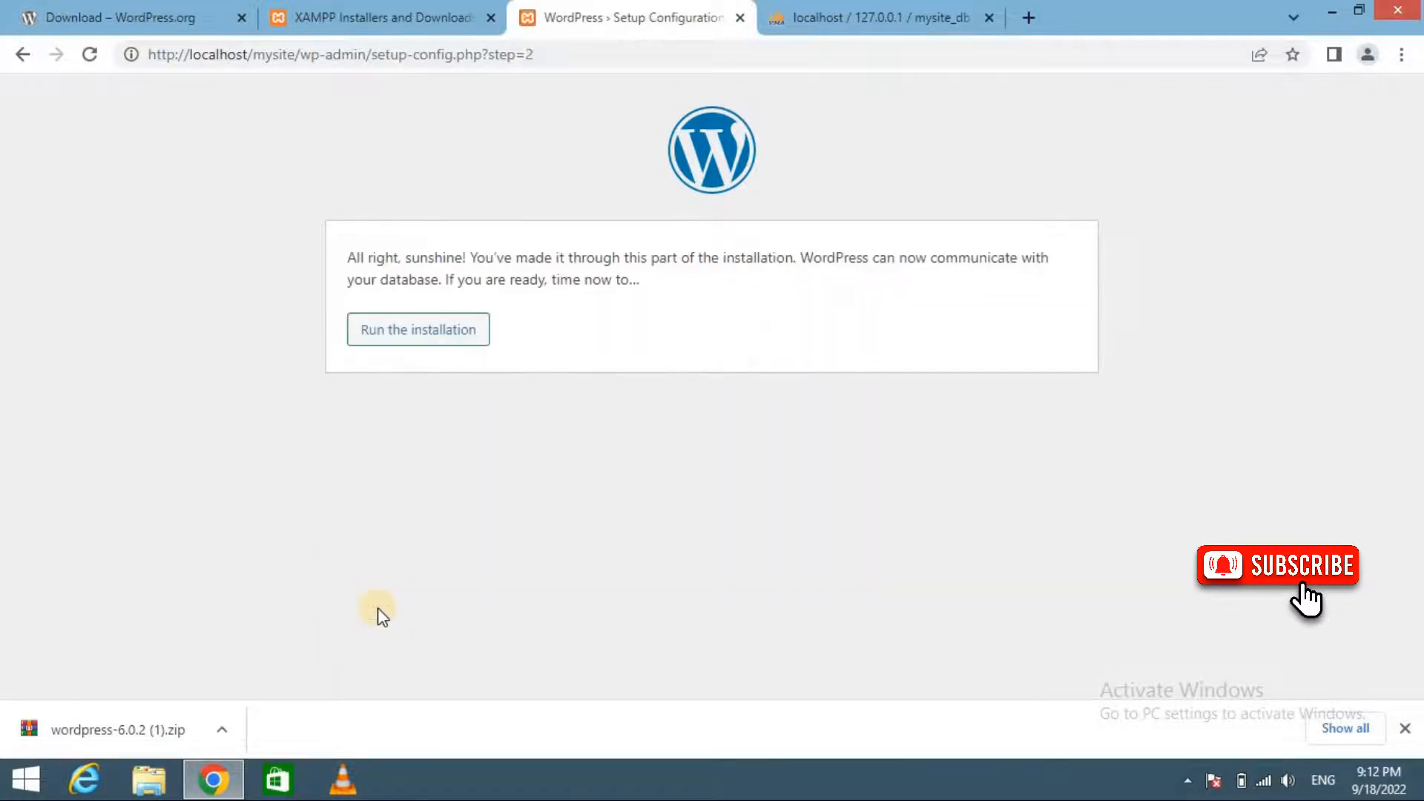
mouse_move(504, 604)
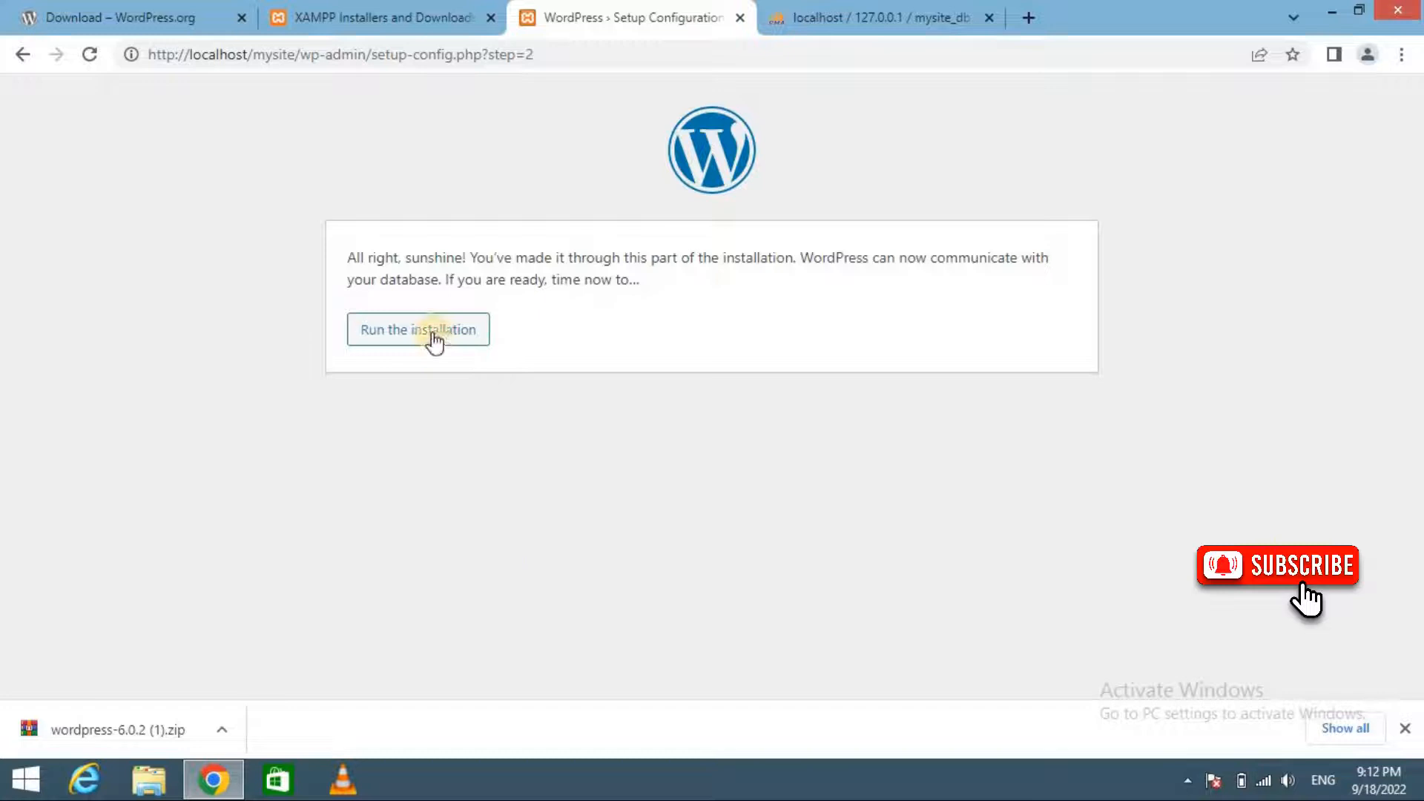
click(418, 328)
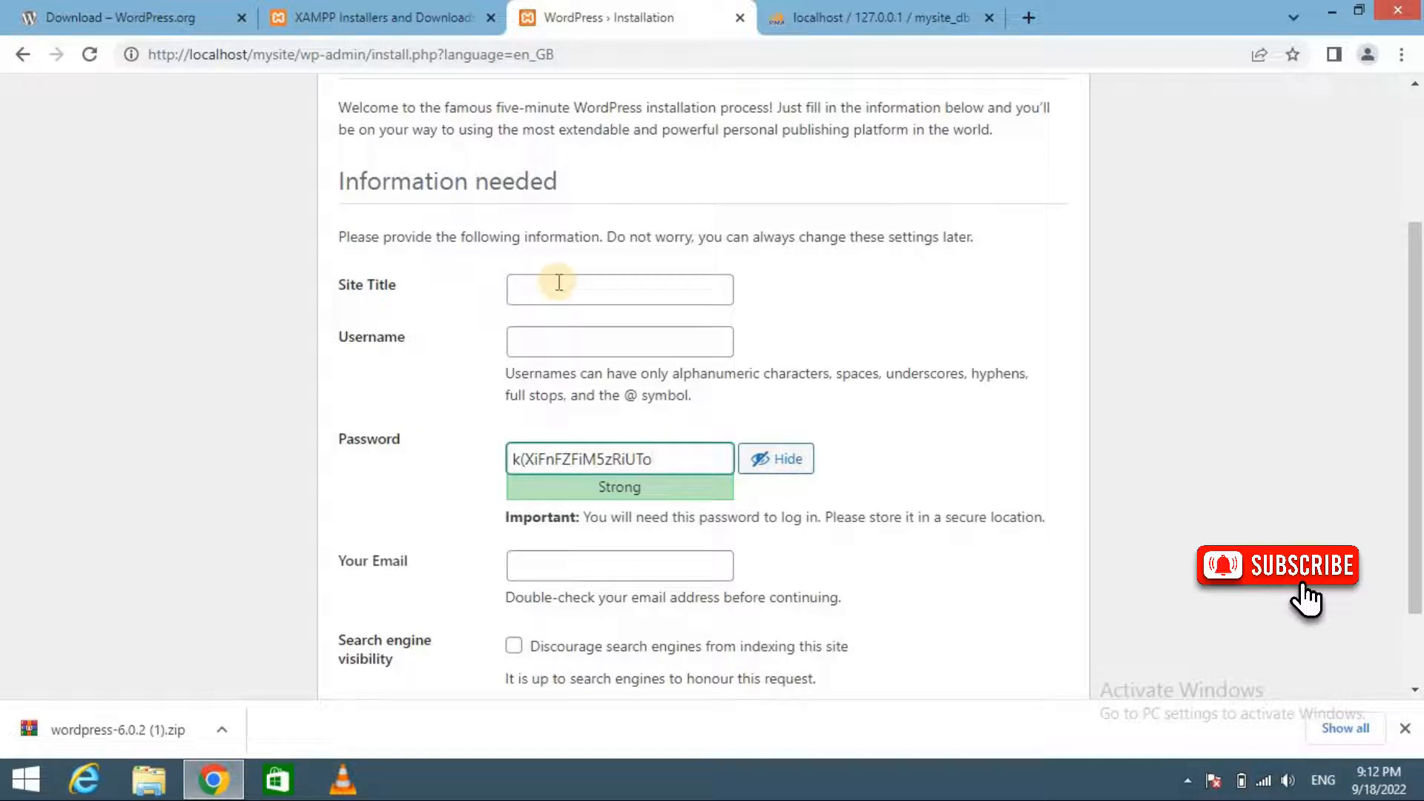
Enter 'My first wp site' as the site title.
click(619, 288)
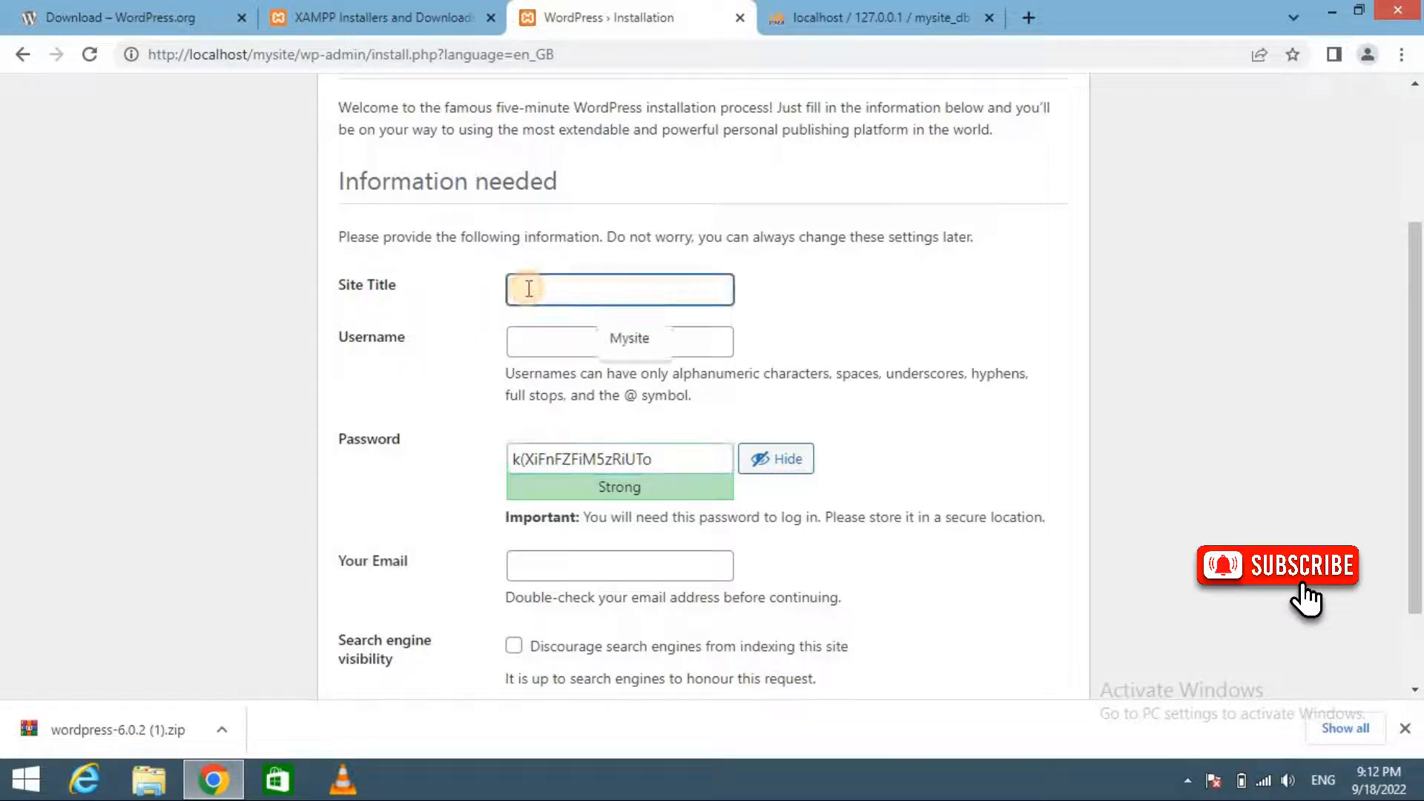
text(My first)
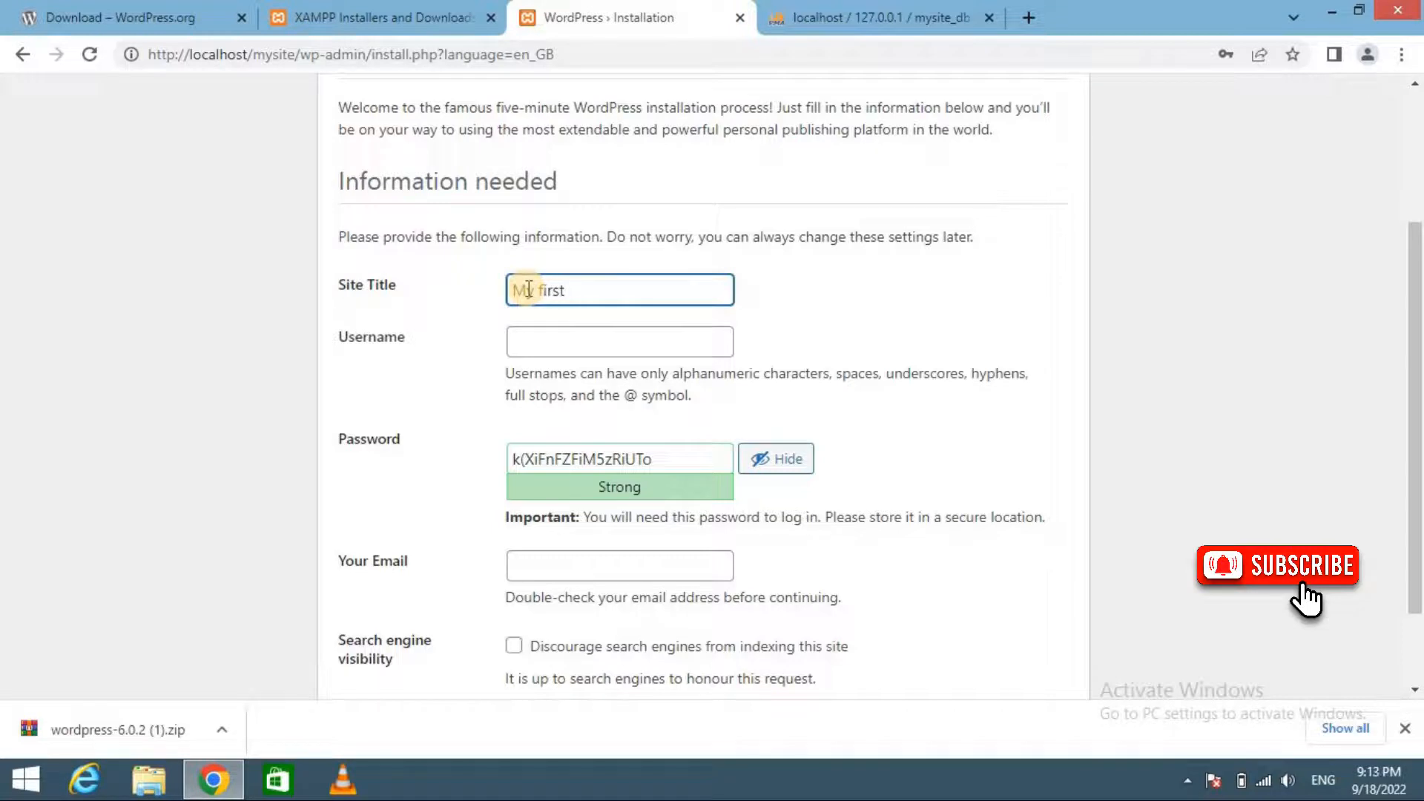
text(wp w)
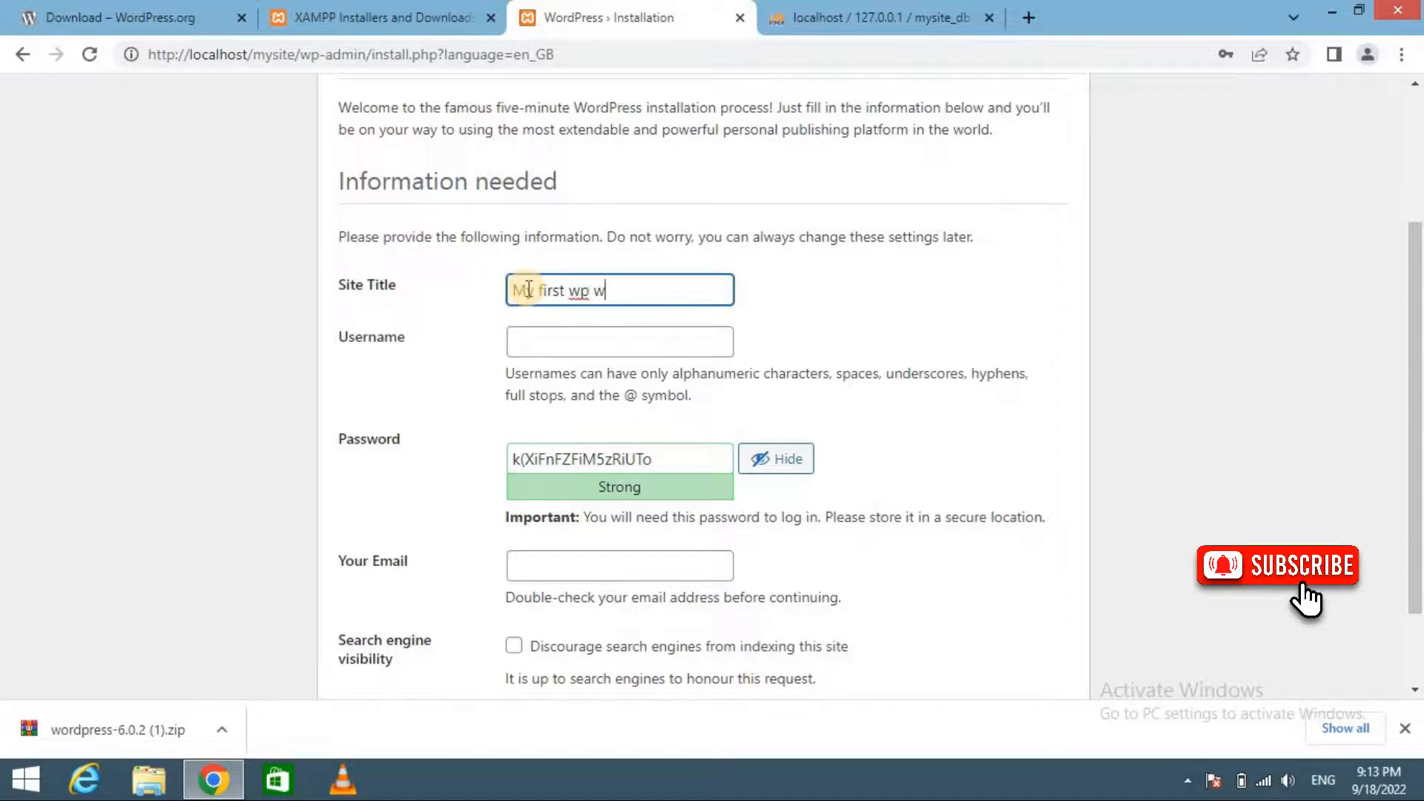
text(sit)
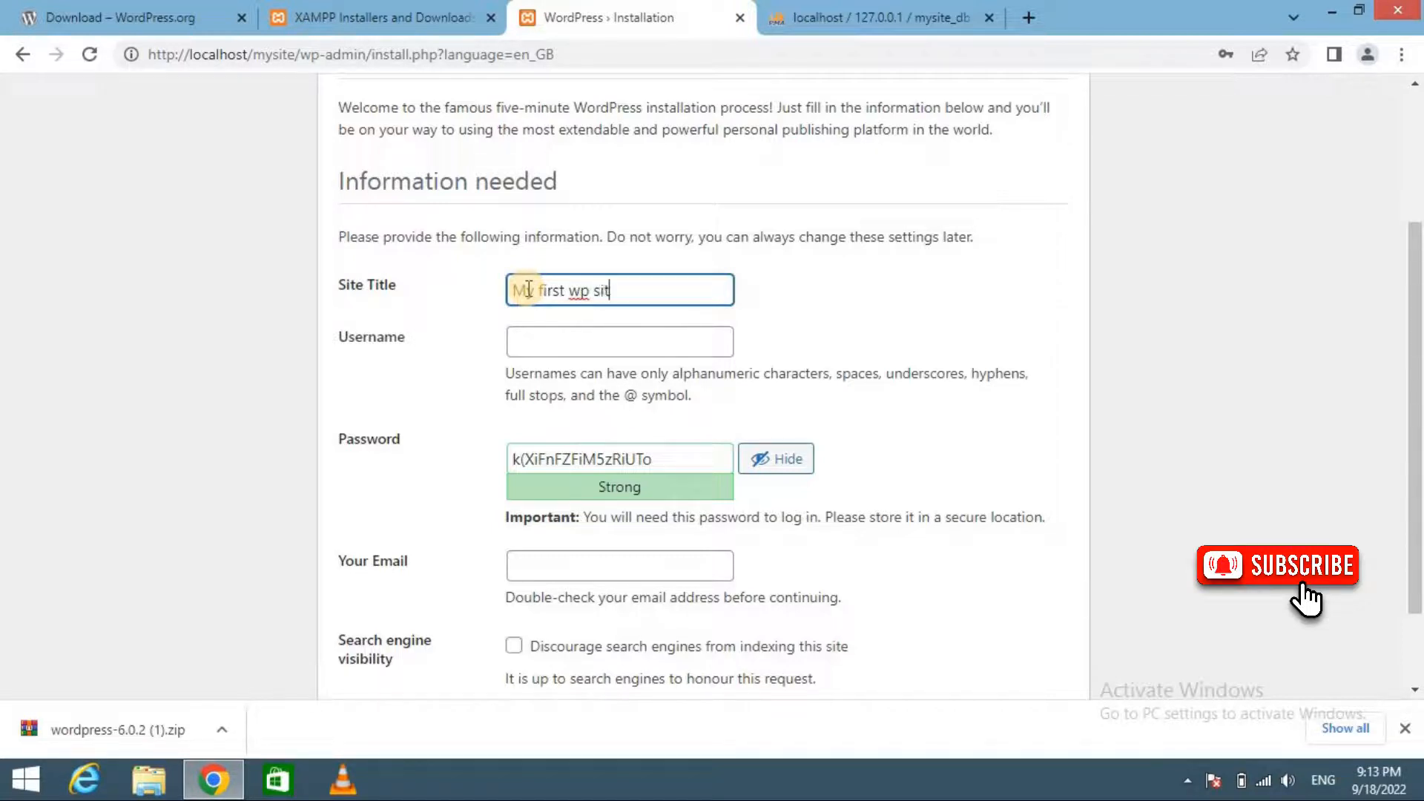
text(we)
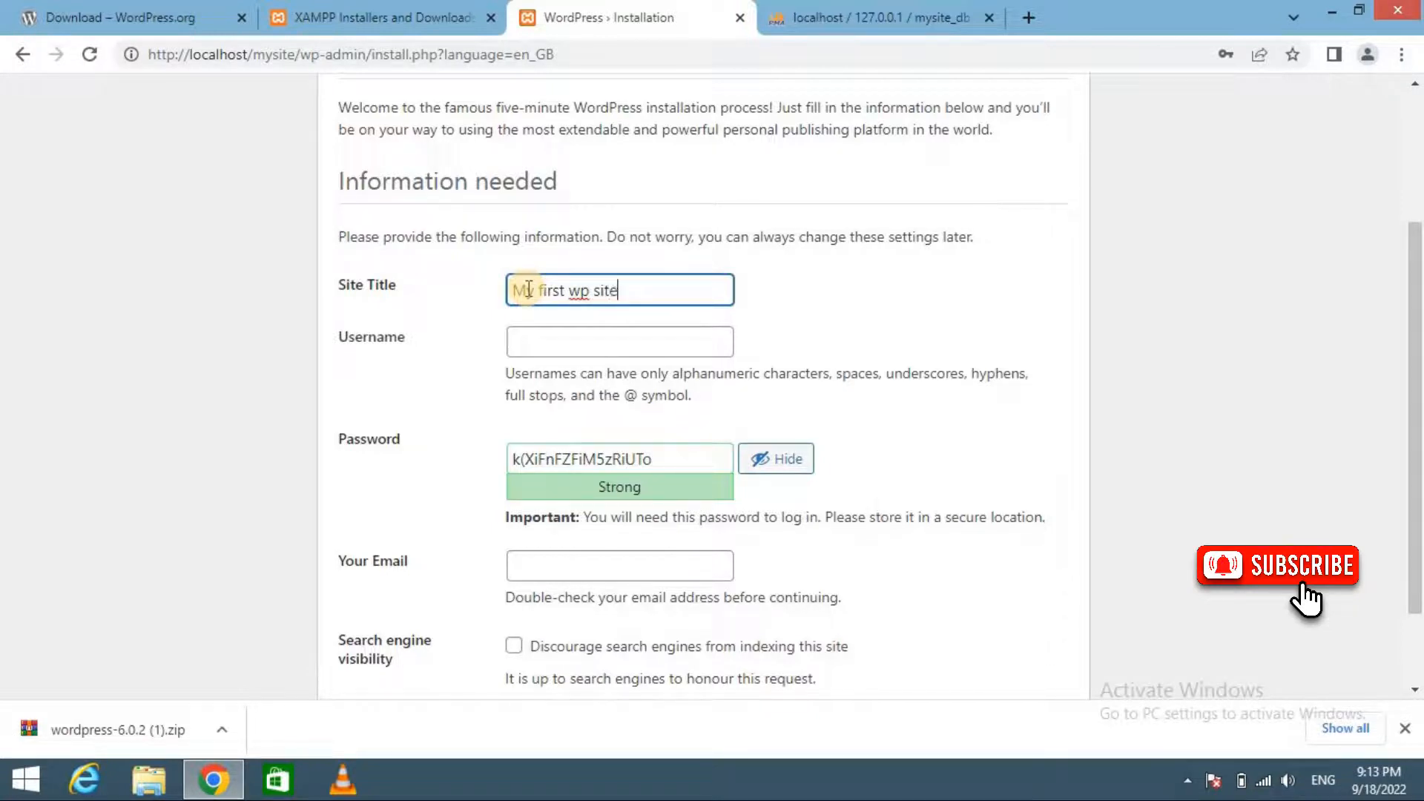
Enter username admin, confirm the weak password, and fill in the email address.
click(620, 341)
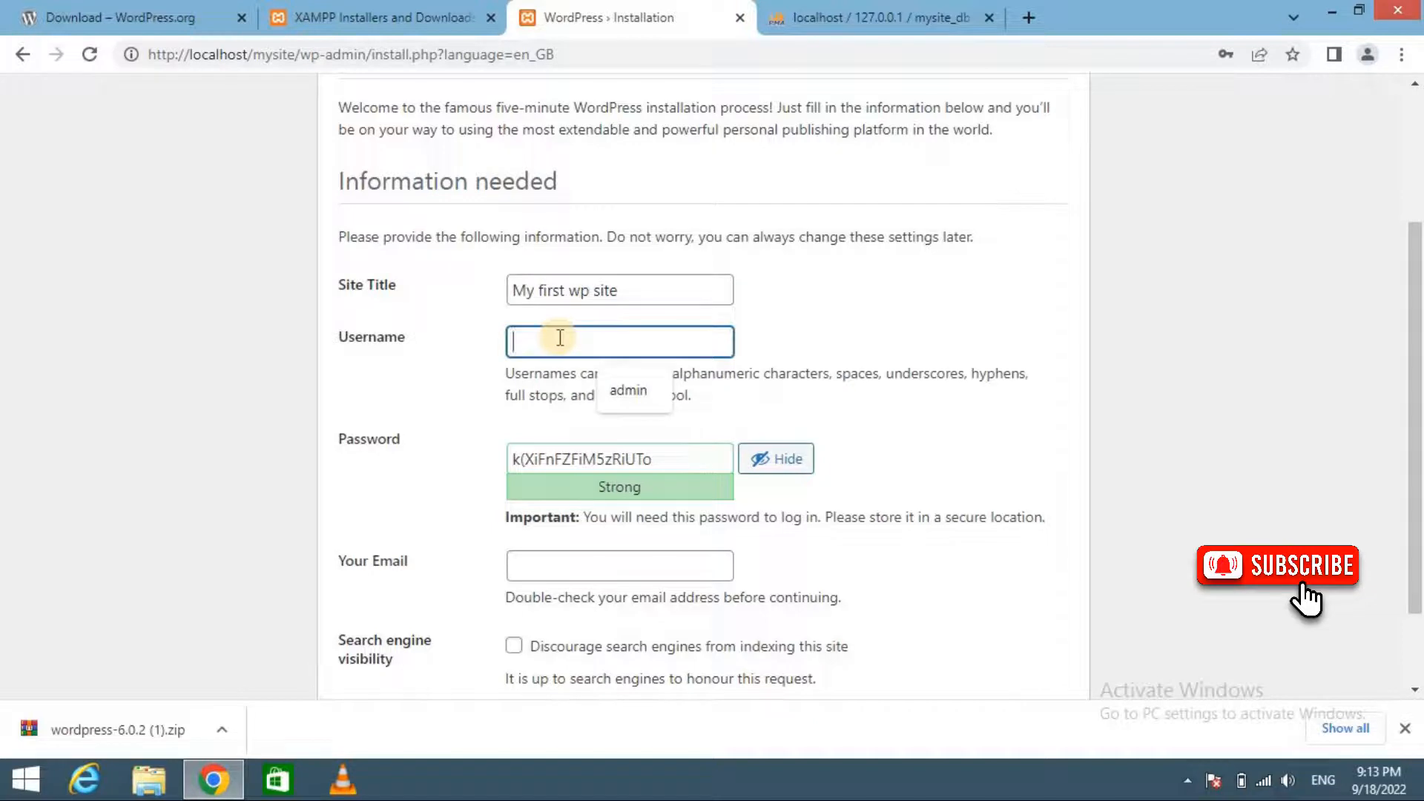
text(a)
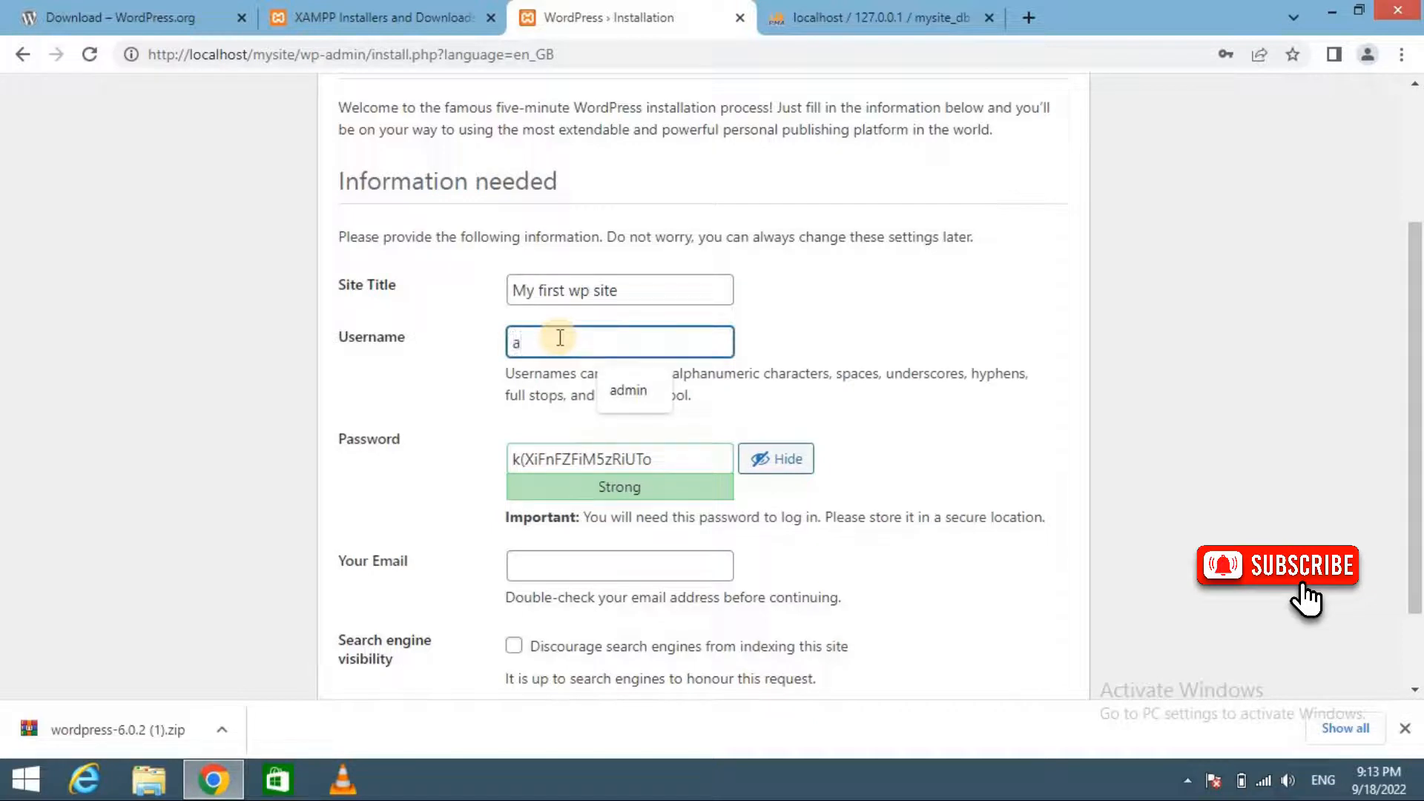
text(admin)
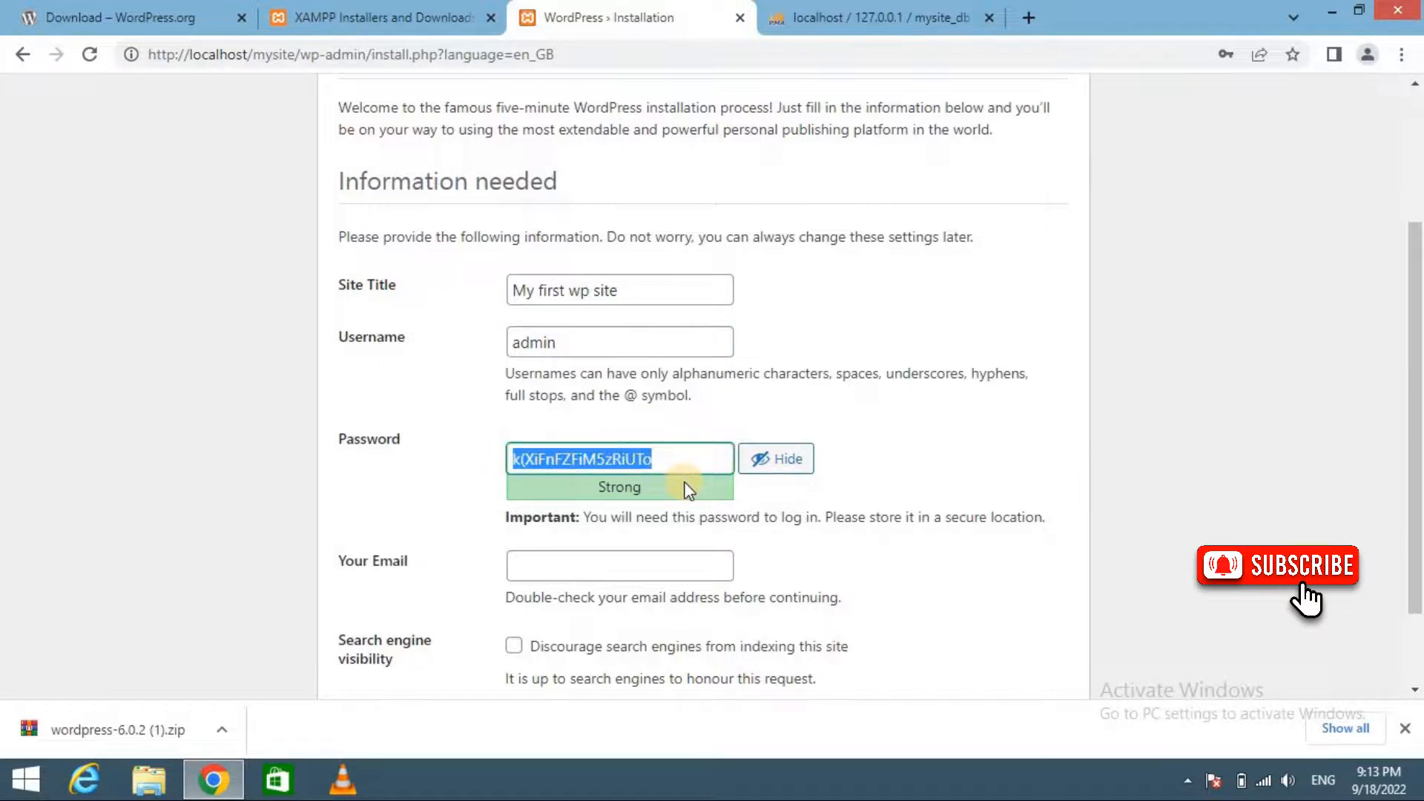
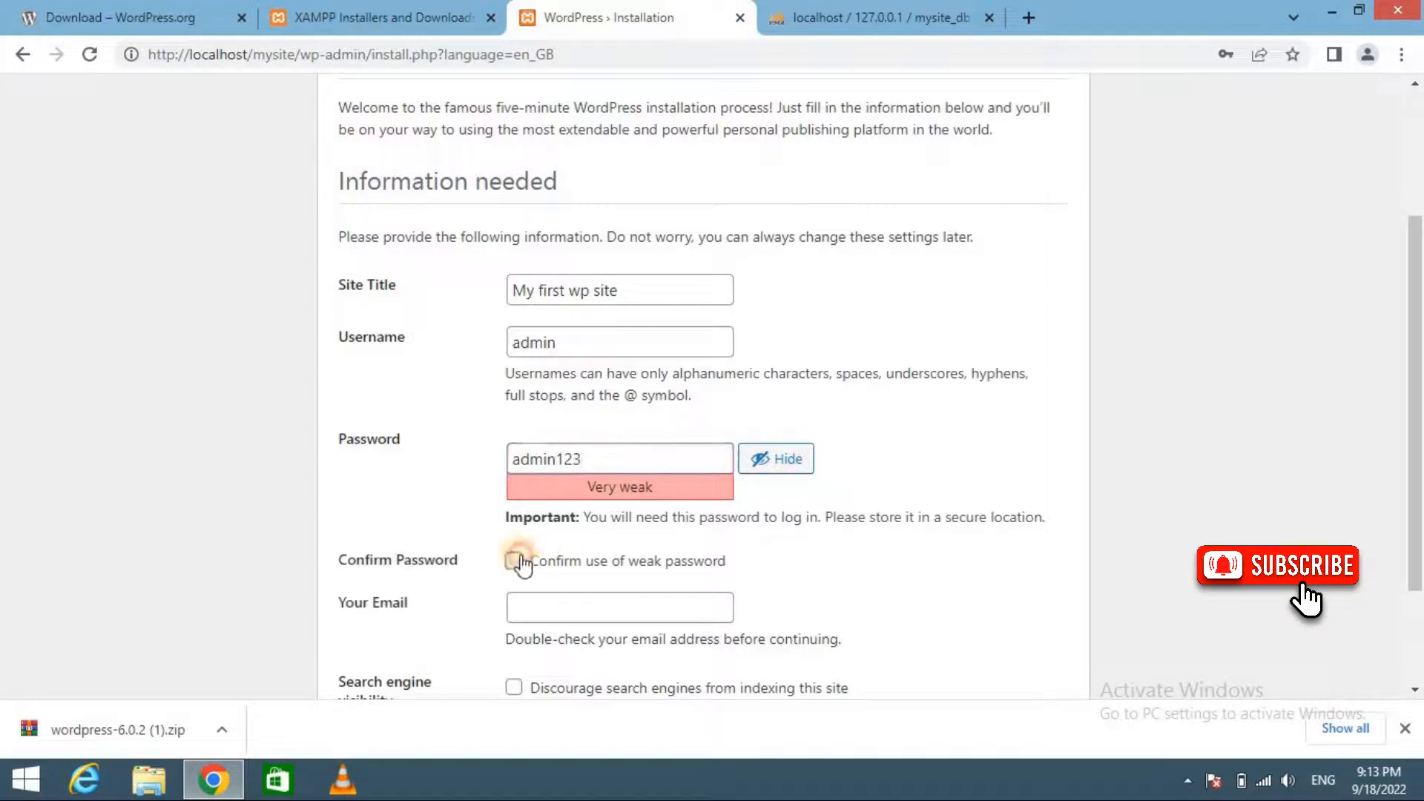
click(514, 560)
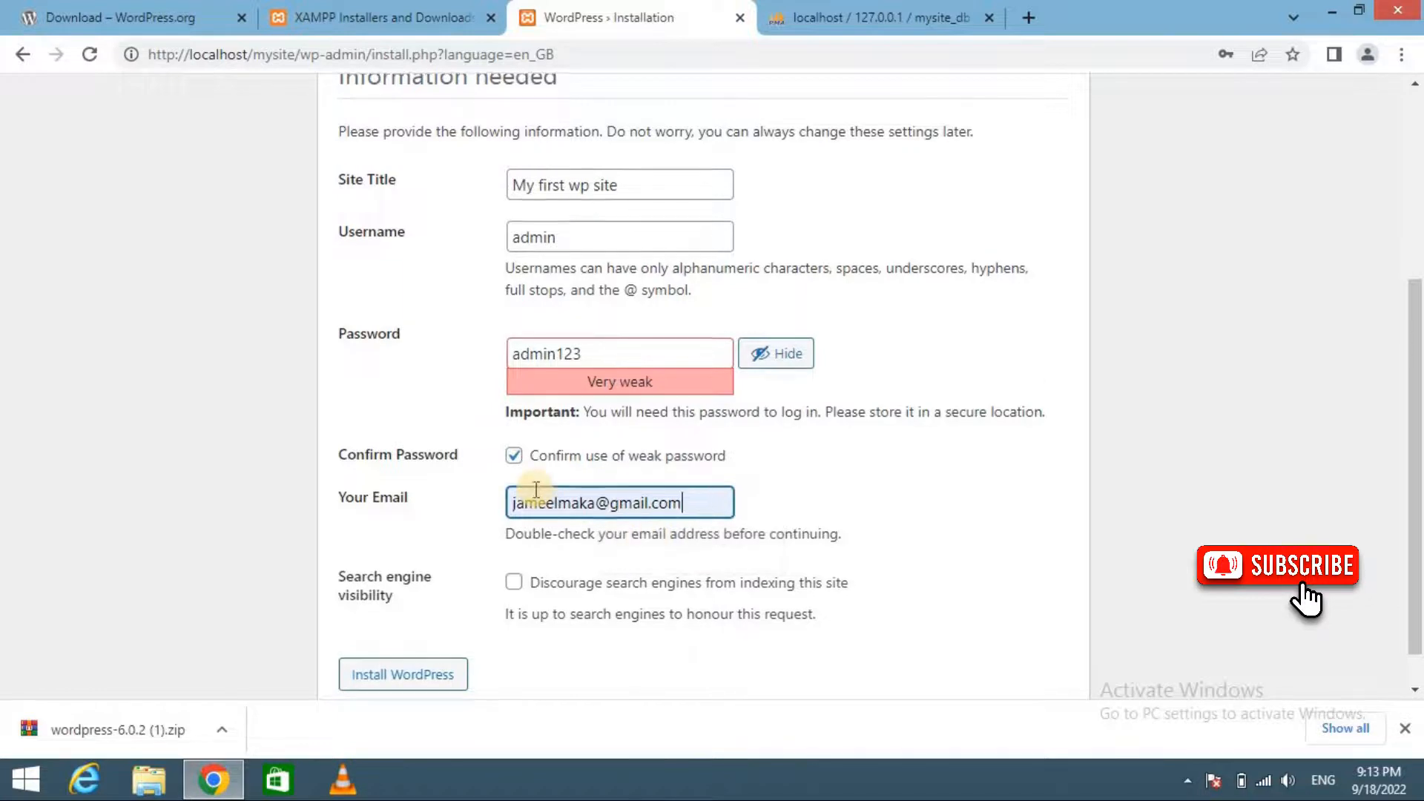
scroll(down, 3)
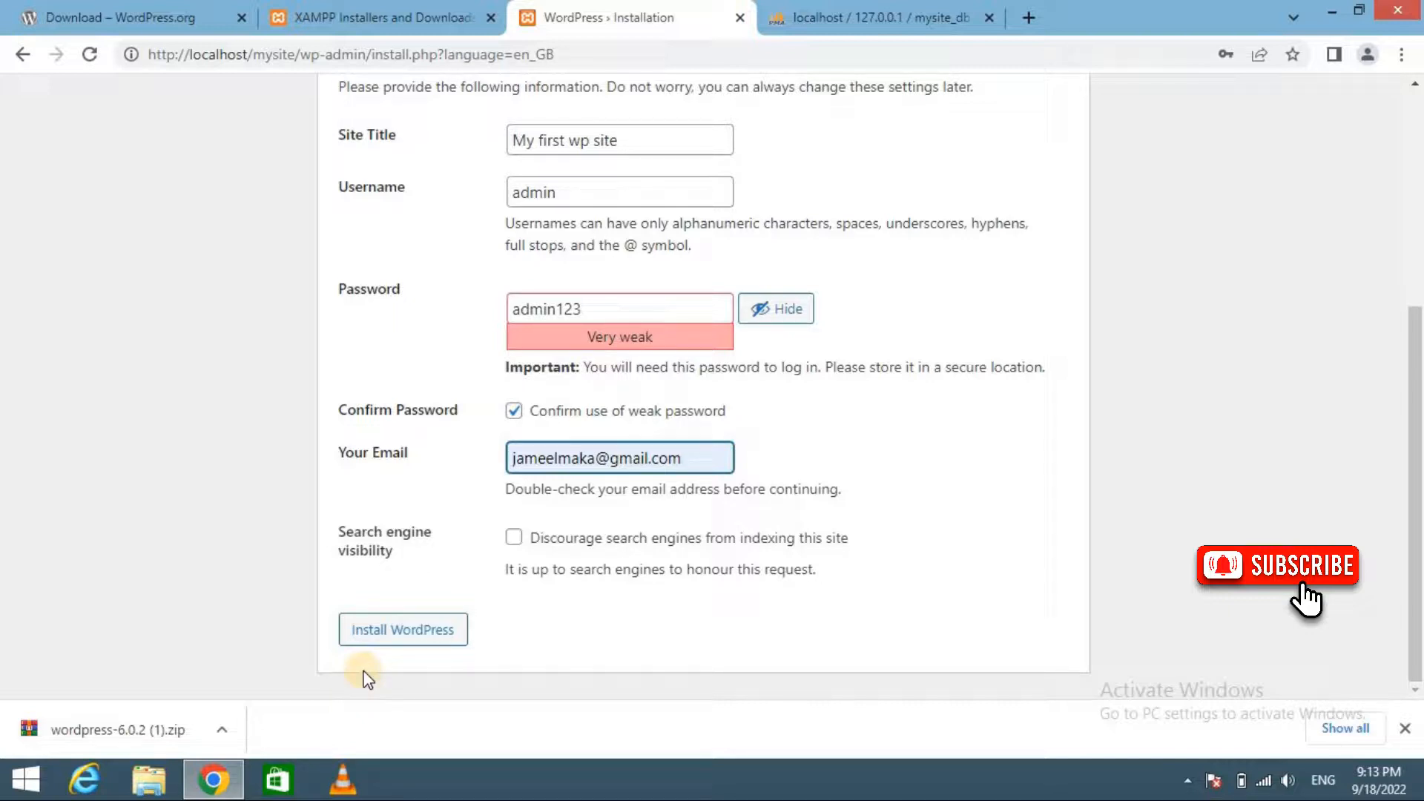
click(620, 458)
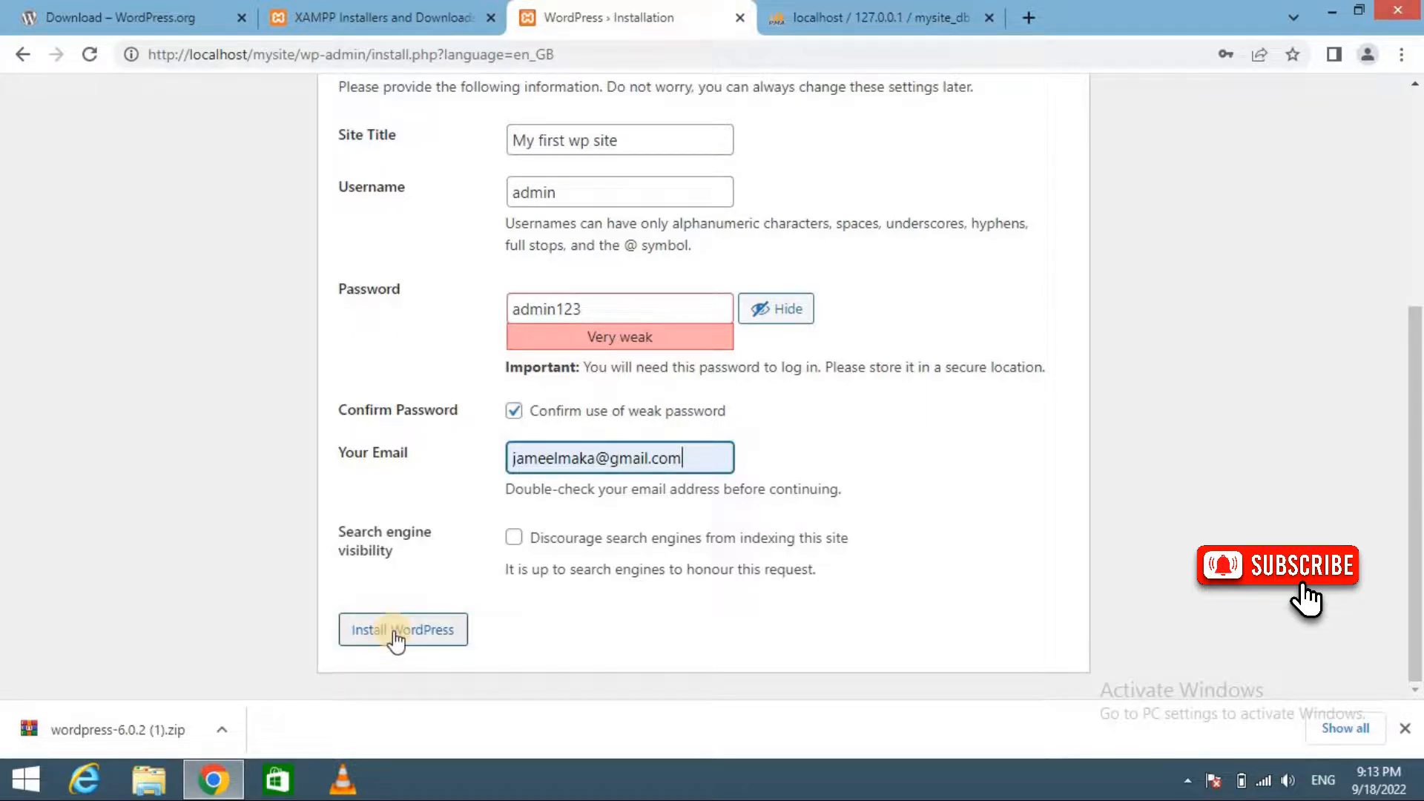
Install WordPress with the entered details until the Success! page appears.
click(402, 630)
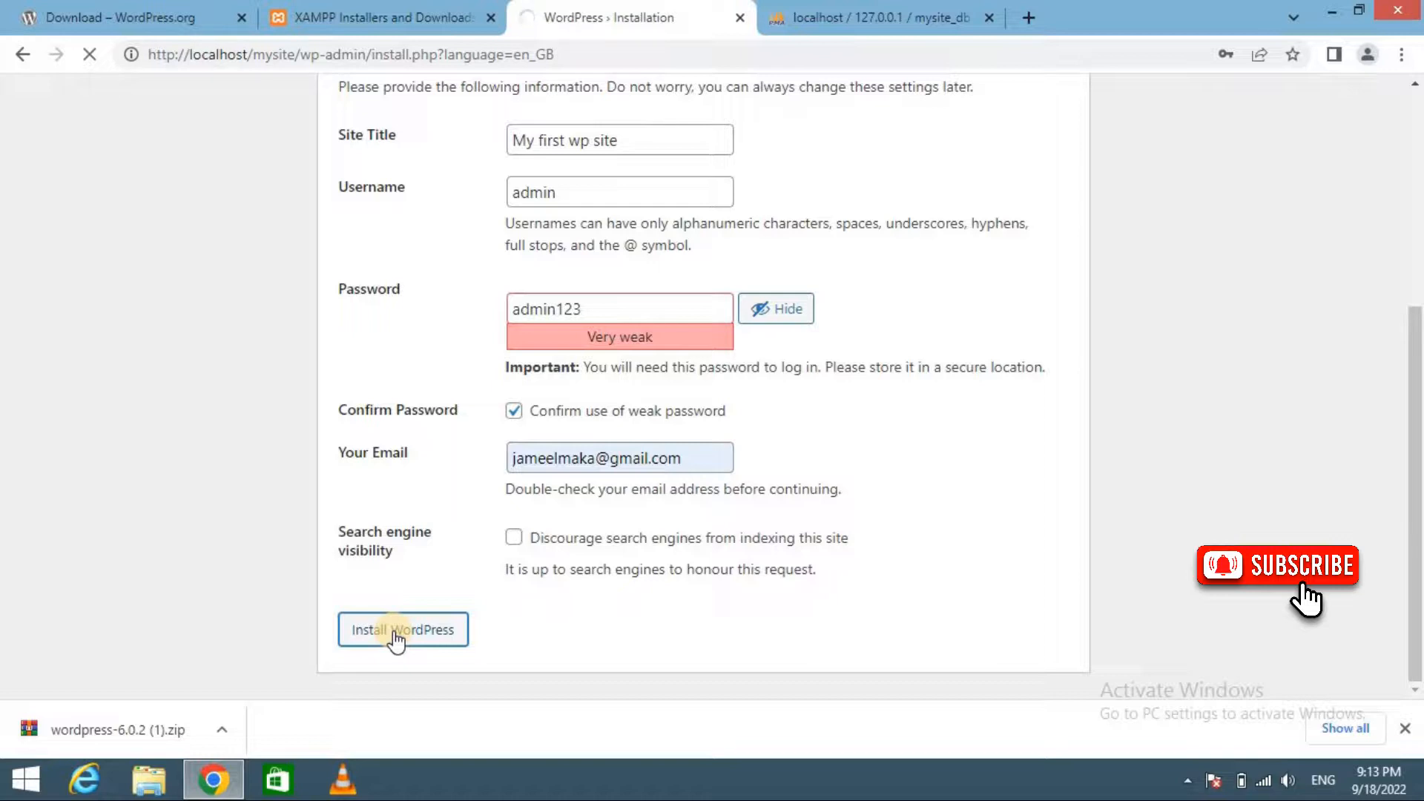
click(402, 630)
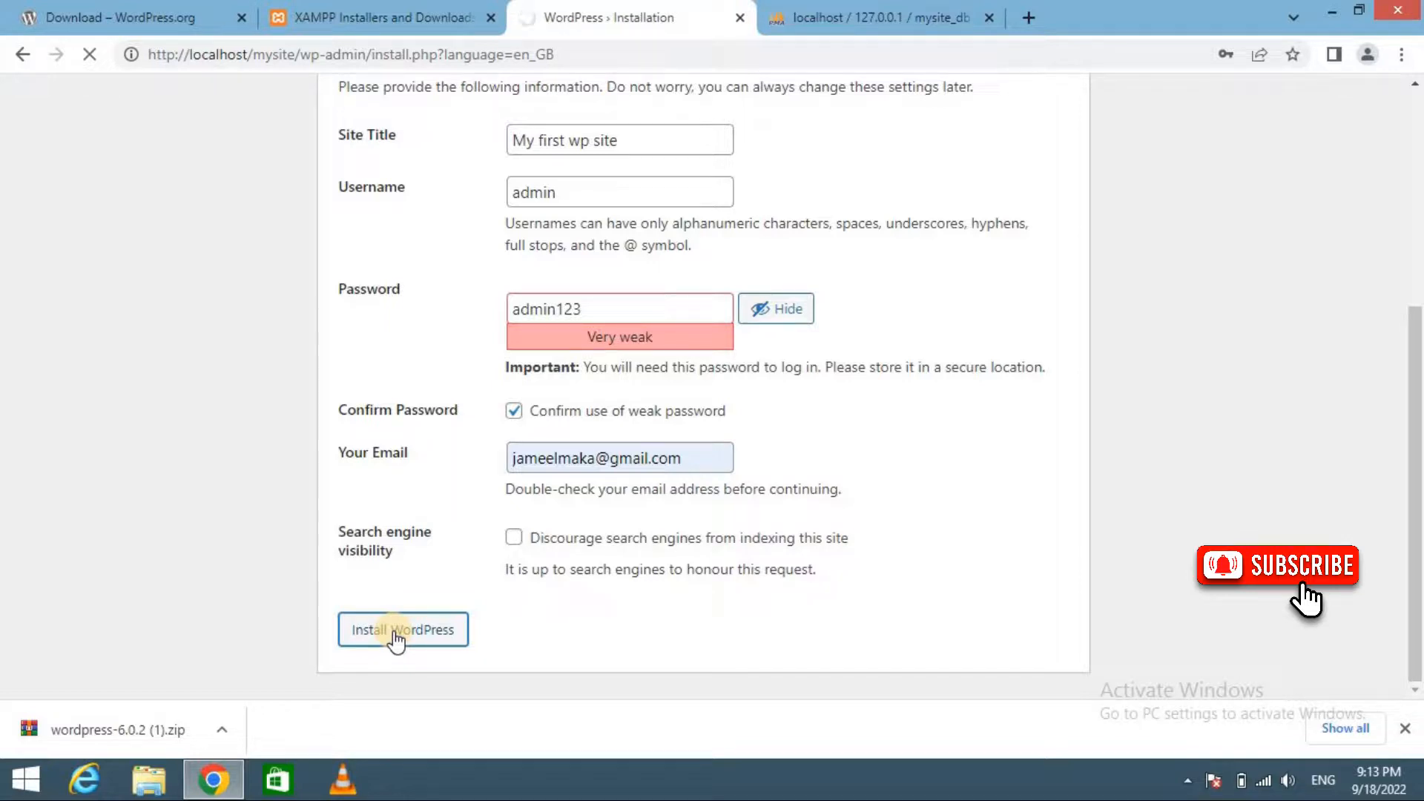
click(402, 629)
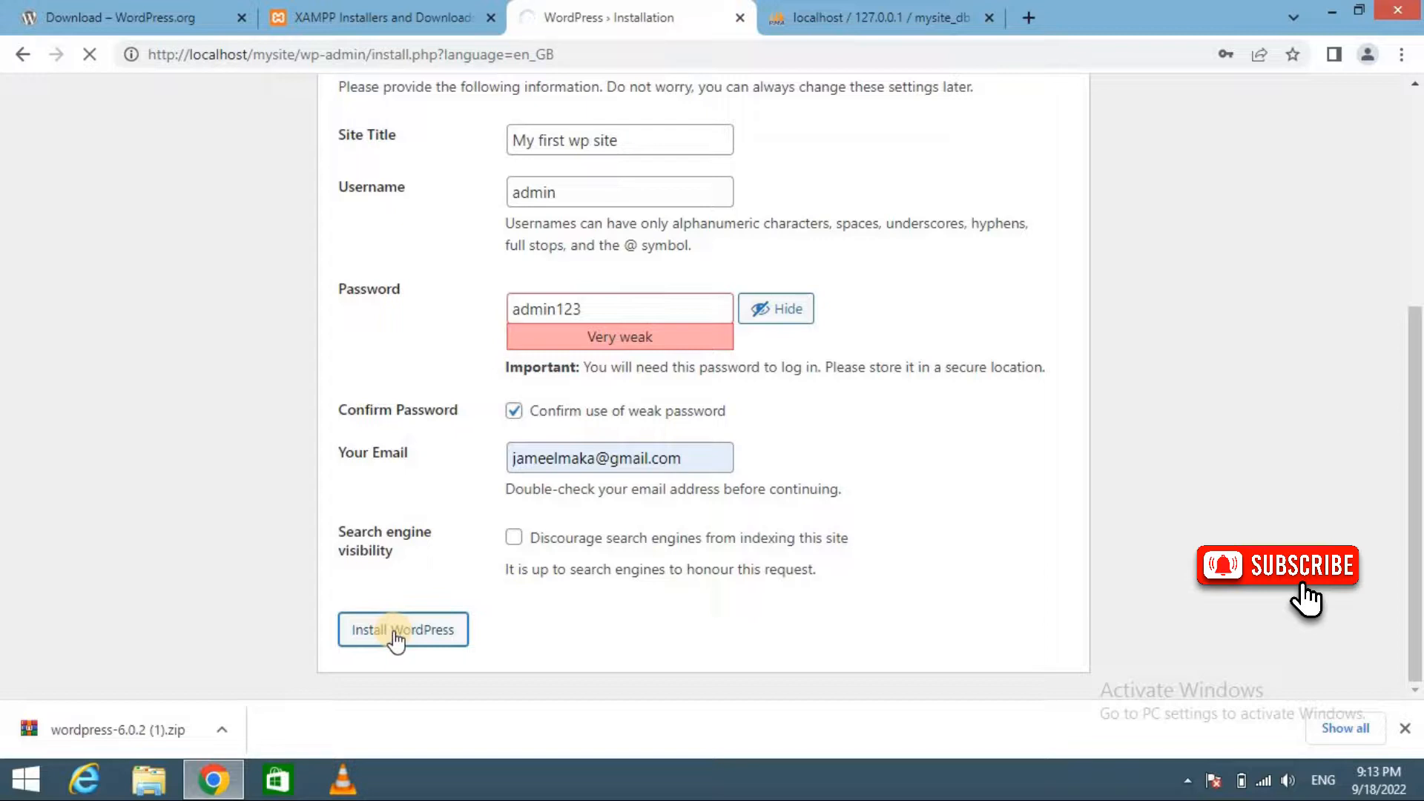
click(402, 629)
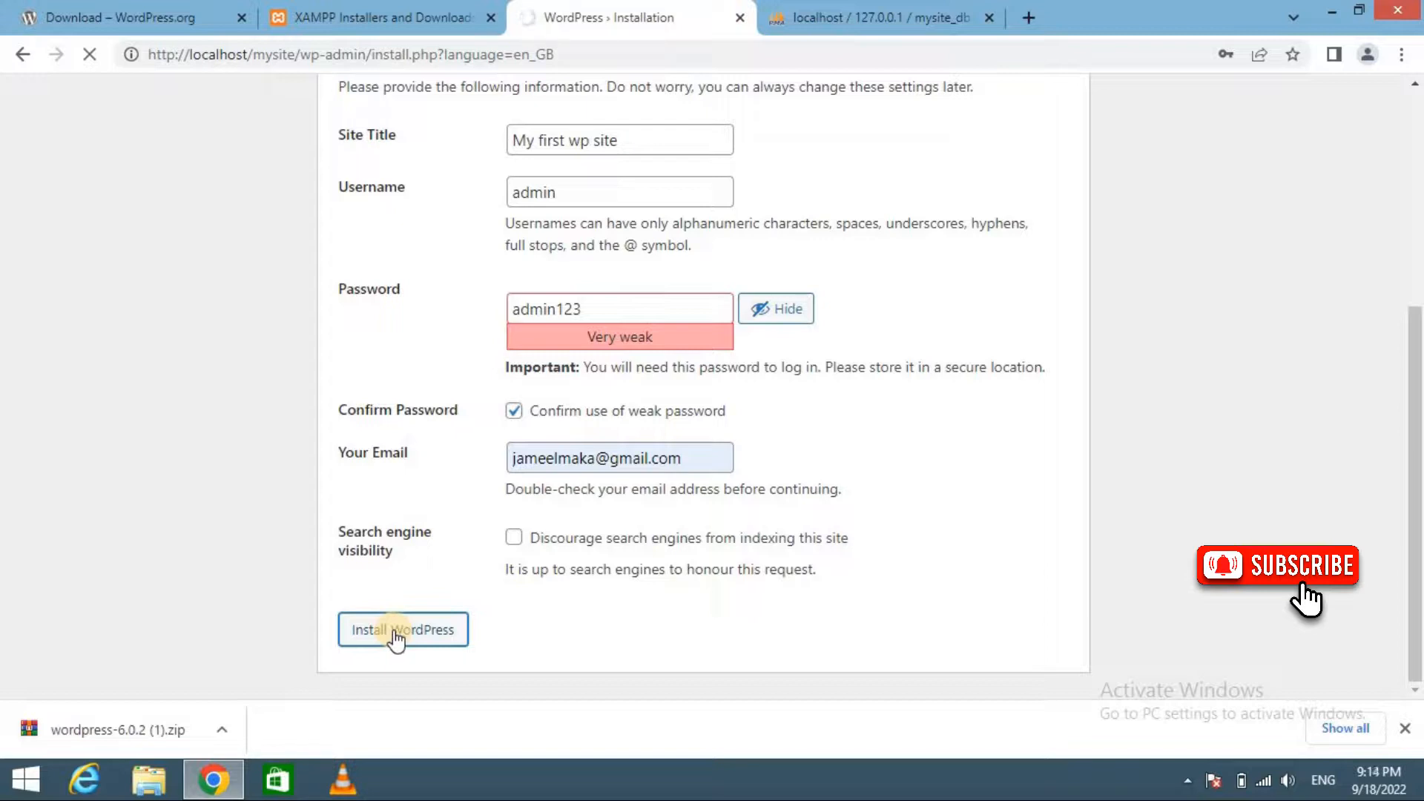
click(402, 630)
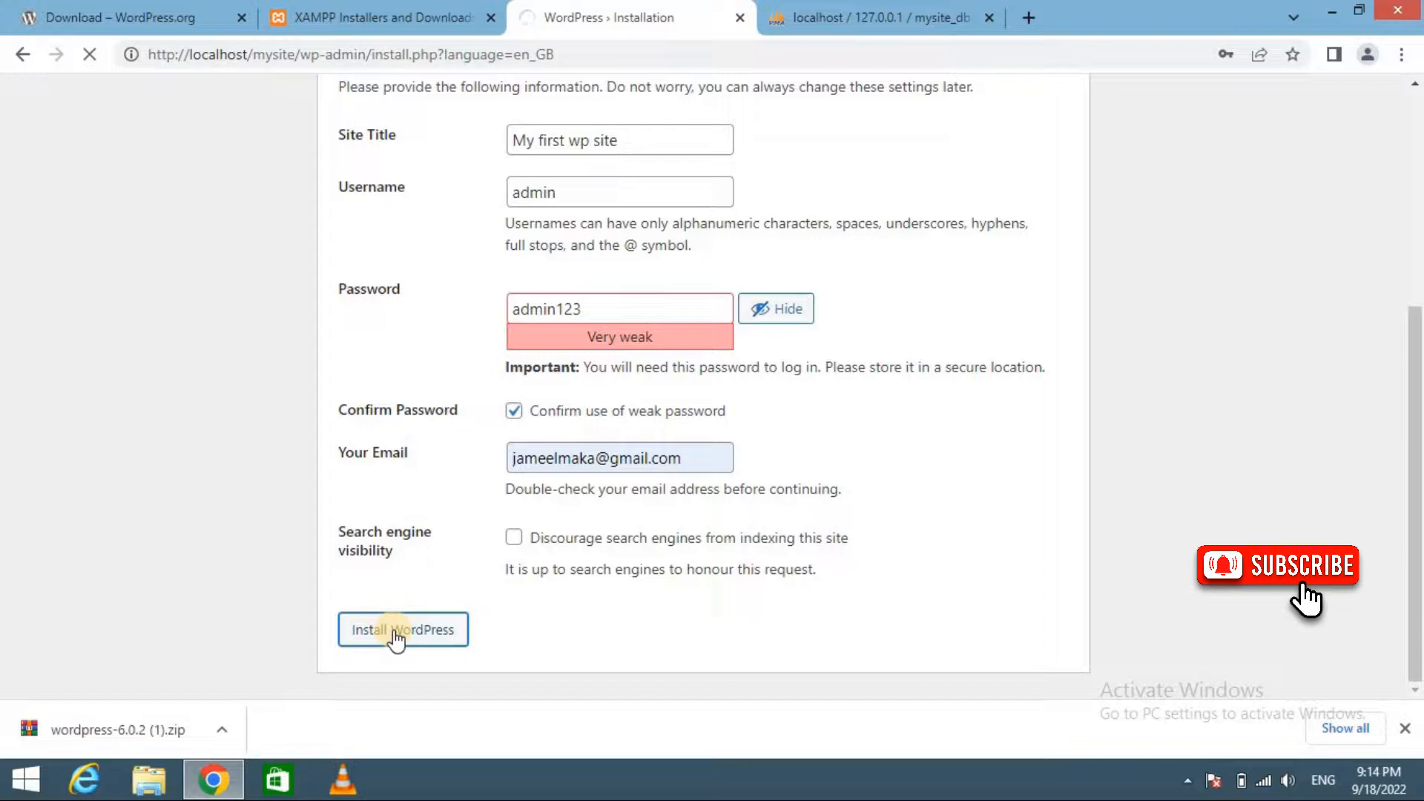
click(402, 630)
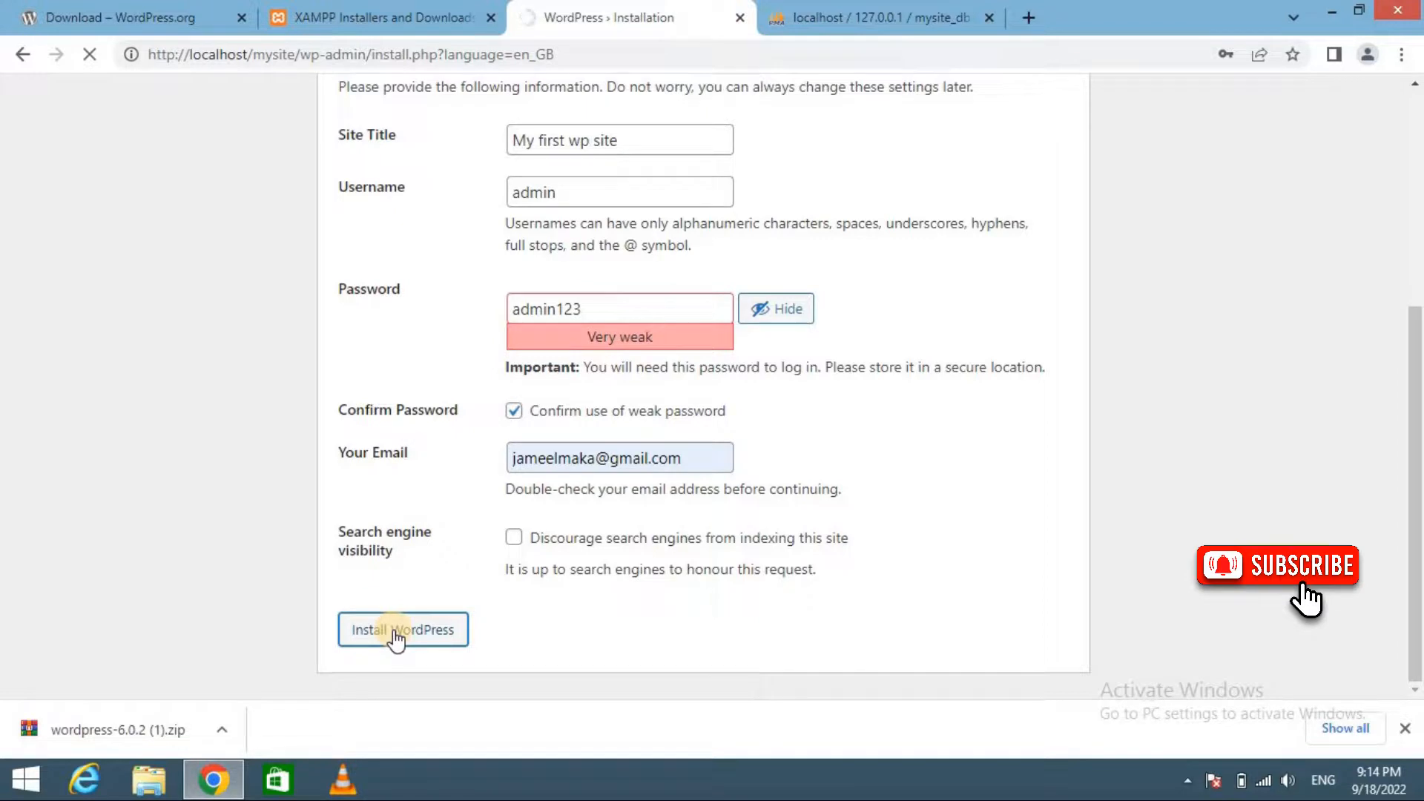
click(402, 629)
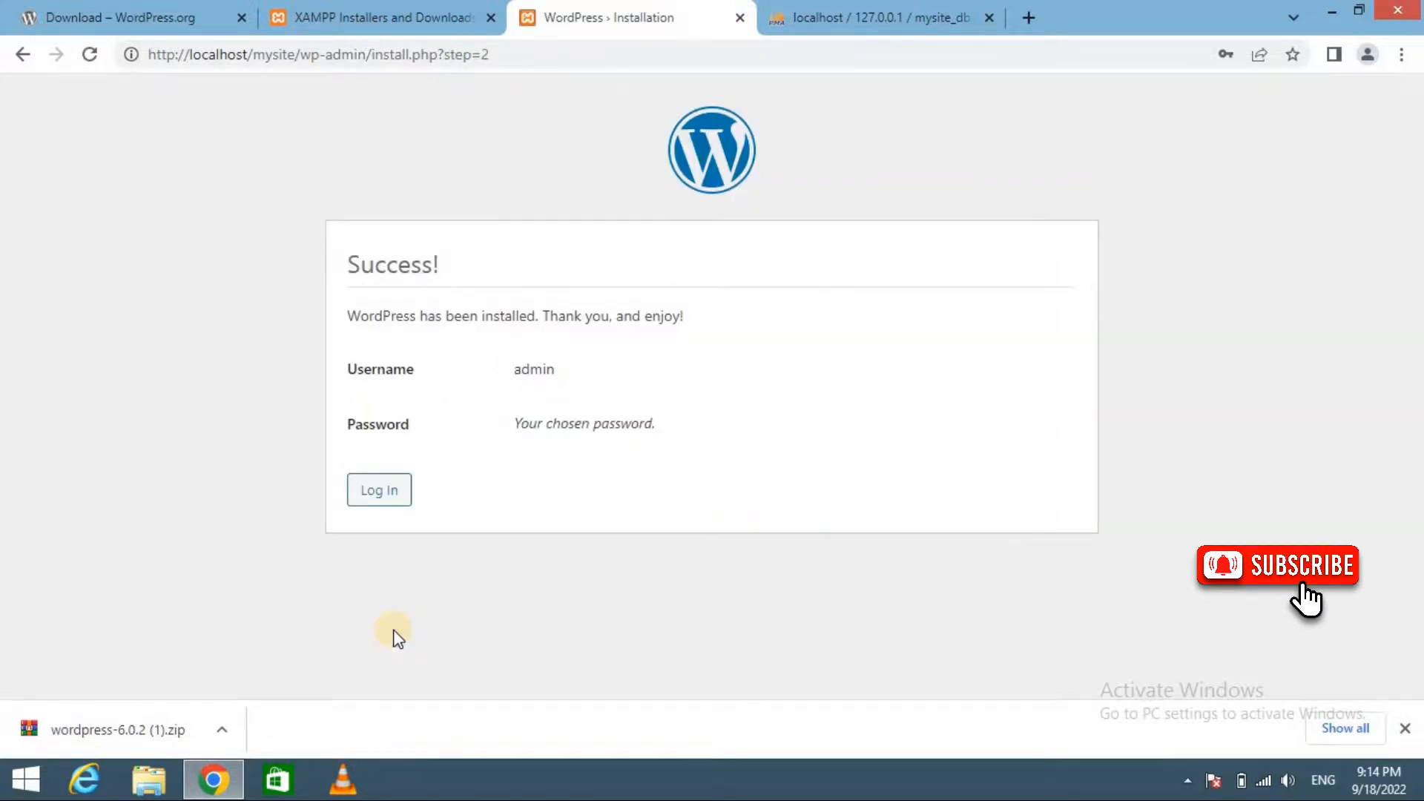
mouse_move(379, 604)
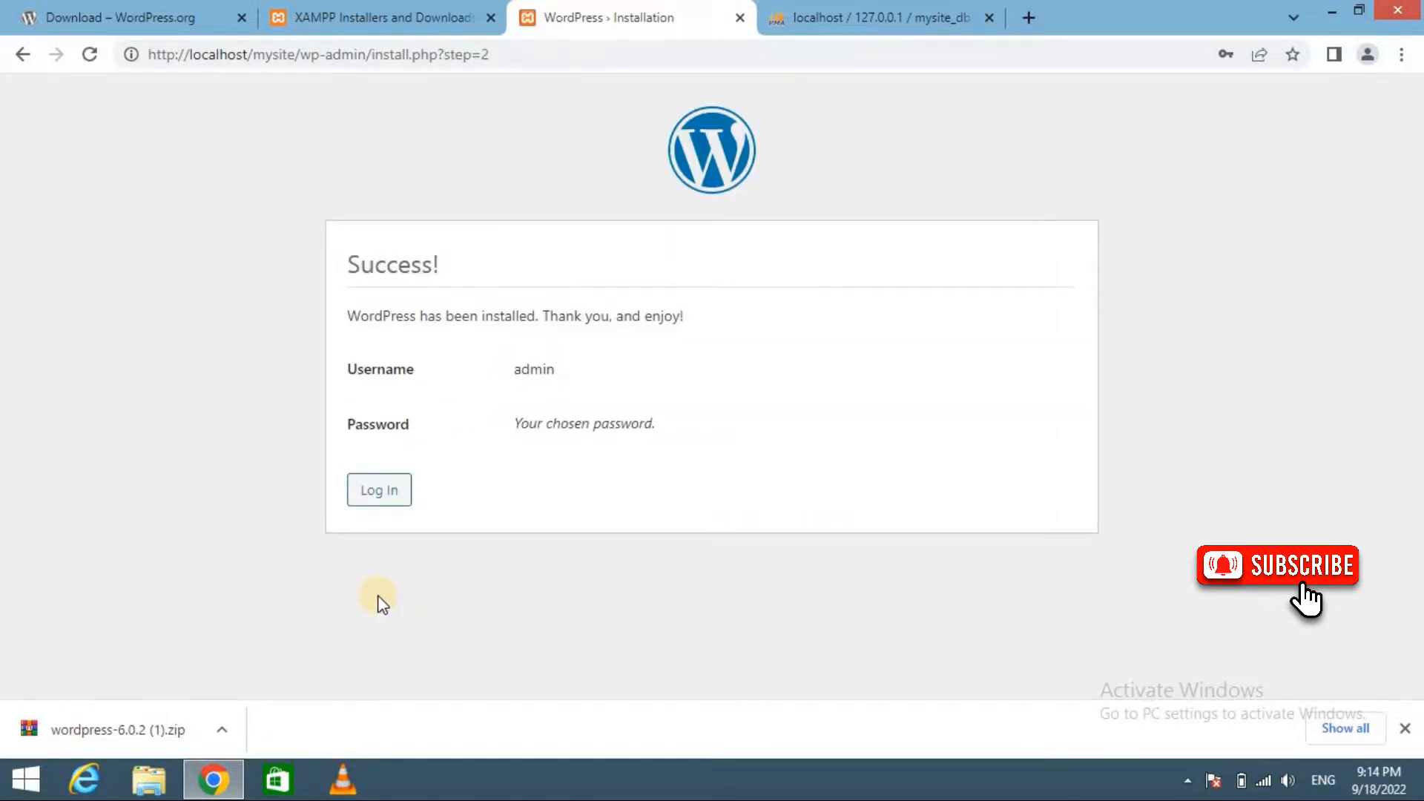
Continue from the Success! page to the My first wp site login page.
click(379, 489)
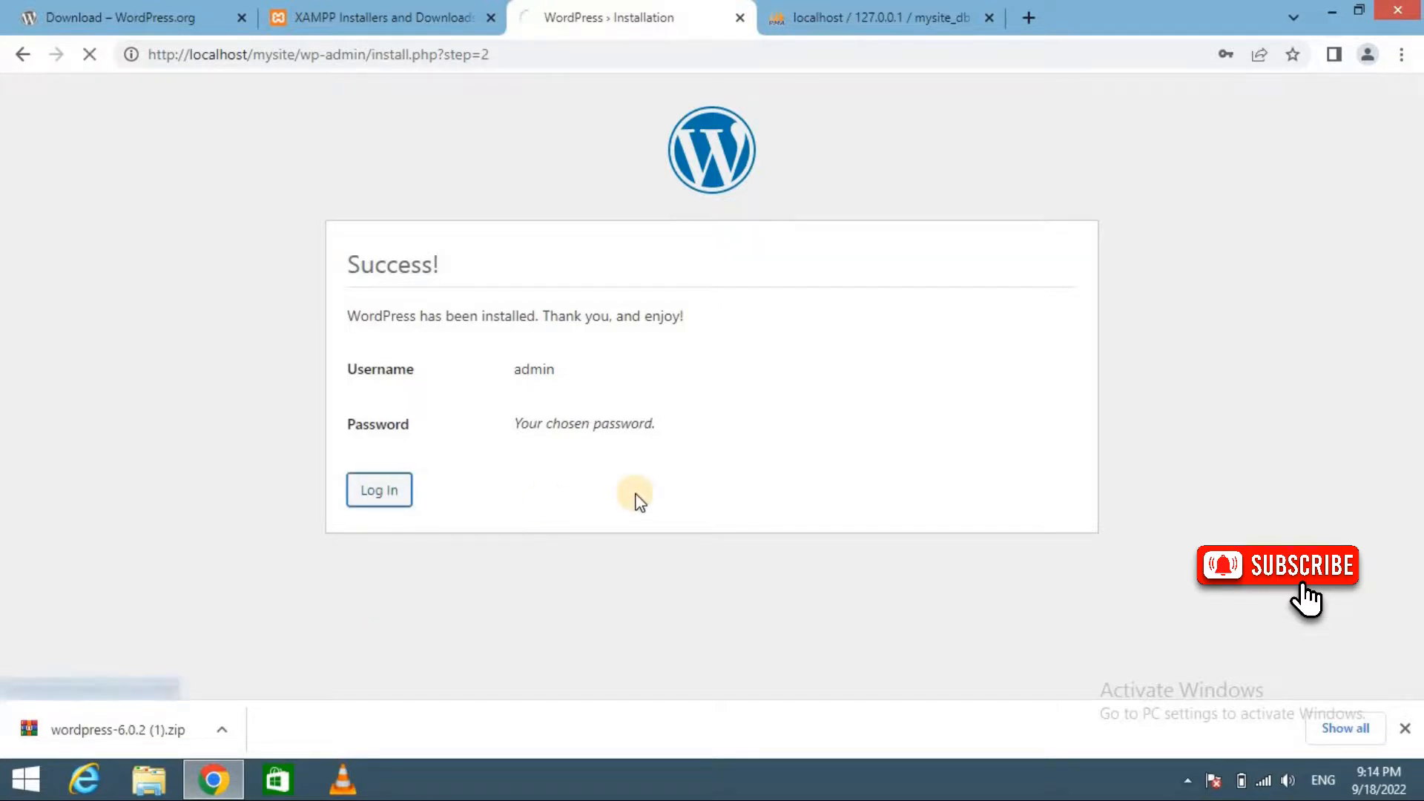
click(377, 489)
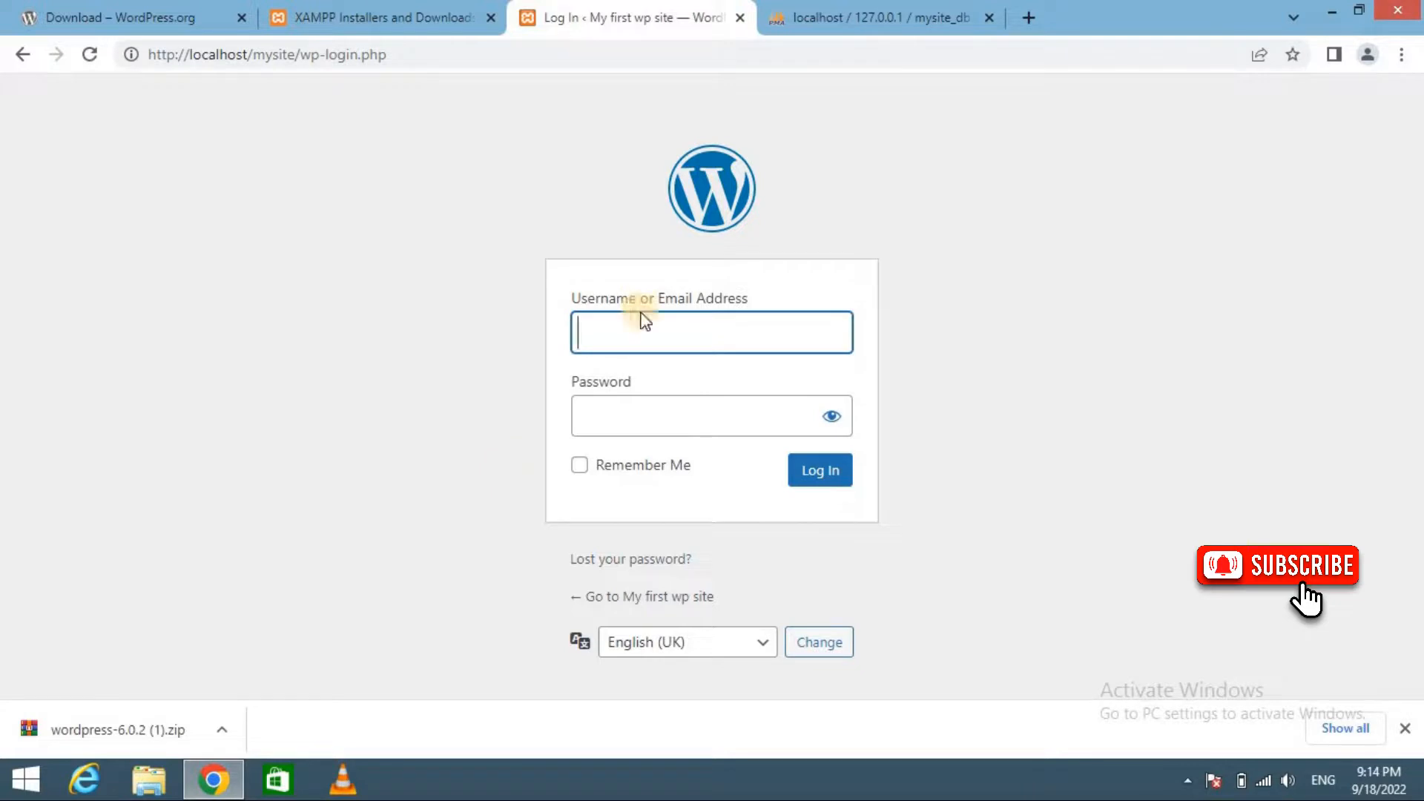
Log in with username admin and its password to load the Dashboard.
click(711, 331)
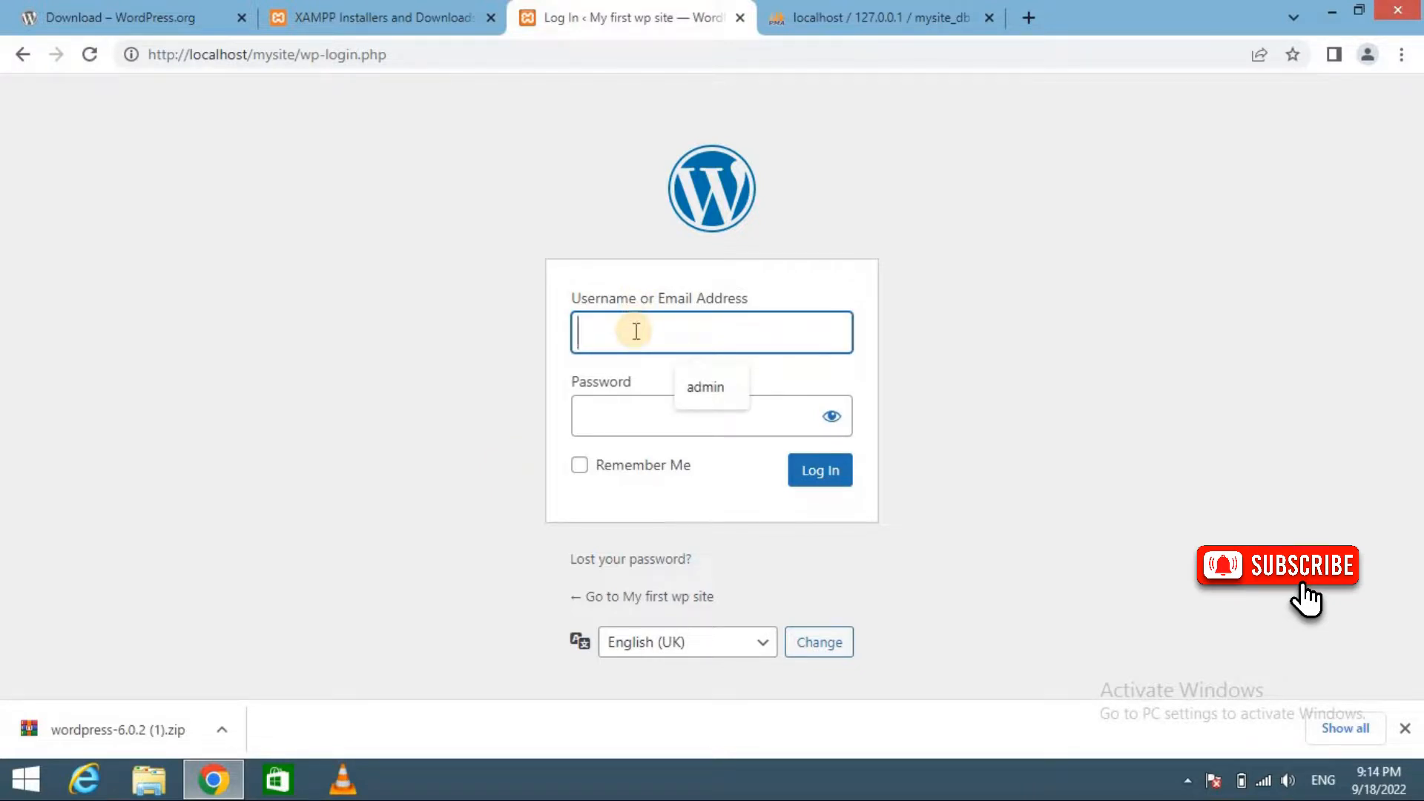
text(admin)
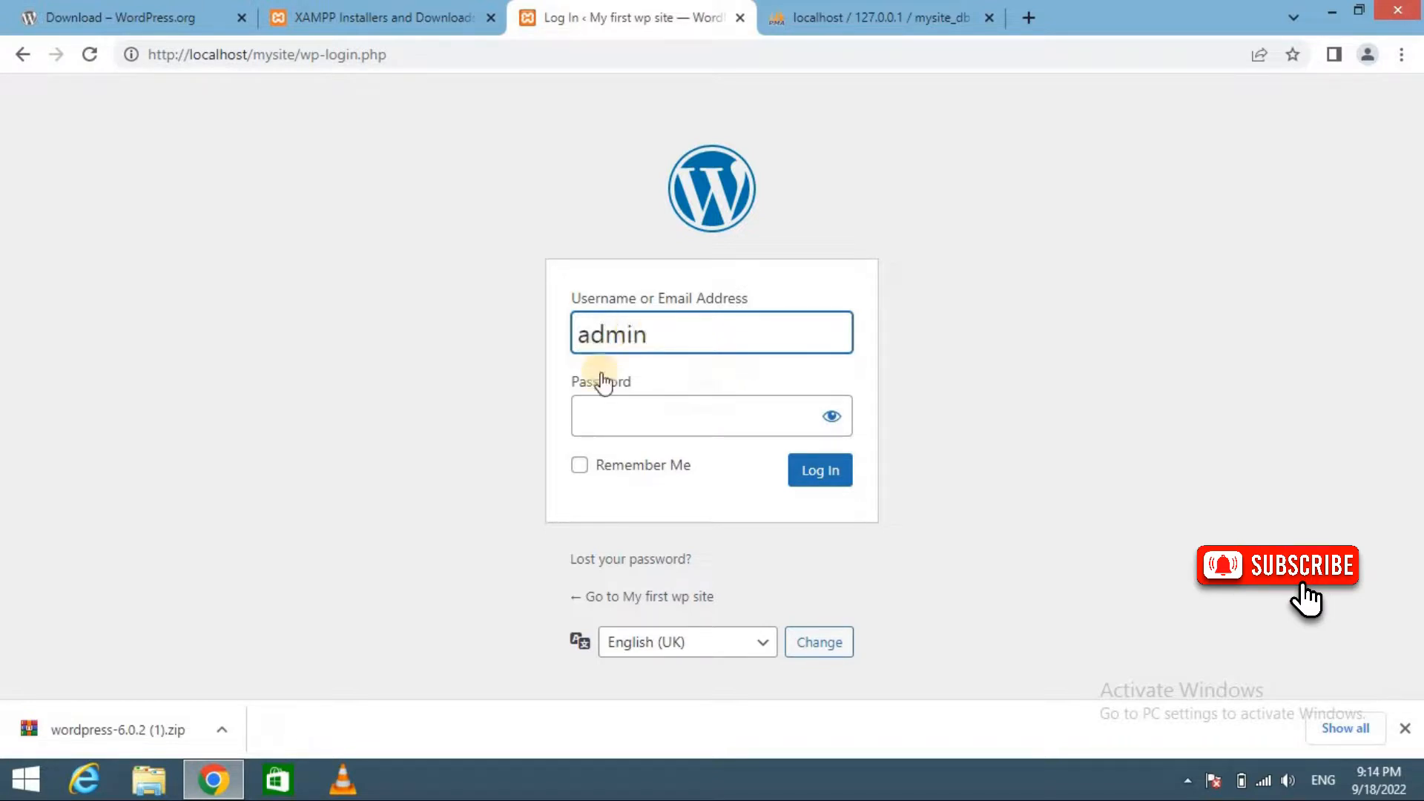
text(••)
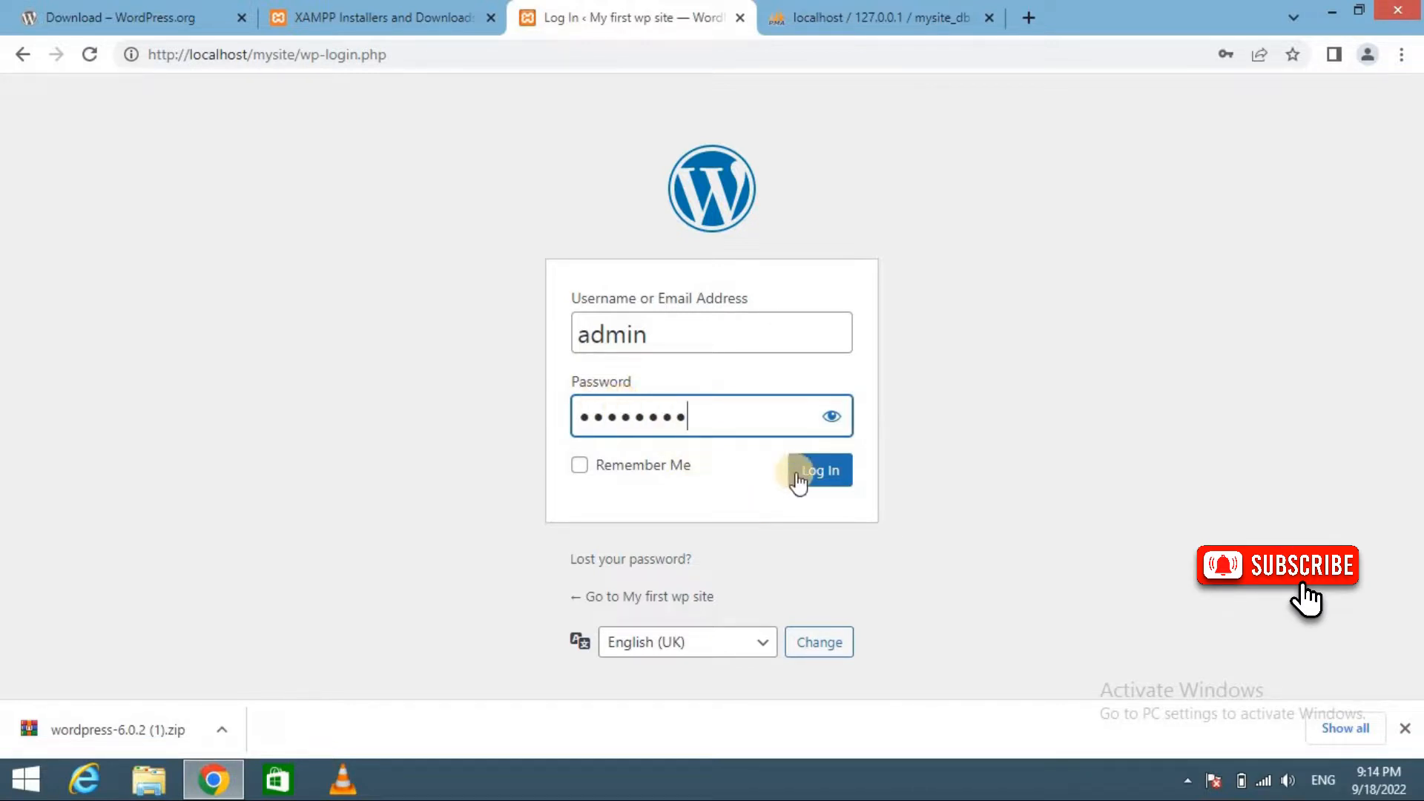
click(818, 469)
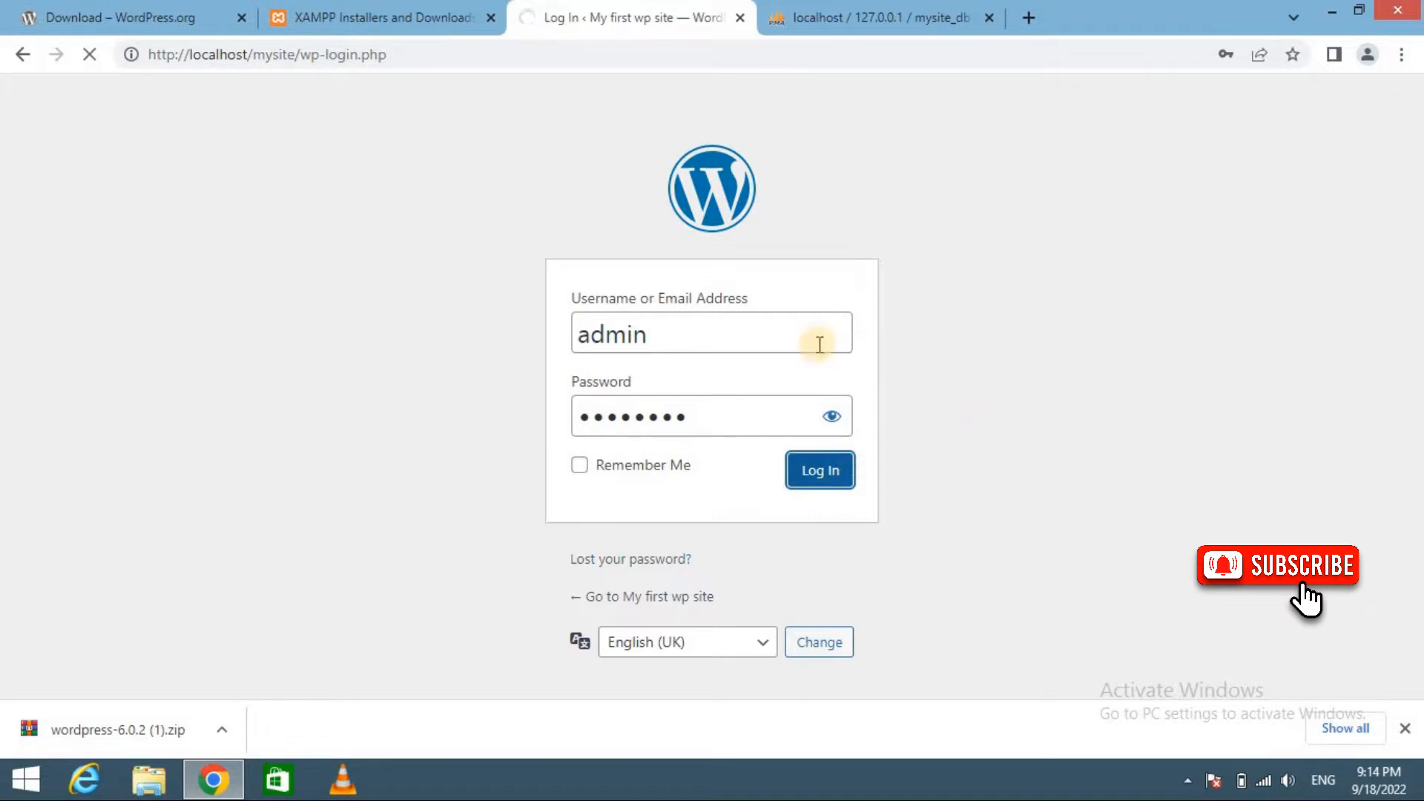
click(818, 469)
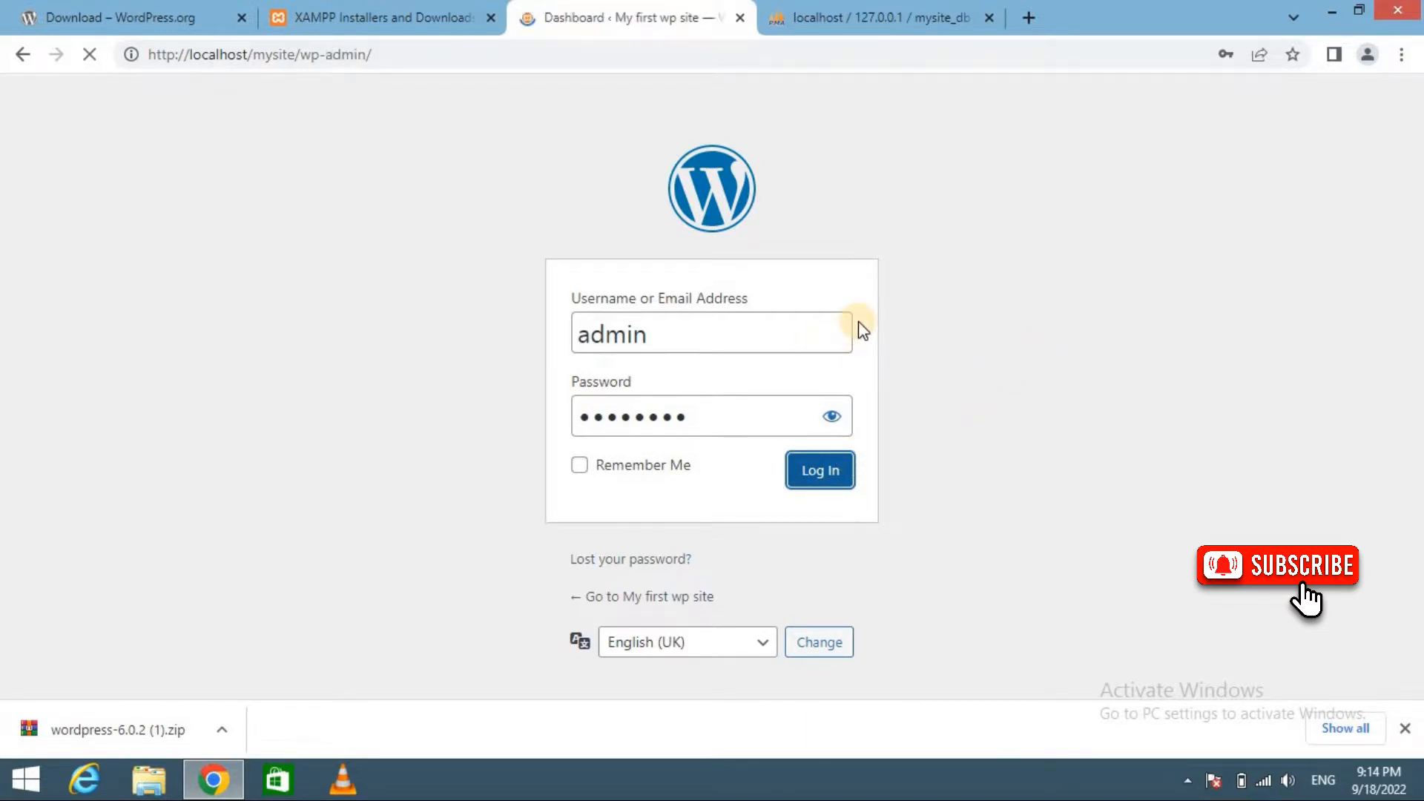
Open 'Visit Site' in a new tab, then return to the Dashboard and scroll its panels.
click(818, 469)
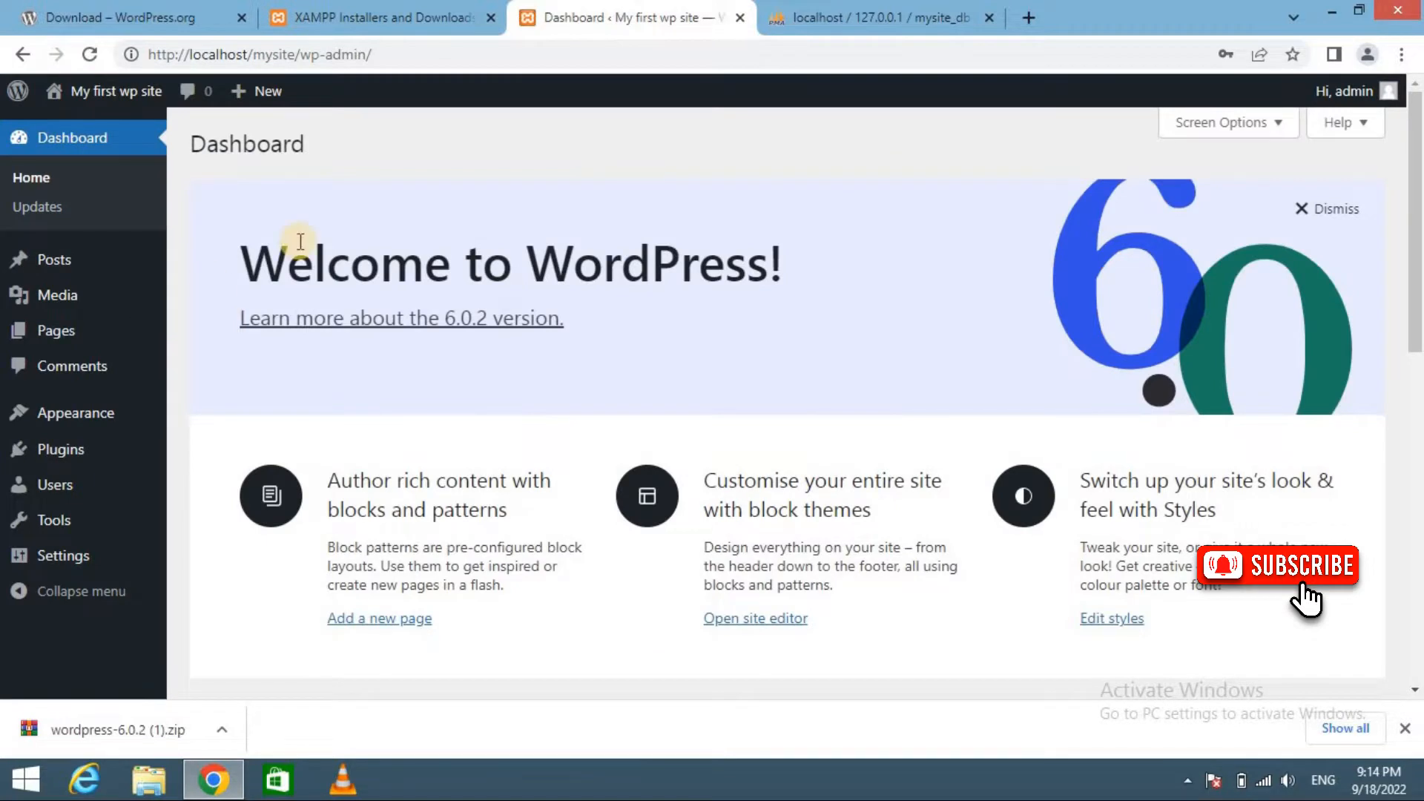
mouse_move(344, 246)
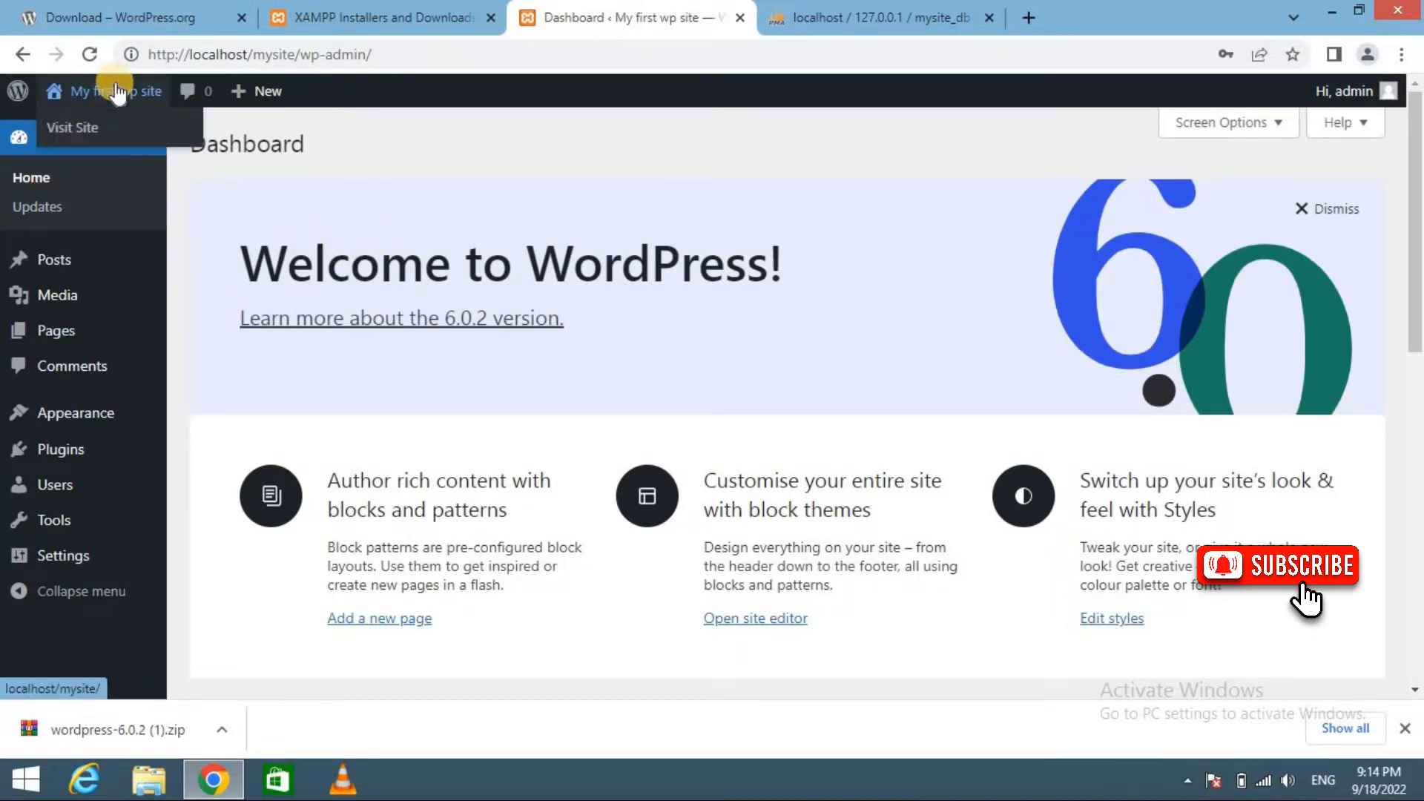
mouse_move(72, 365)
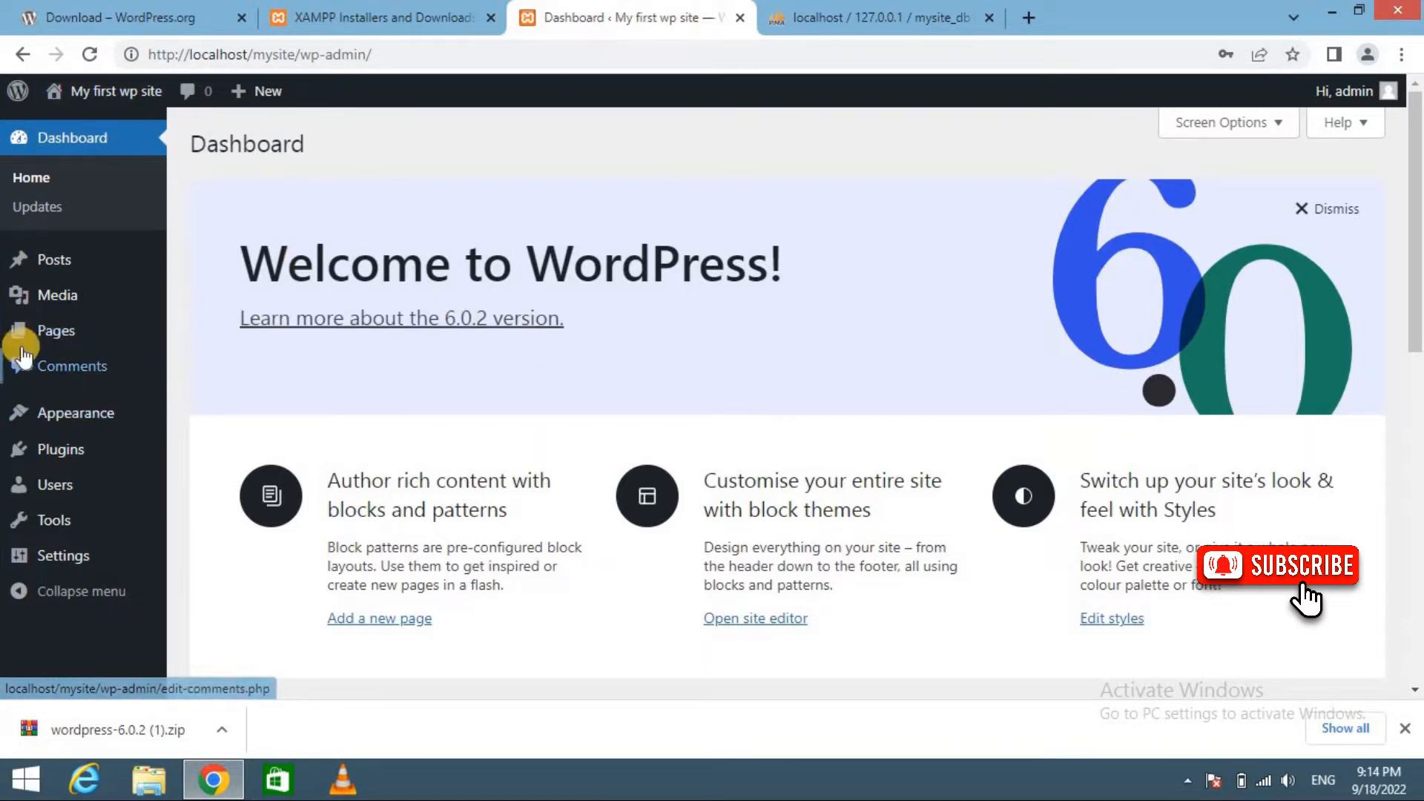
mouse_move(116, 90)
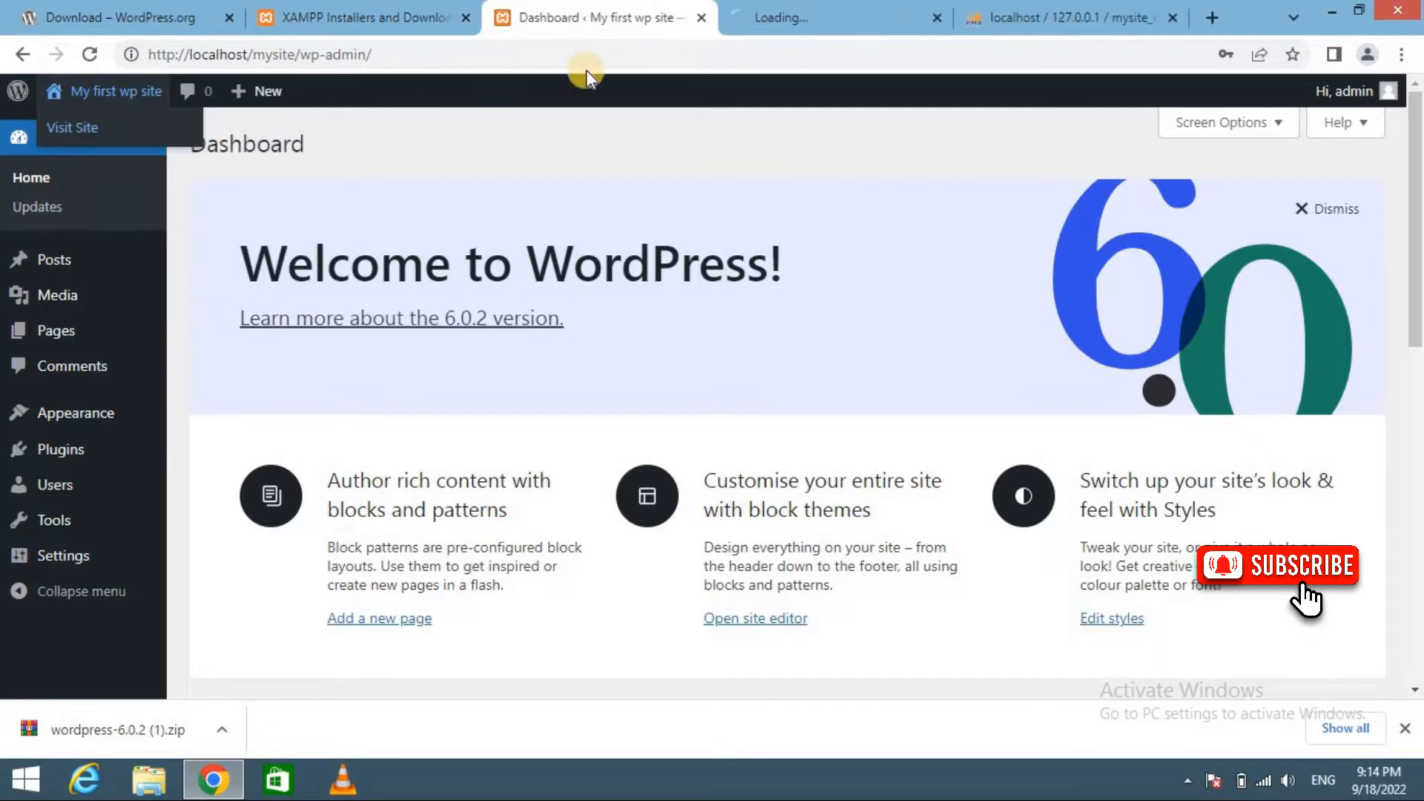
click(72, 127)
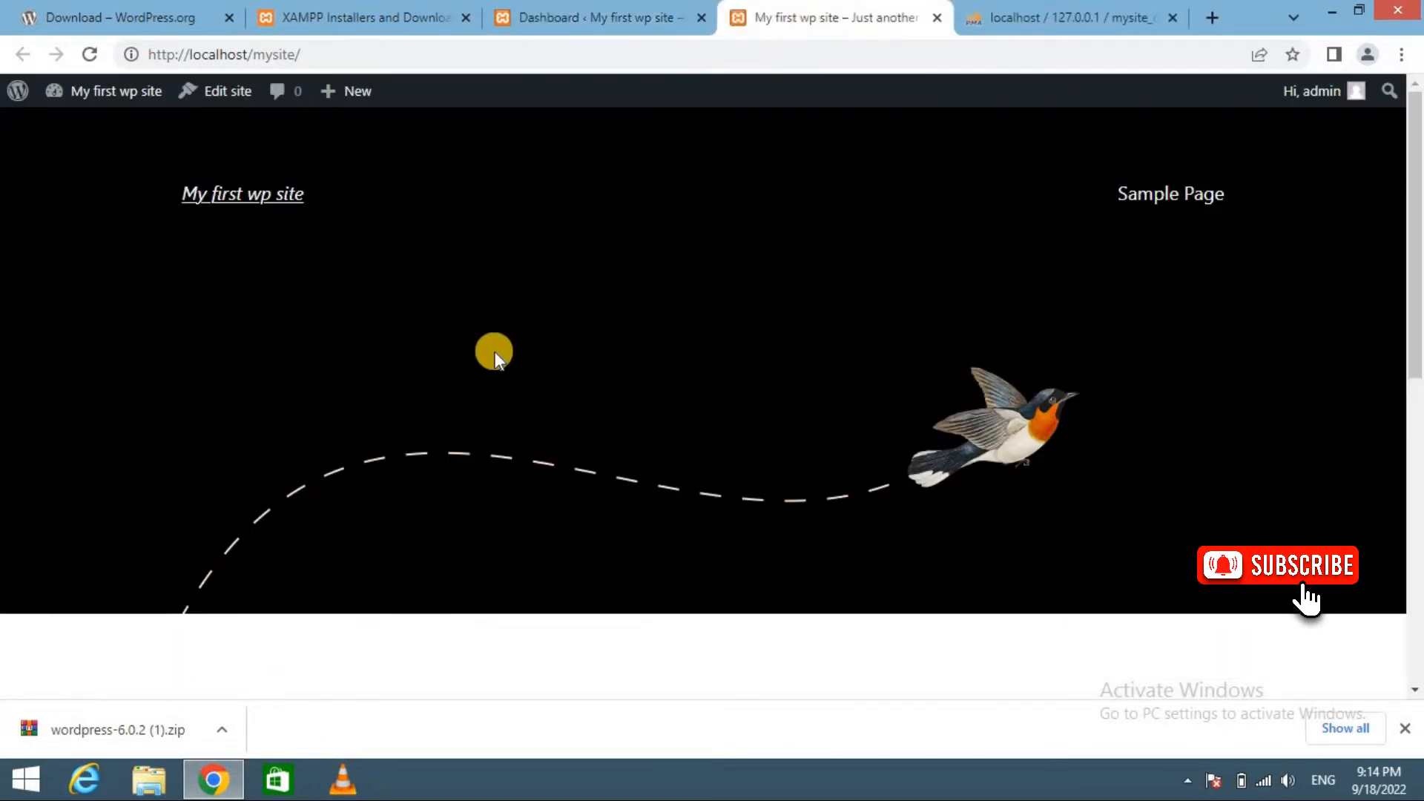
click(597, 17)
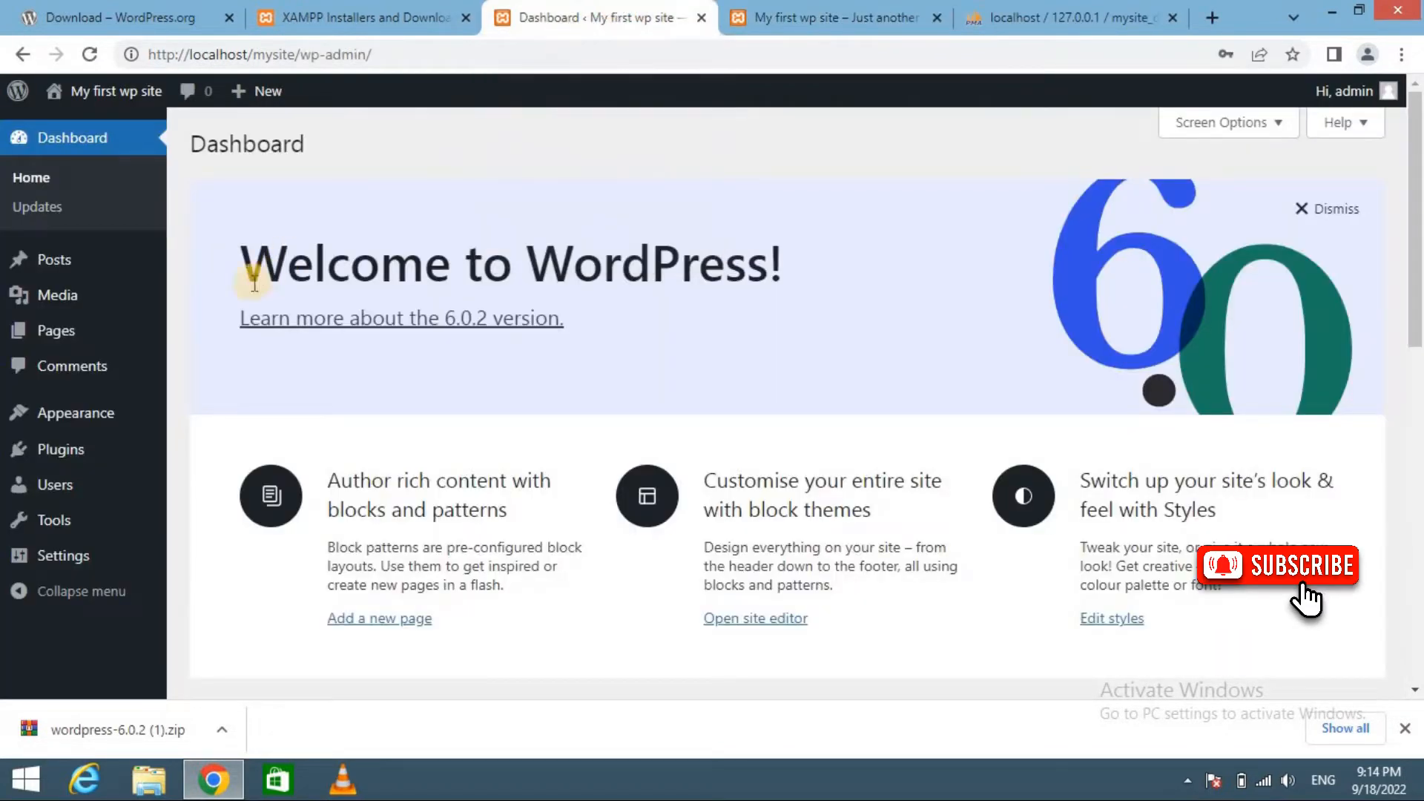
mouse_move(56, 329)
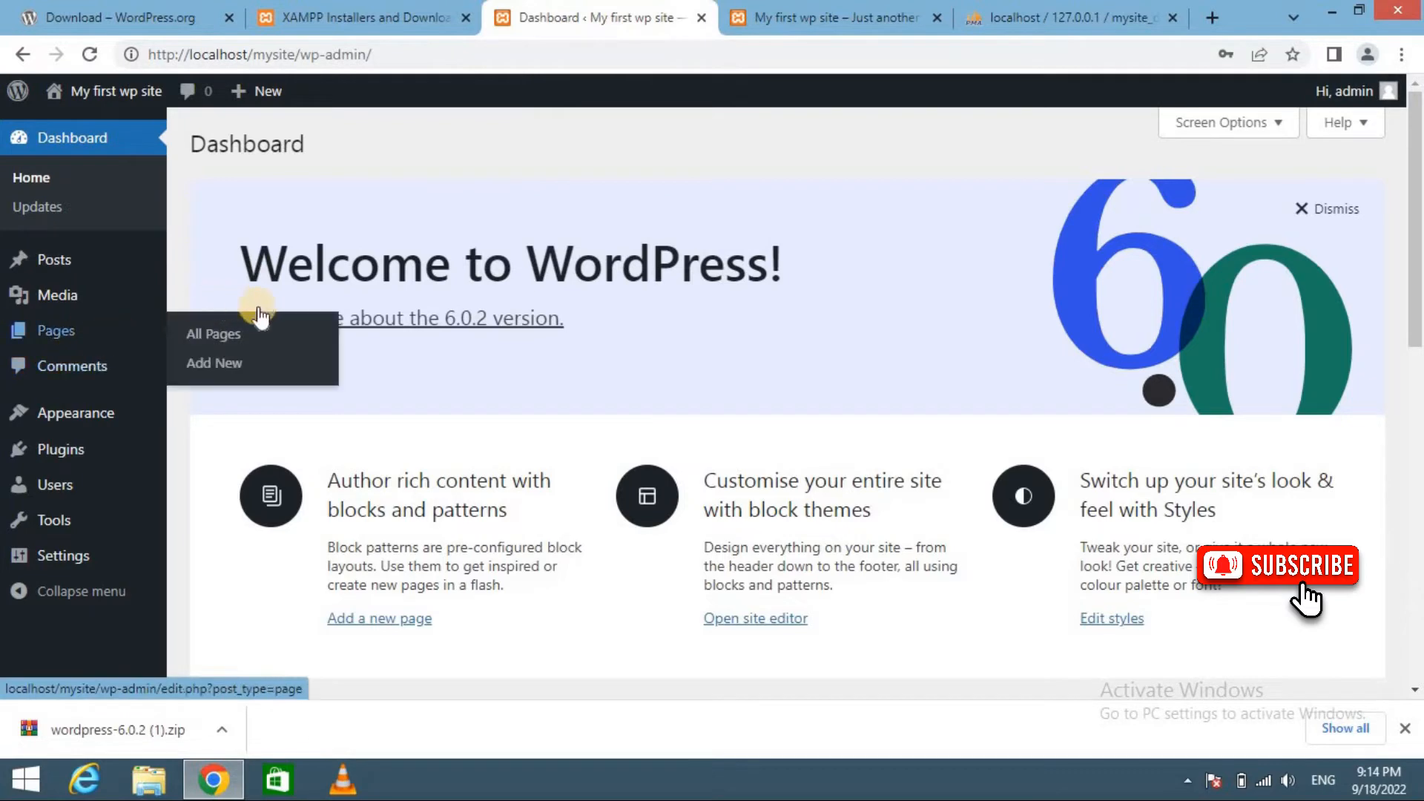
scroll(down, 3)
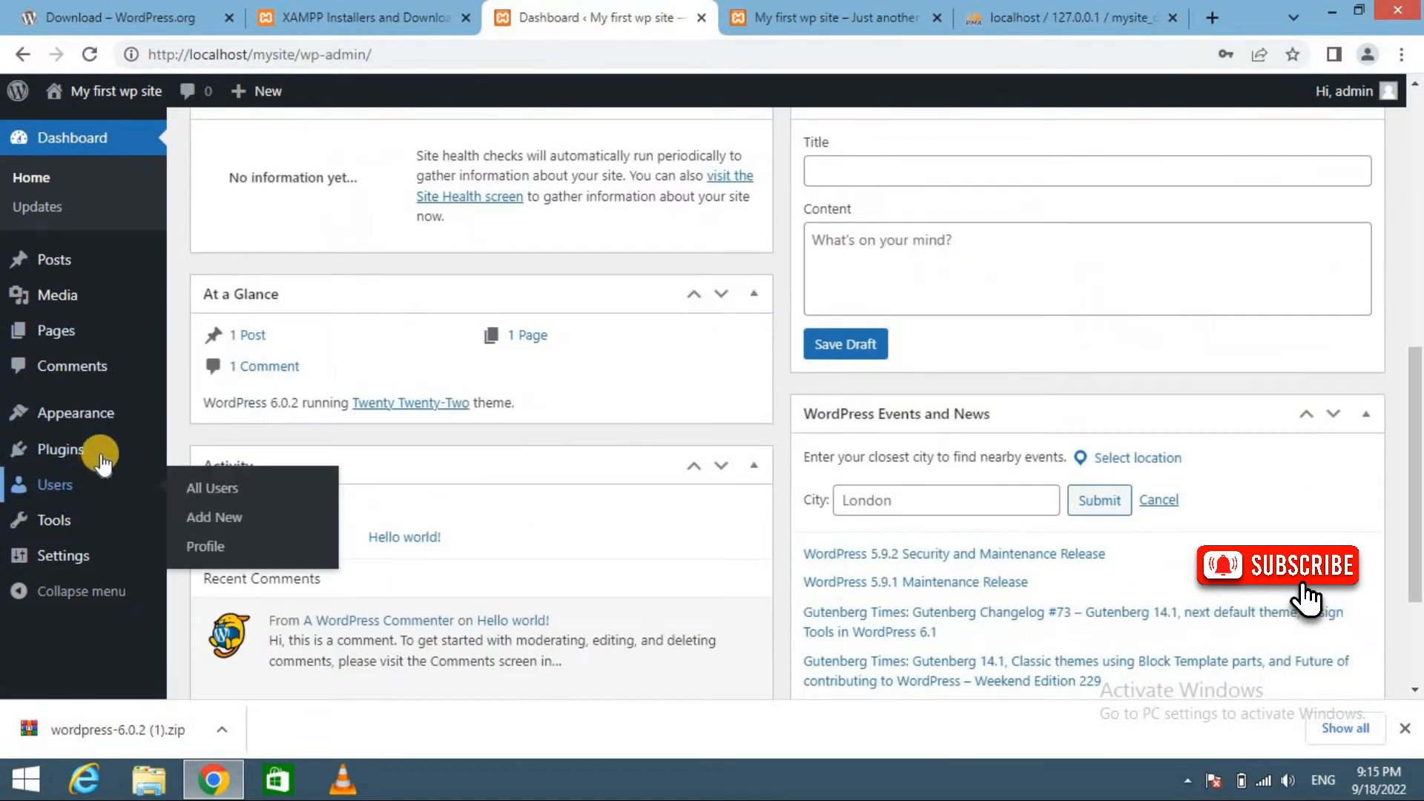